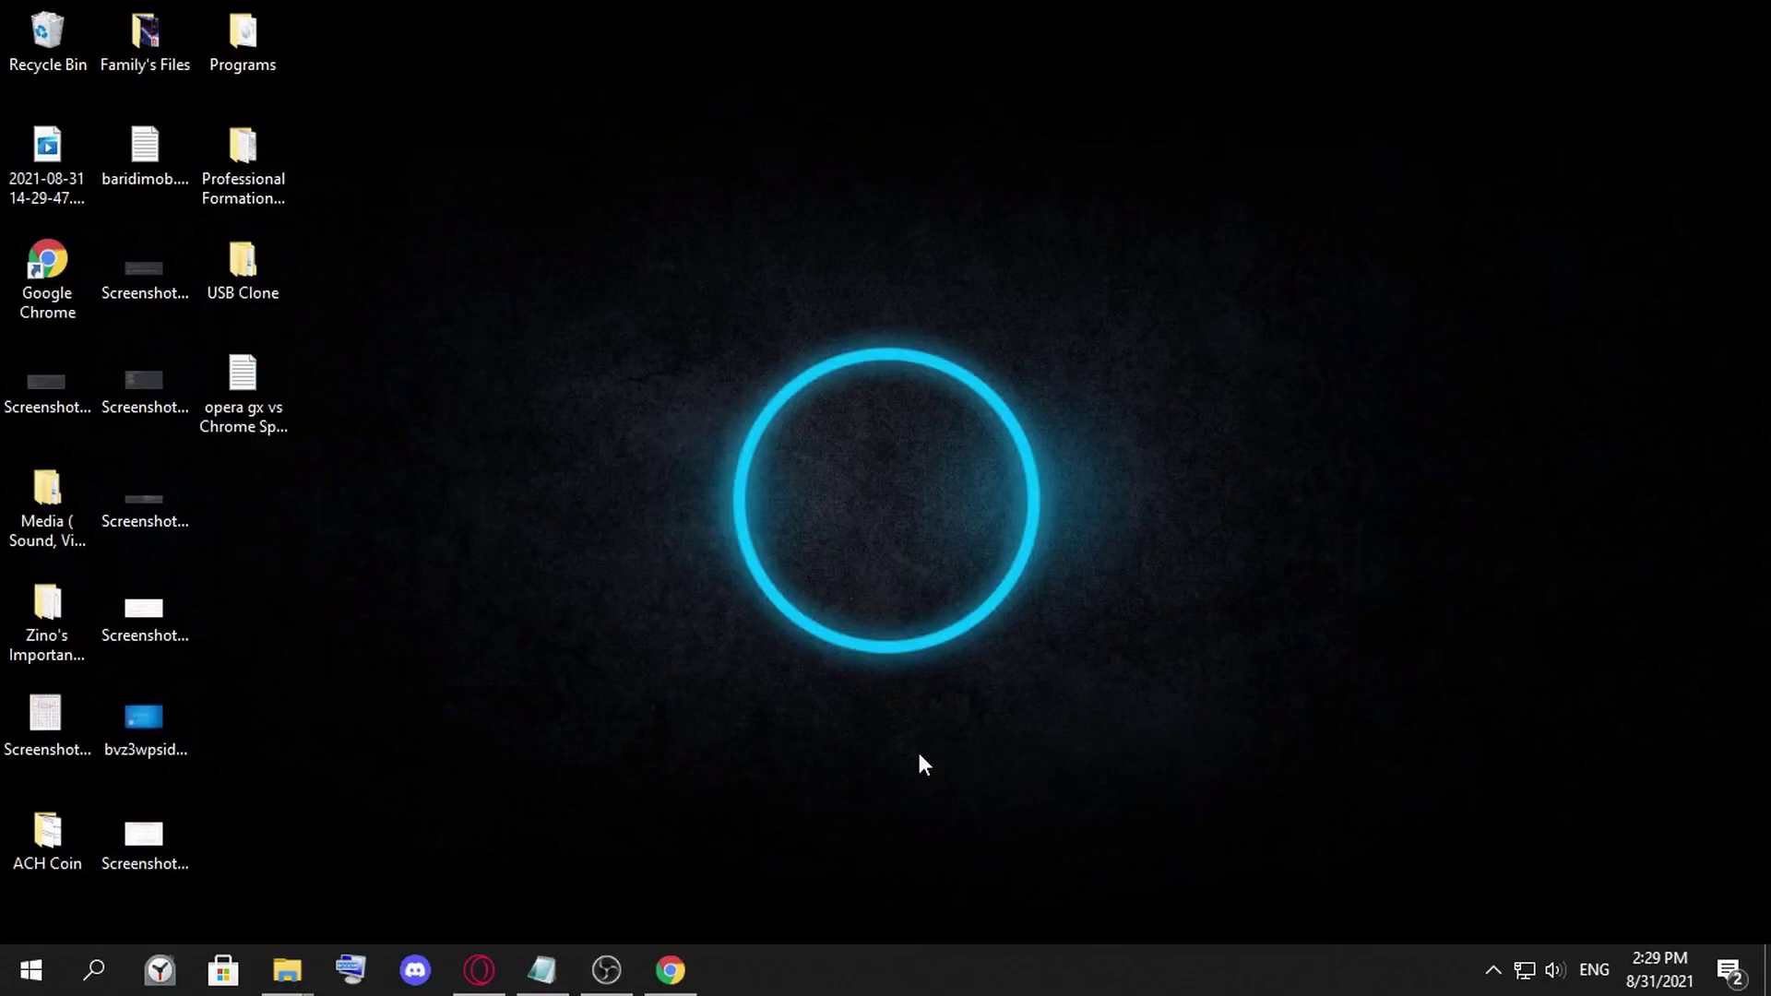
pyautogui.moveTo(888, 762)
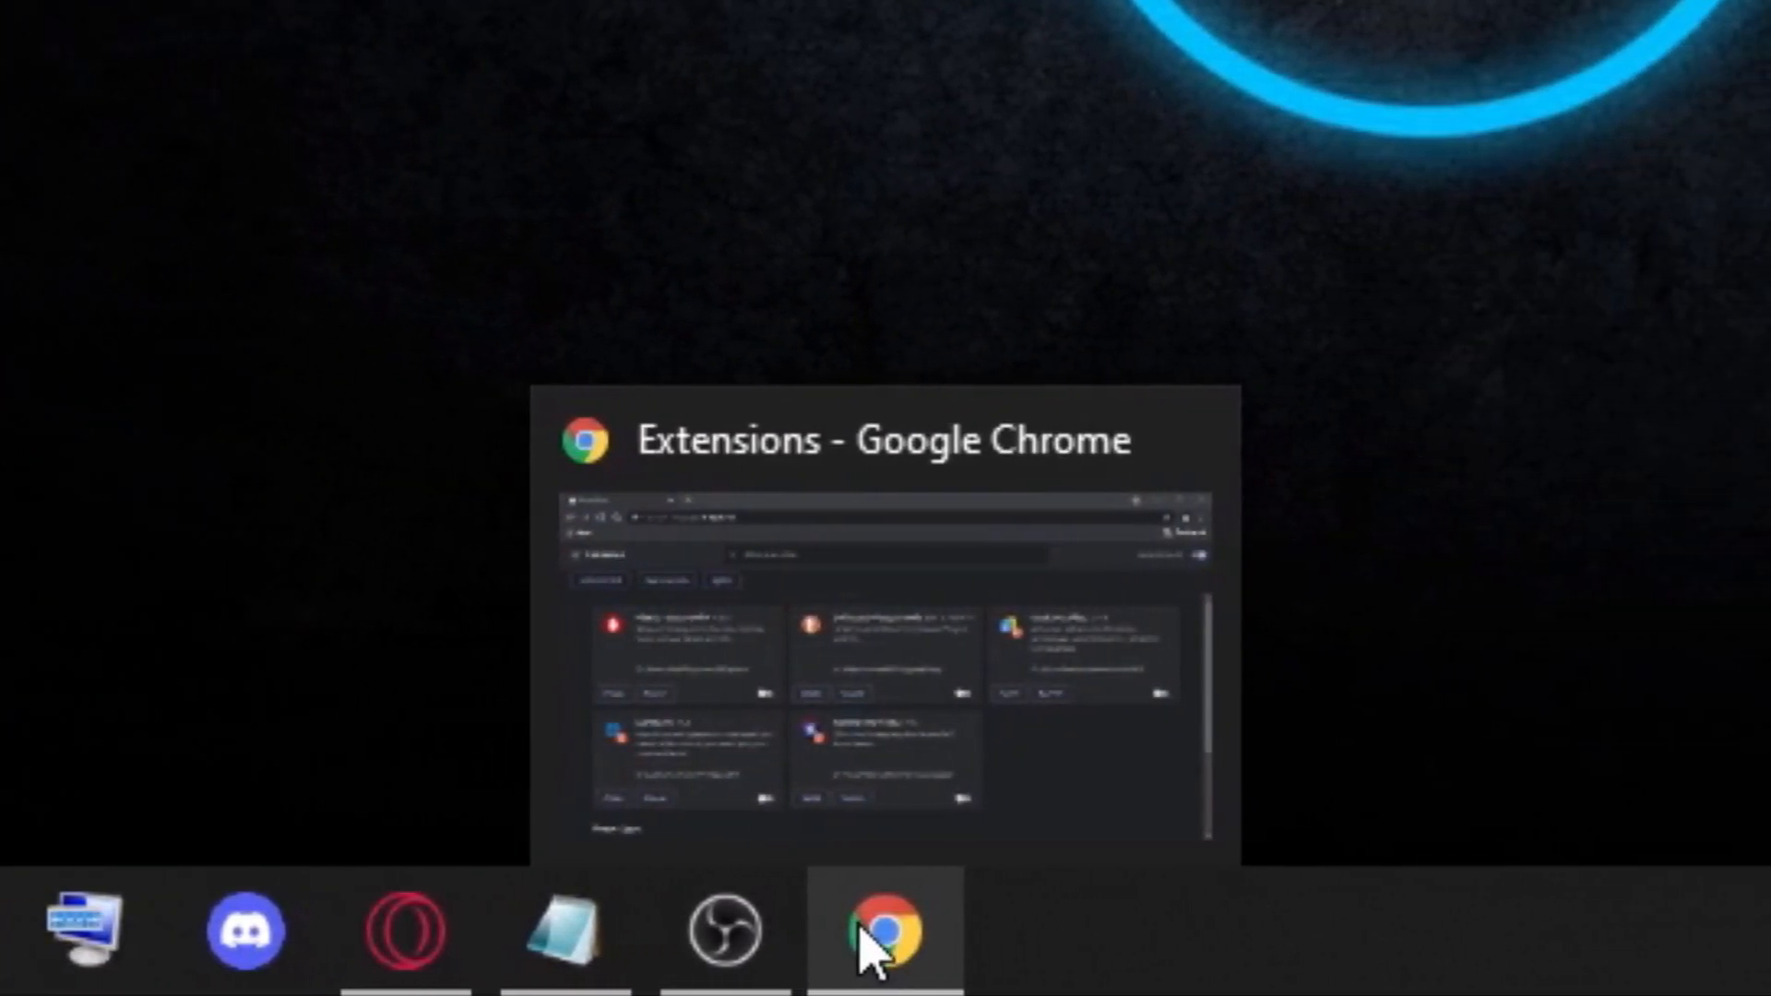
# Review Opera GX's disabled extensions, then Chrome's extensions page with five disabled extensions
pyautogui.click(884, 937)
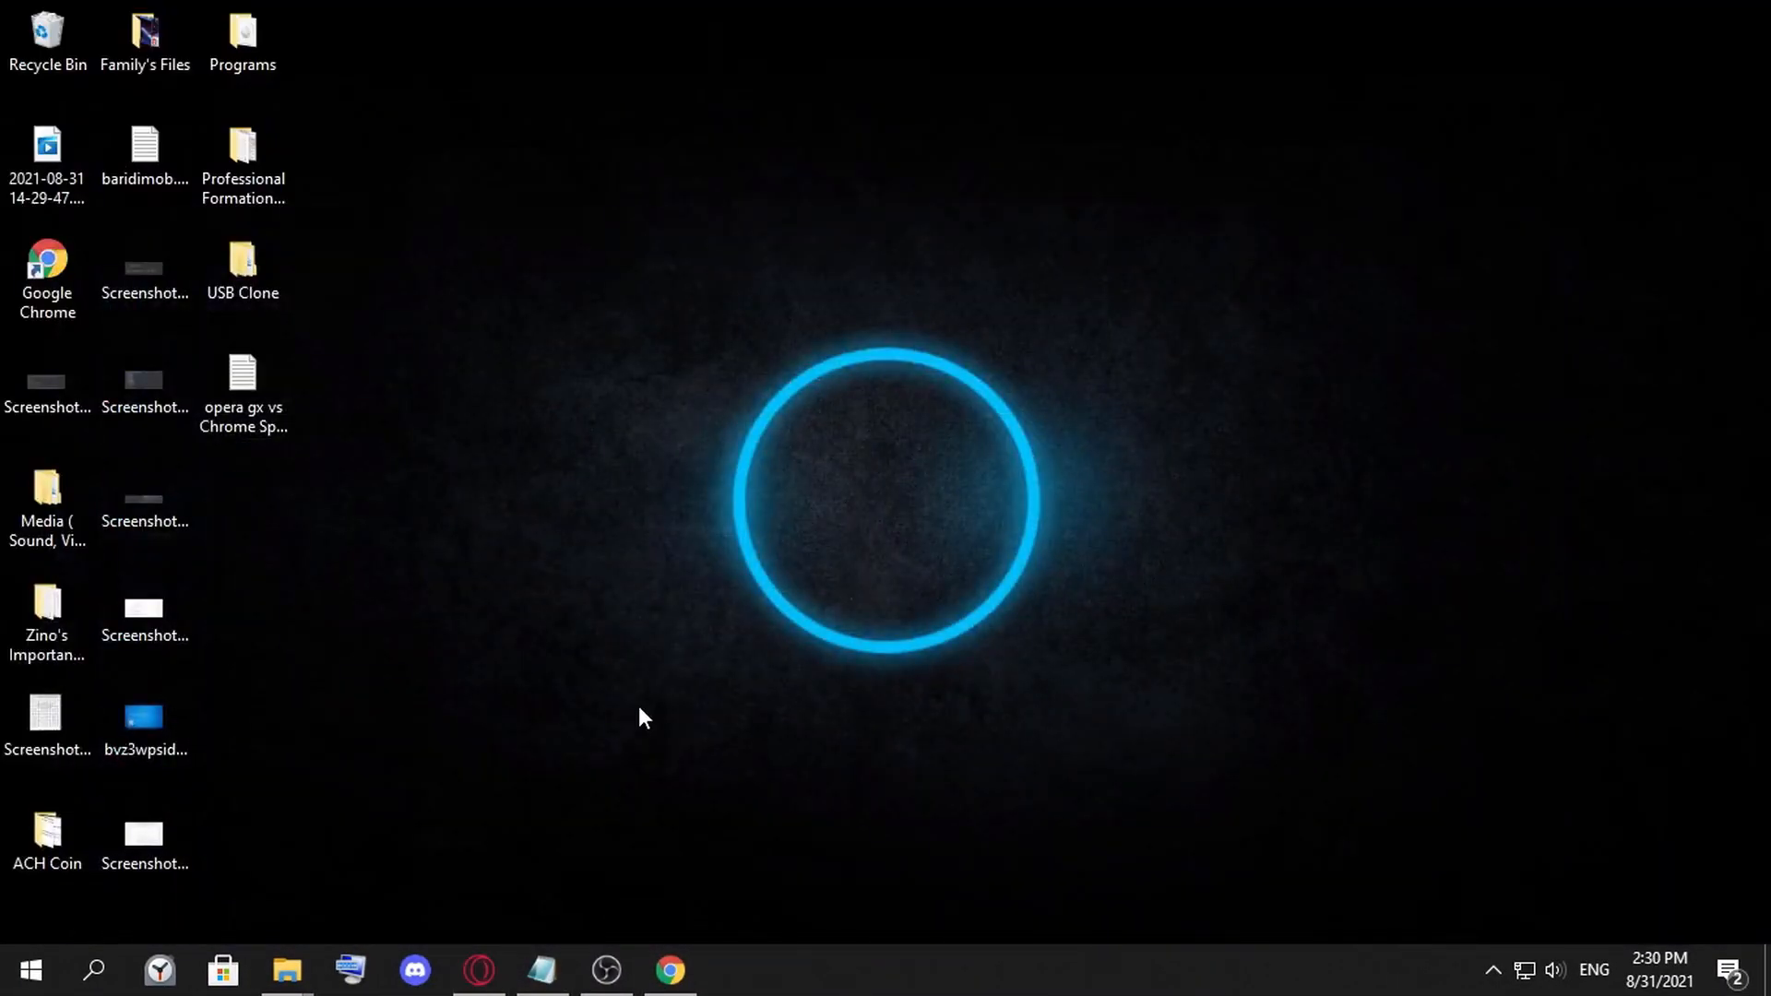
pyautogui.moveTo(673, 853)
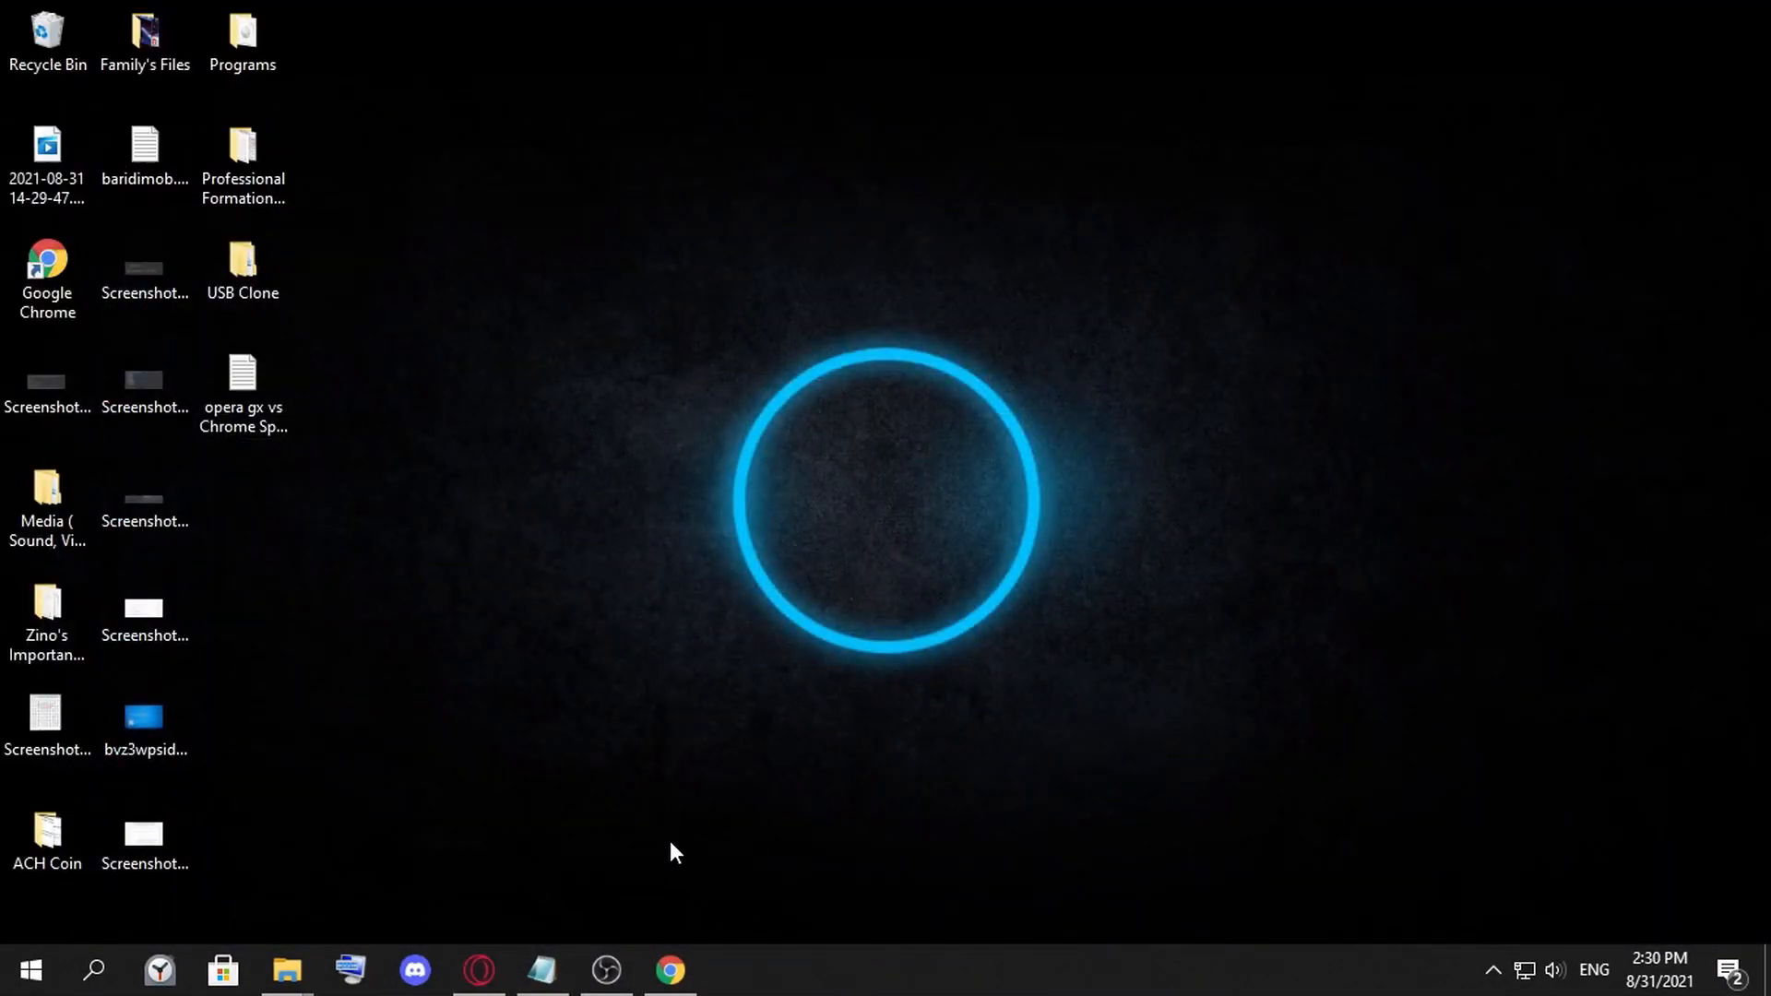
pyautogui.moveTo(443, 801)
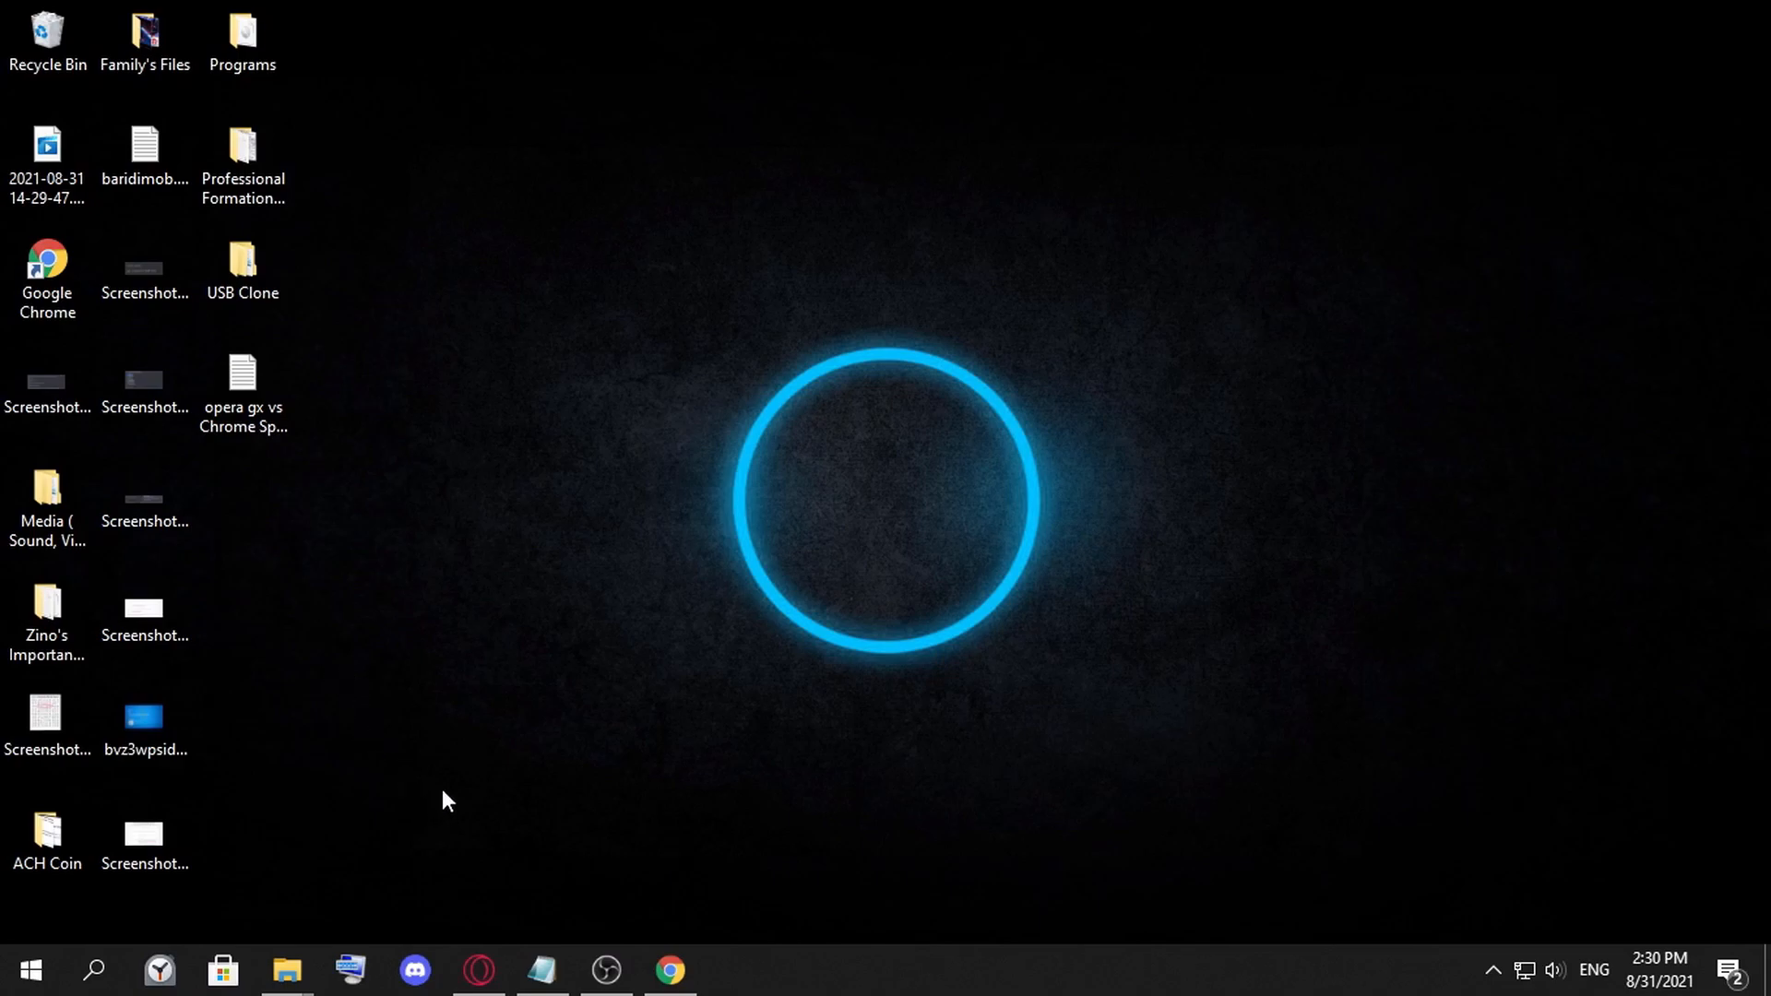
pyautogui.moveTo(477, 969)
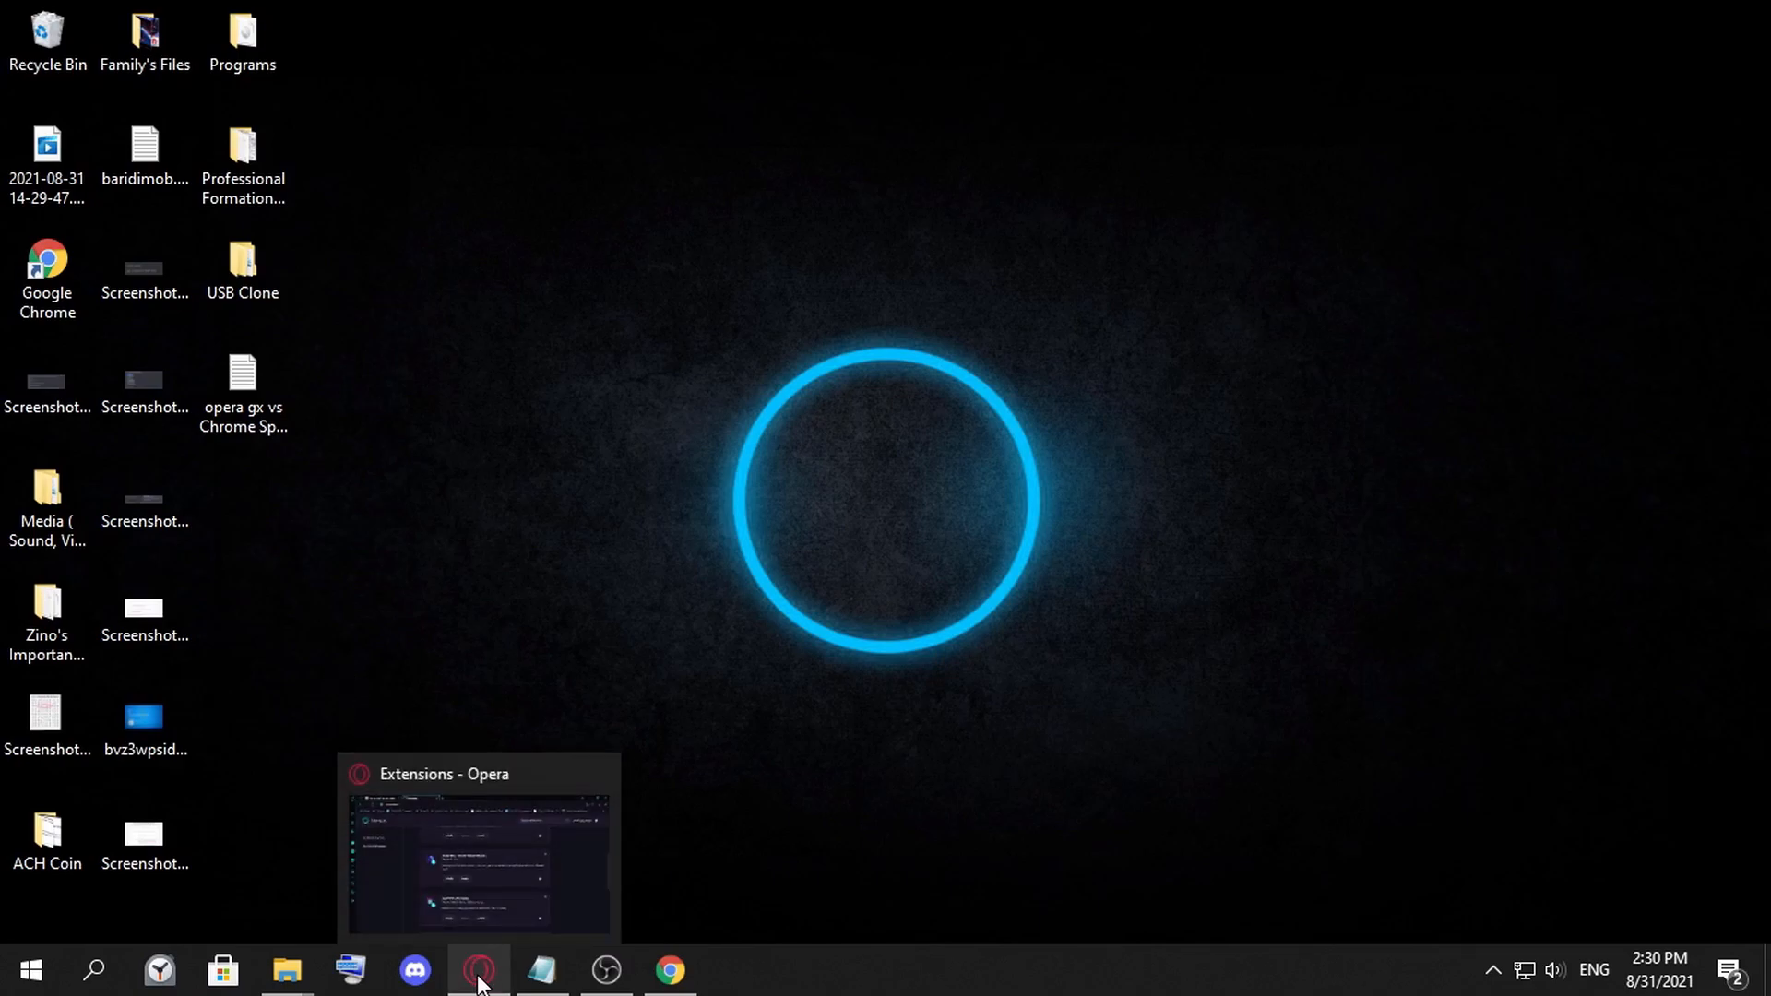
pyautogui.click(469, 991)
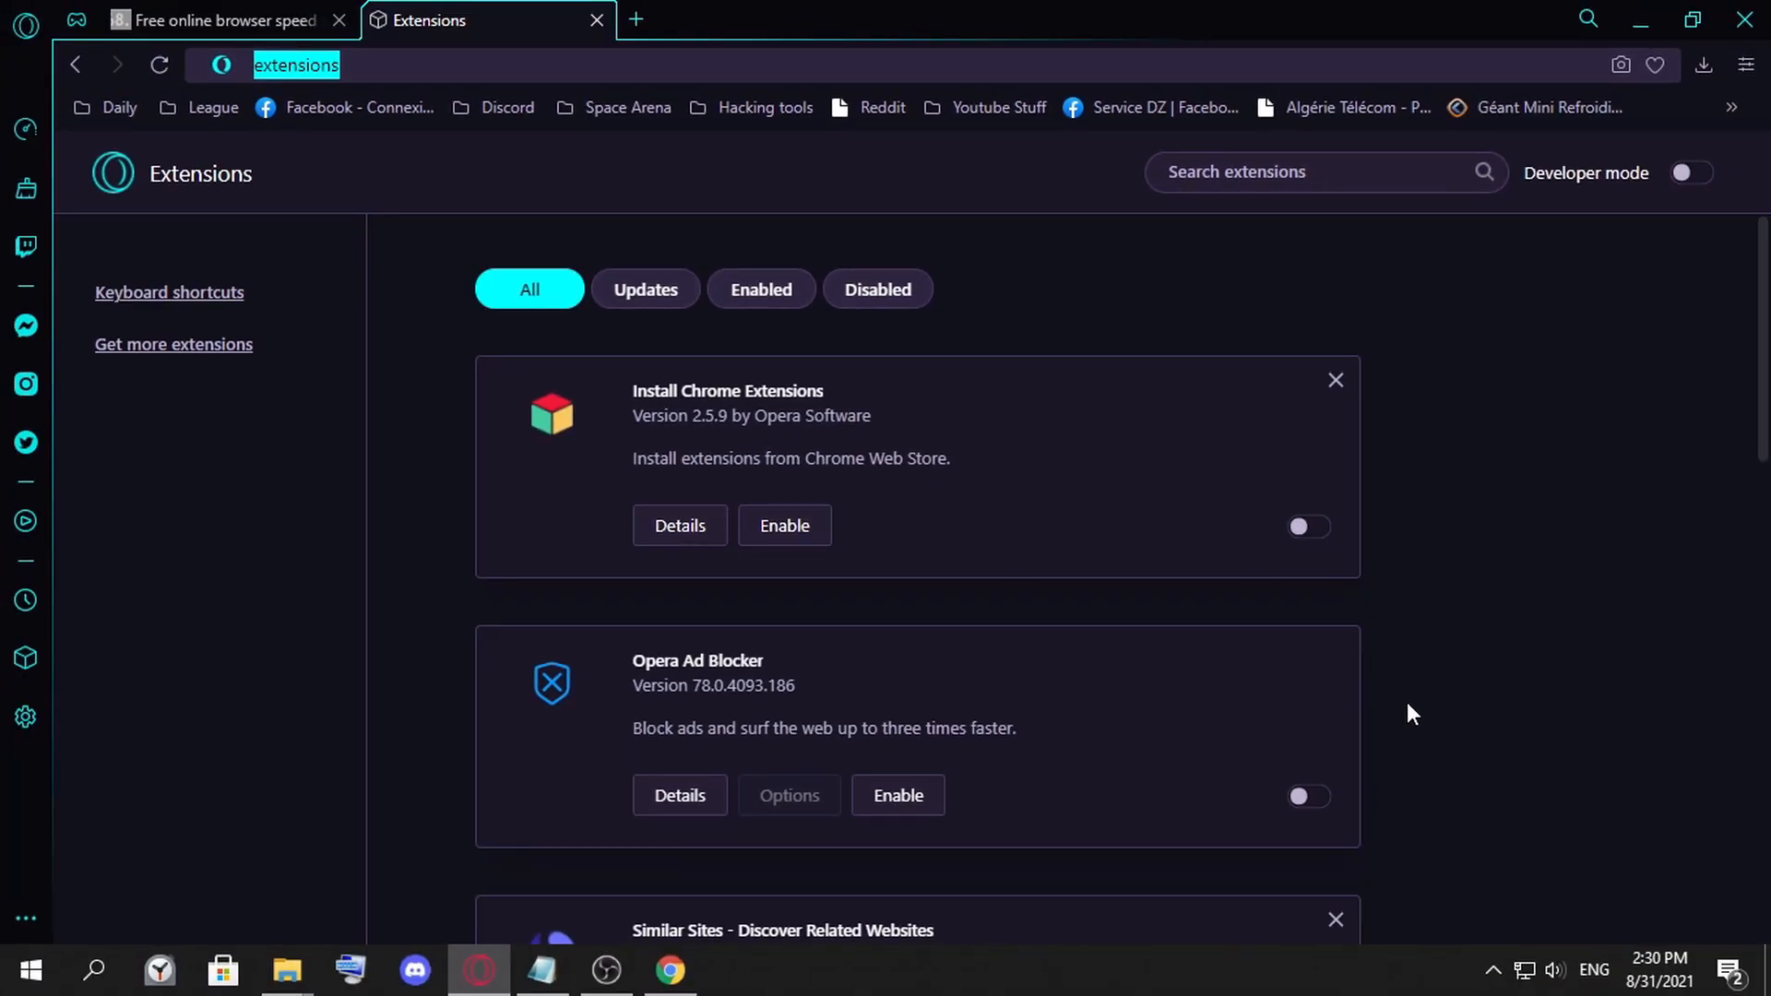
pyautogui.moveTo(1203, 639)
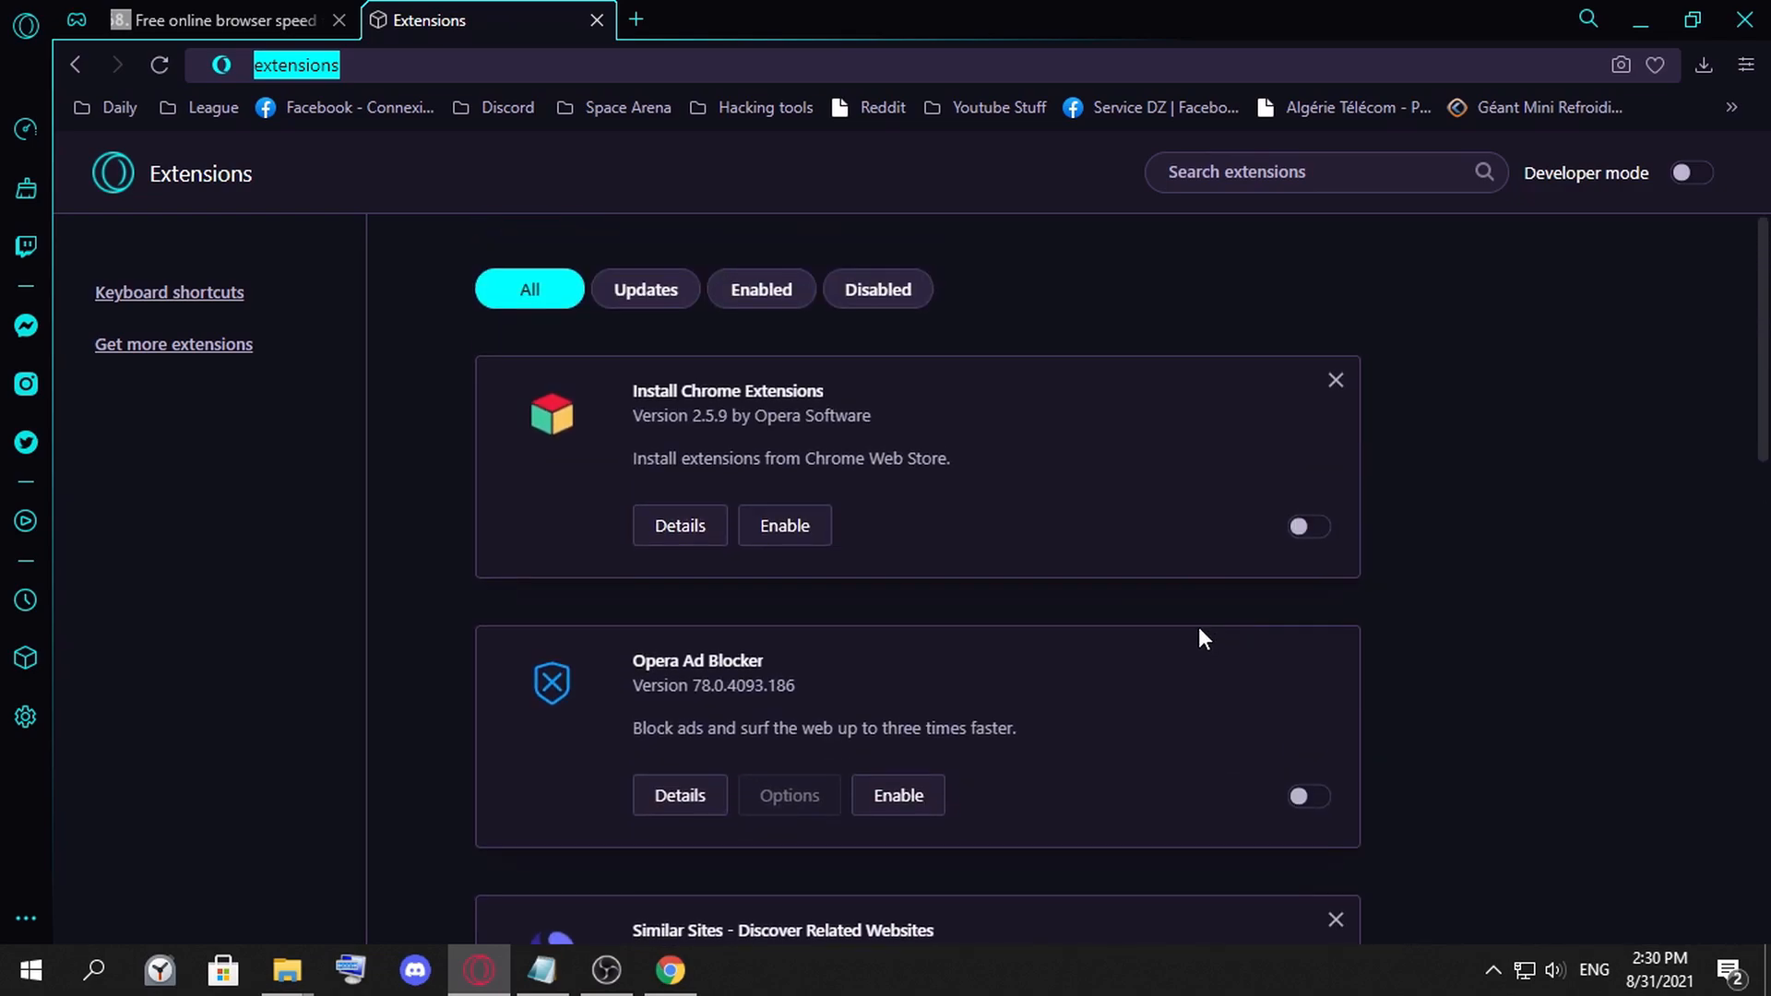
pyautogui.moveTo(1453, 577)
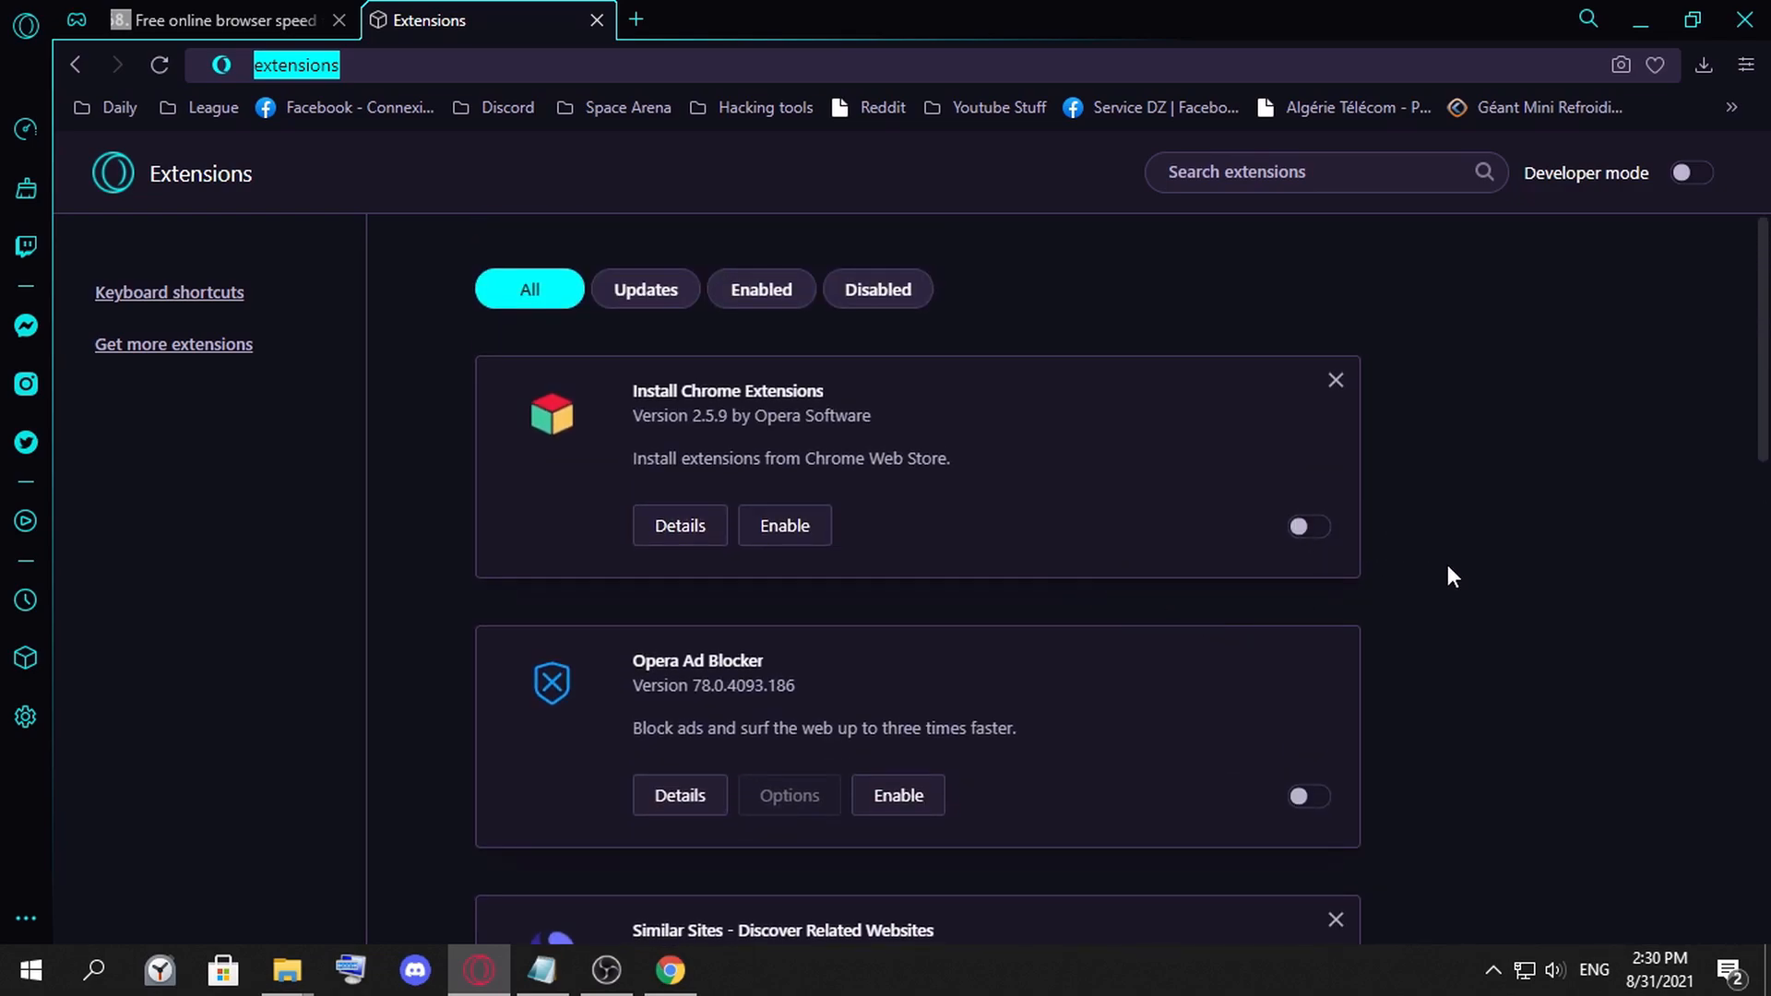
pyautogui.moveTo(1421, 658)
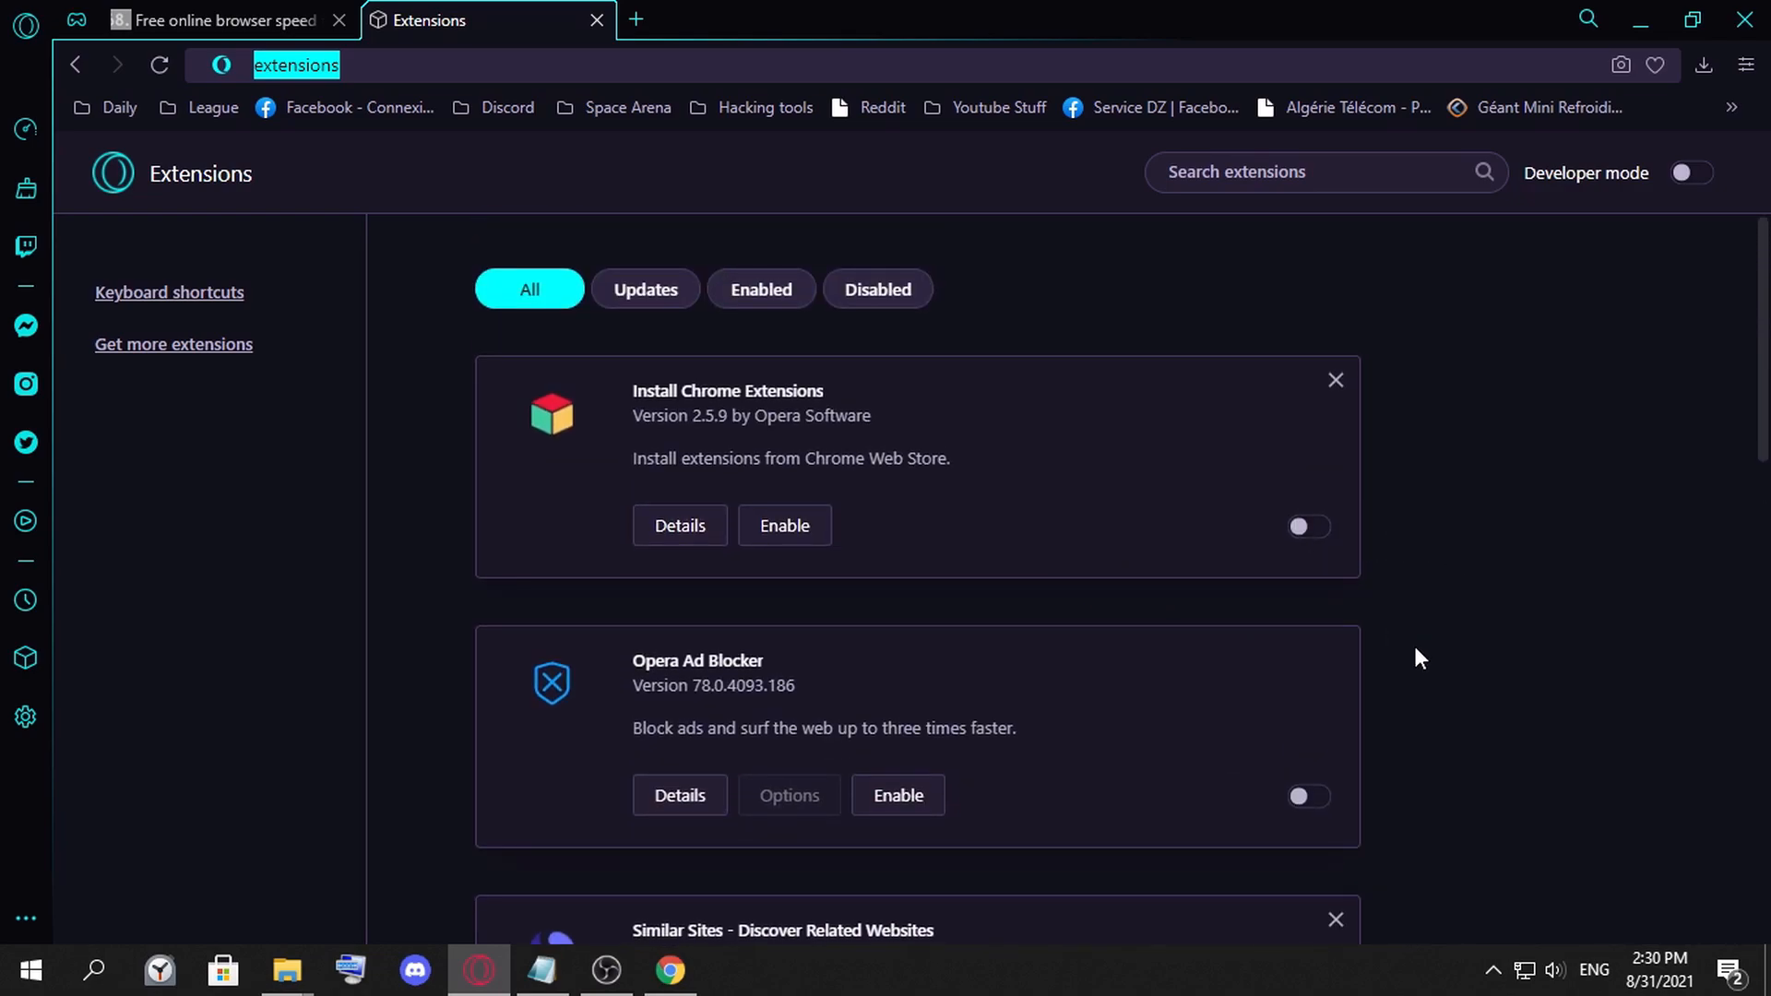
pyautogui.moveTo(1487, 654)
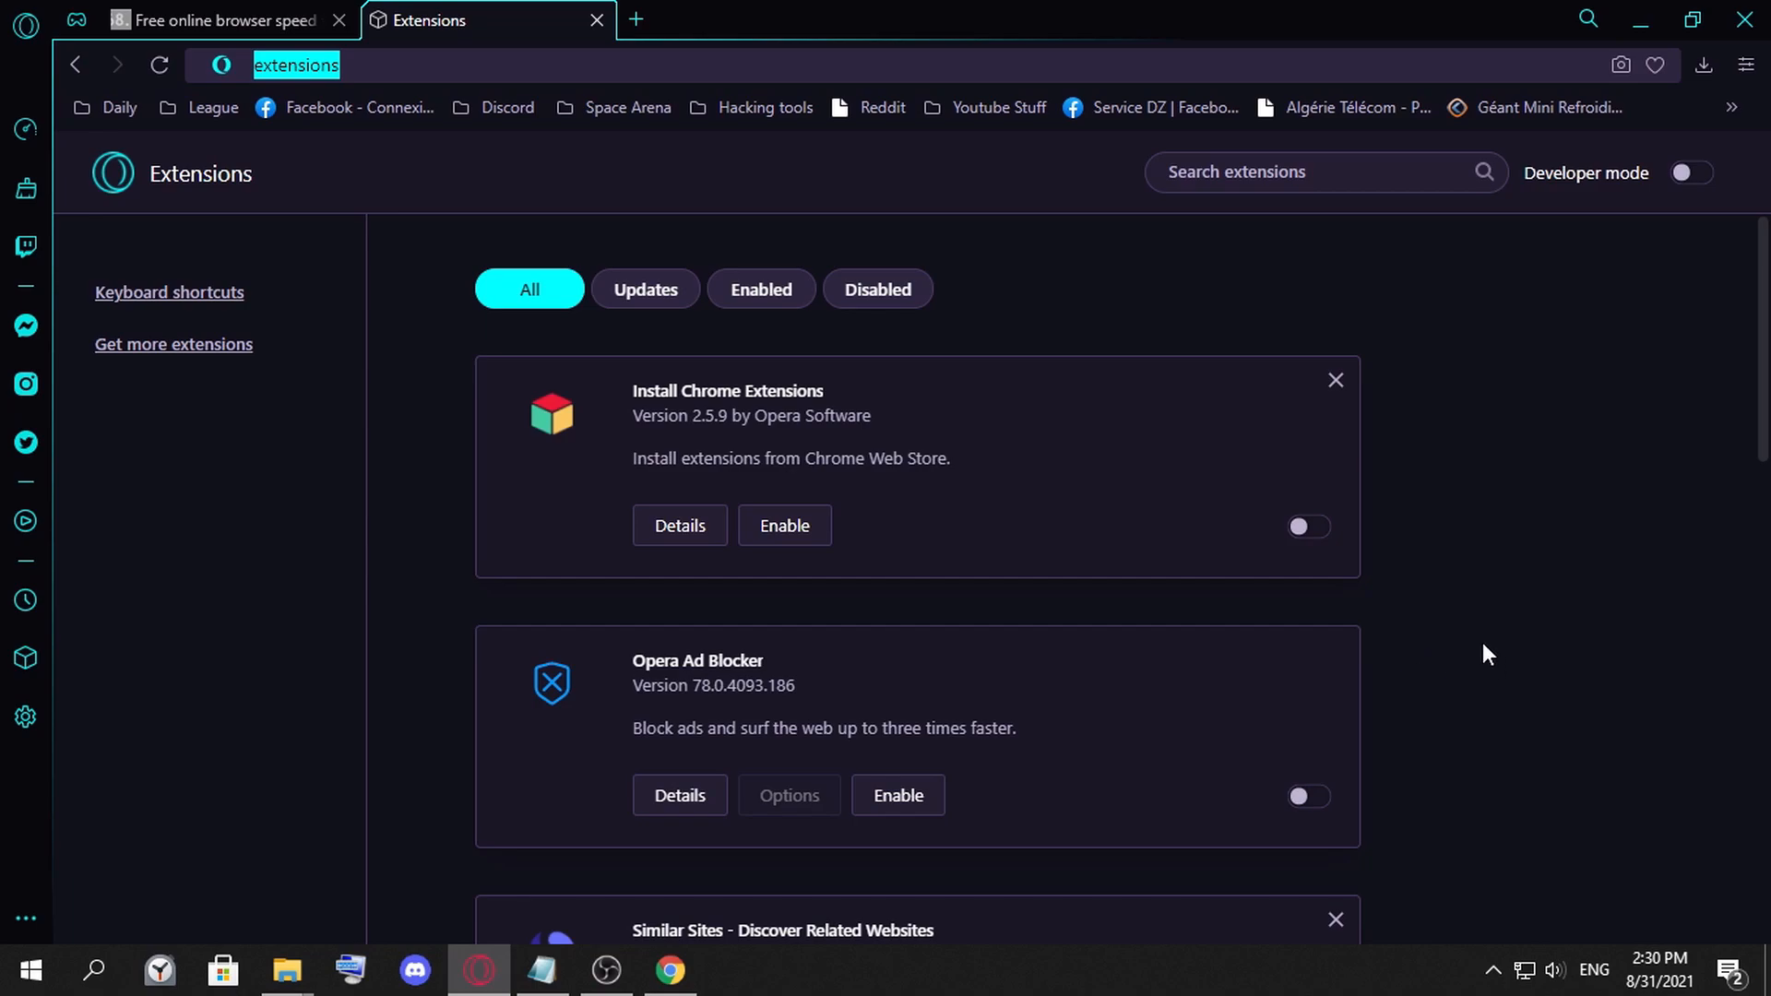
pyautogui.scroll(-3)
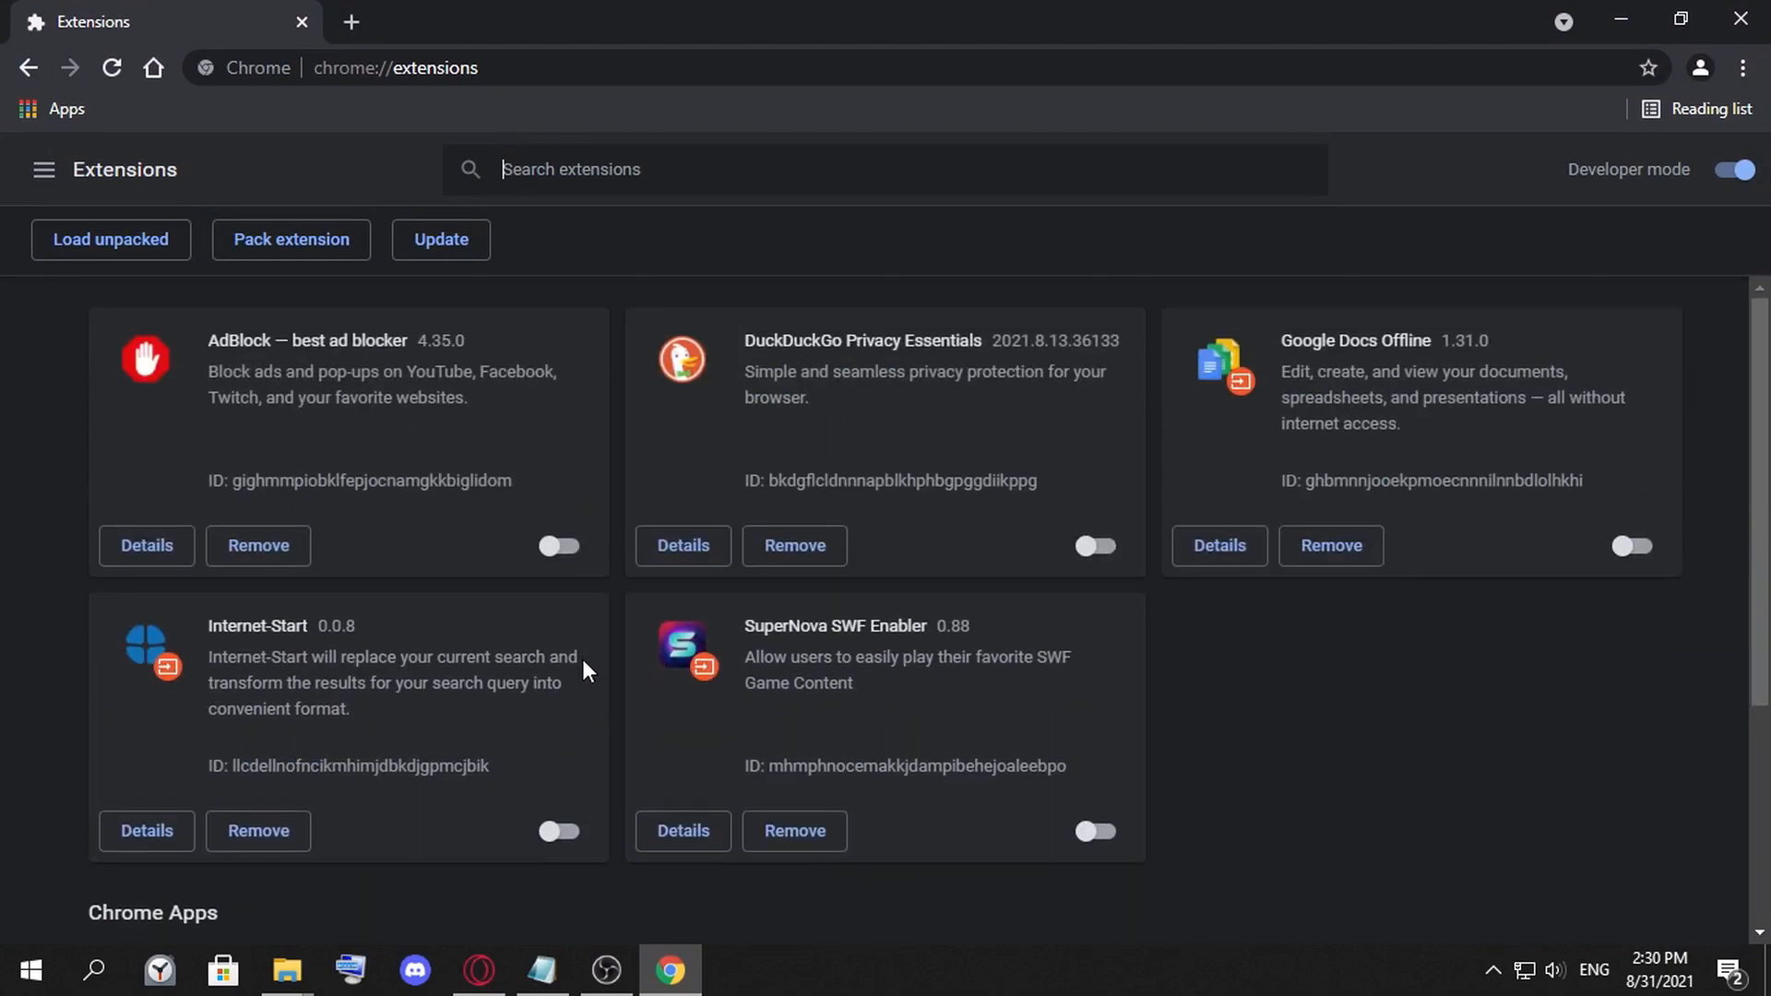
pyautogui.moveTo(1027, 563)
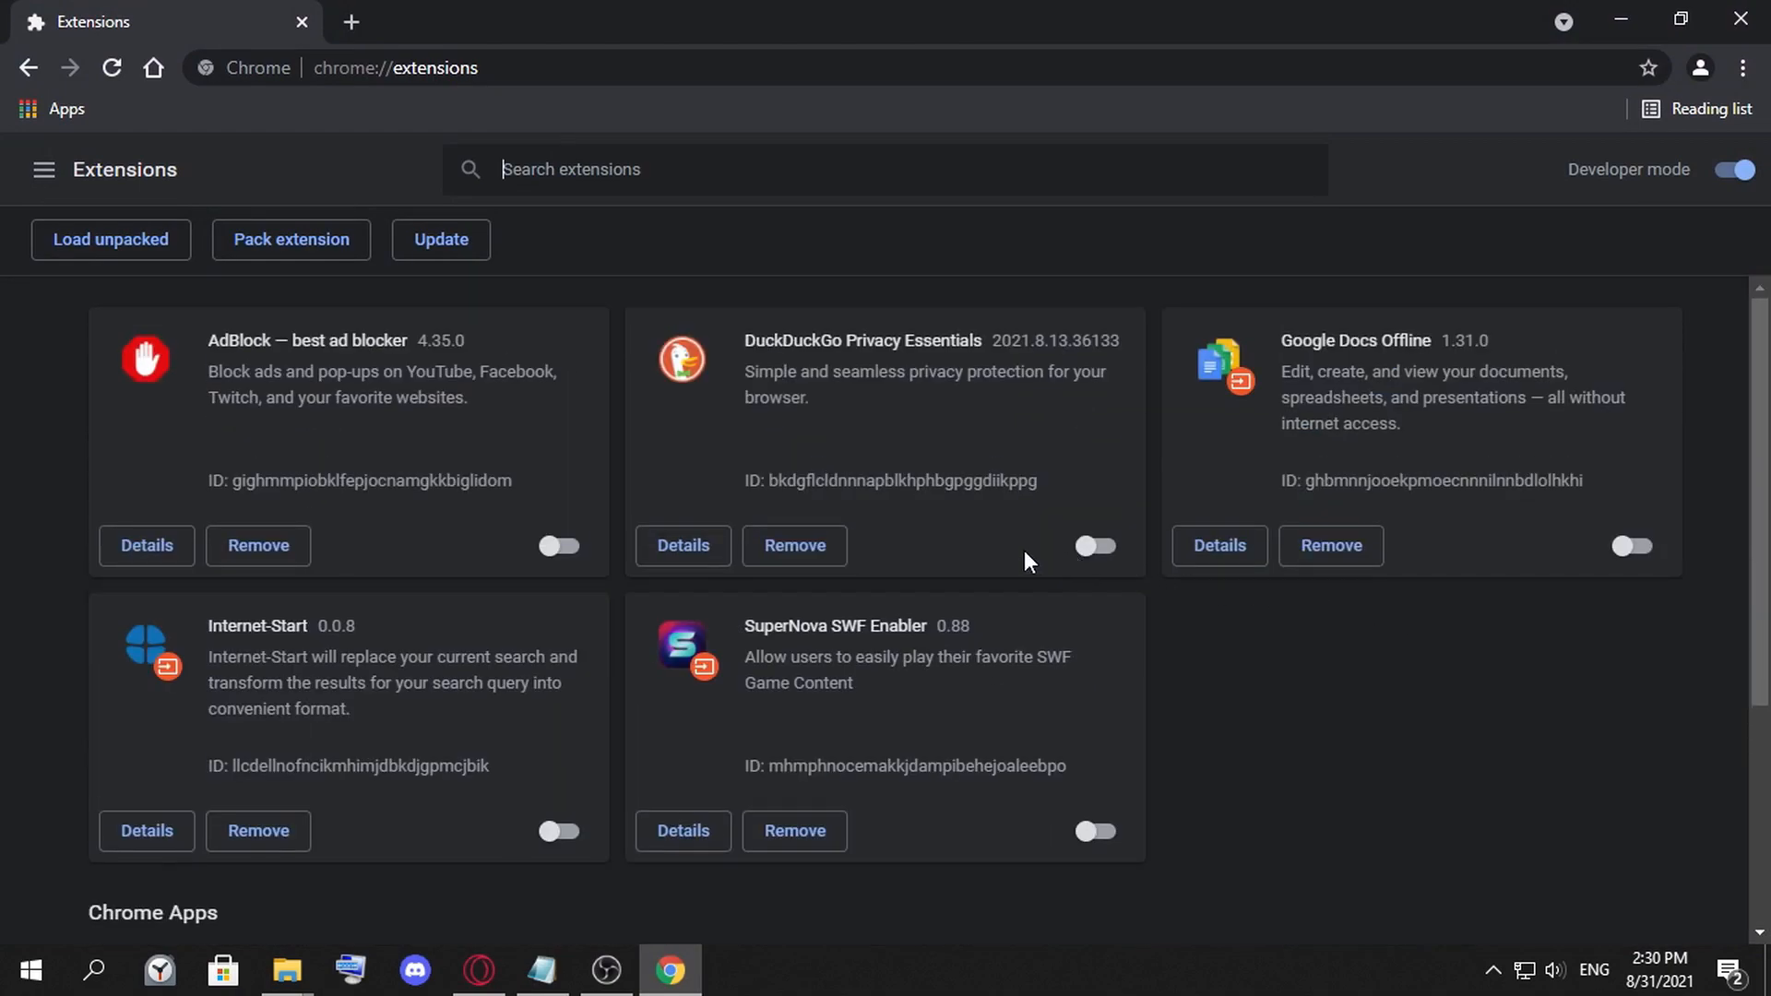
pyautogui.moveTo(1621, 19)
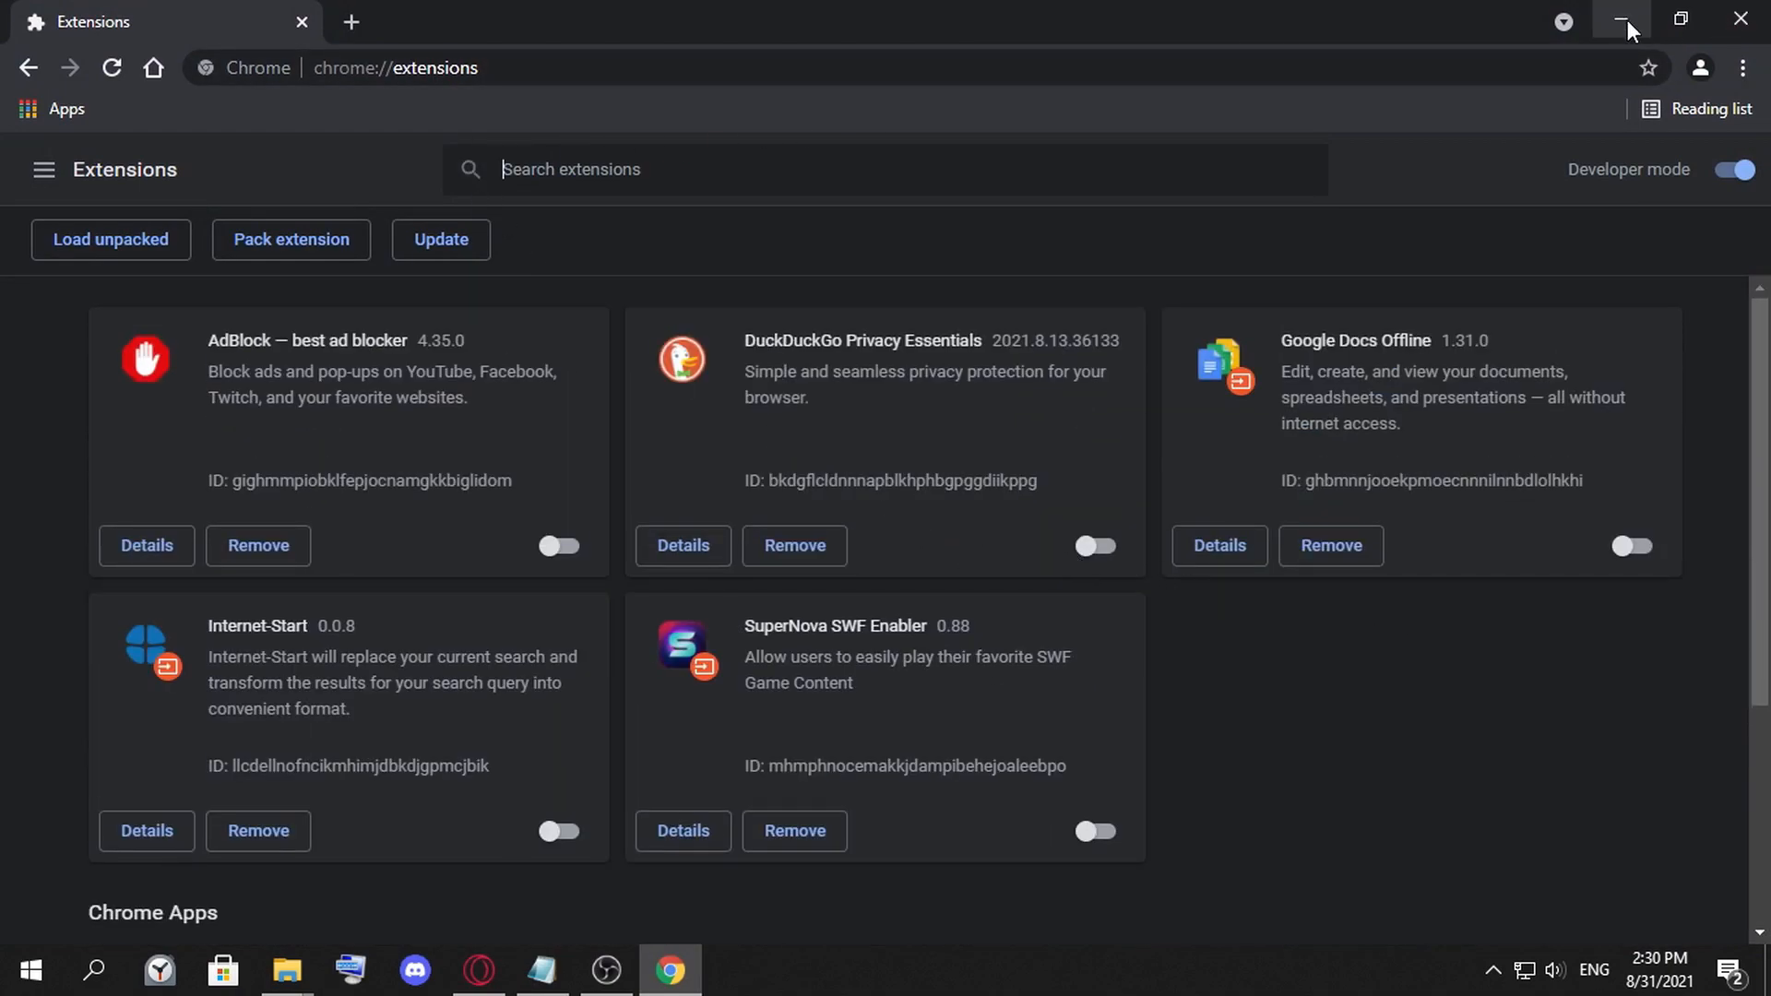
# Open 'opera gx vs Chrome Speed test.txt', highlighting the five-site list, Speed-Battle address and Google.com
pyautogui.click(1618, 17)
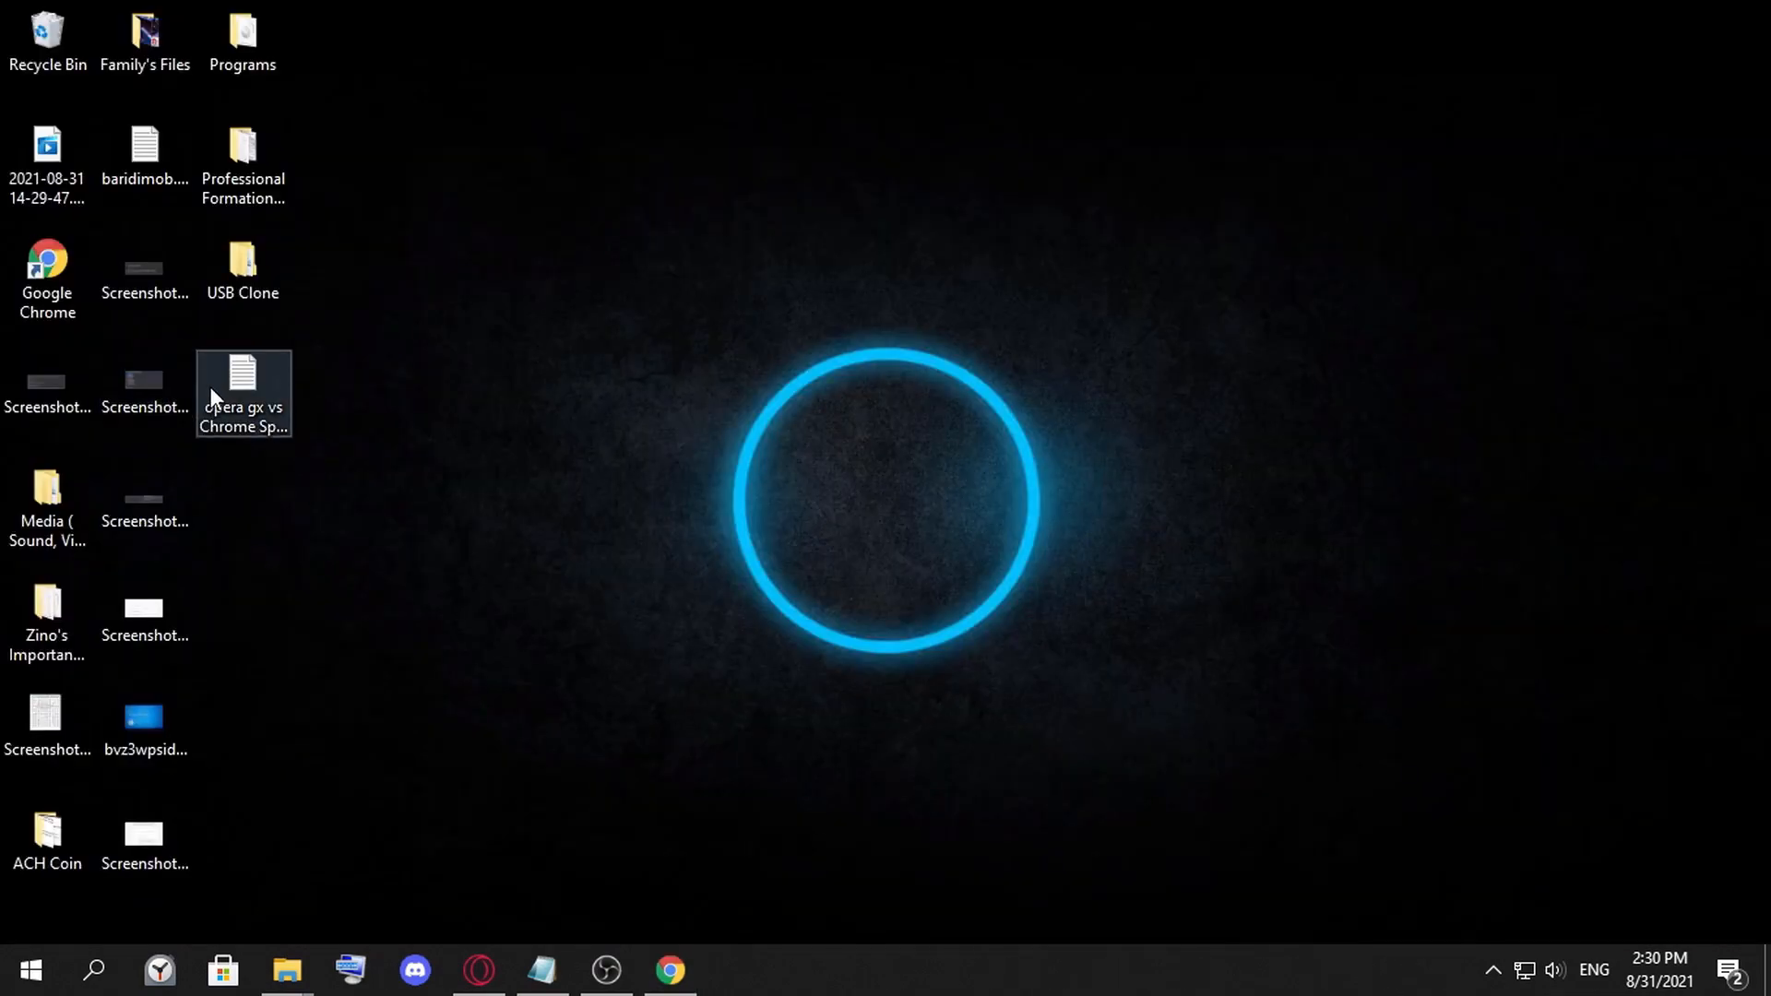
pyautogui.doubleClick(242, 377)
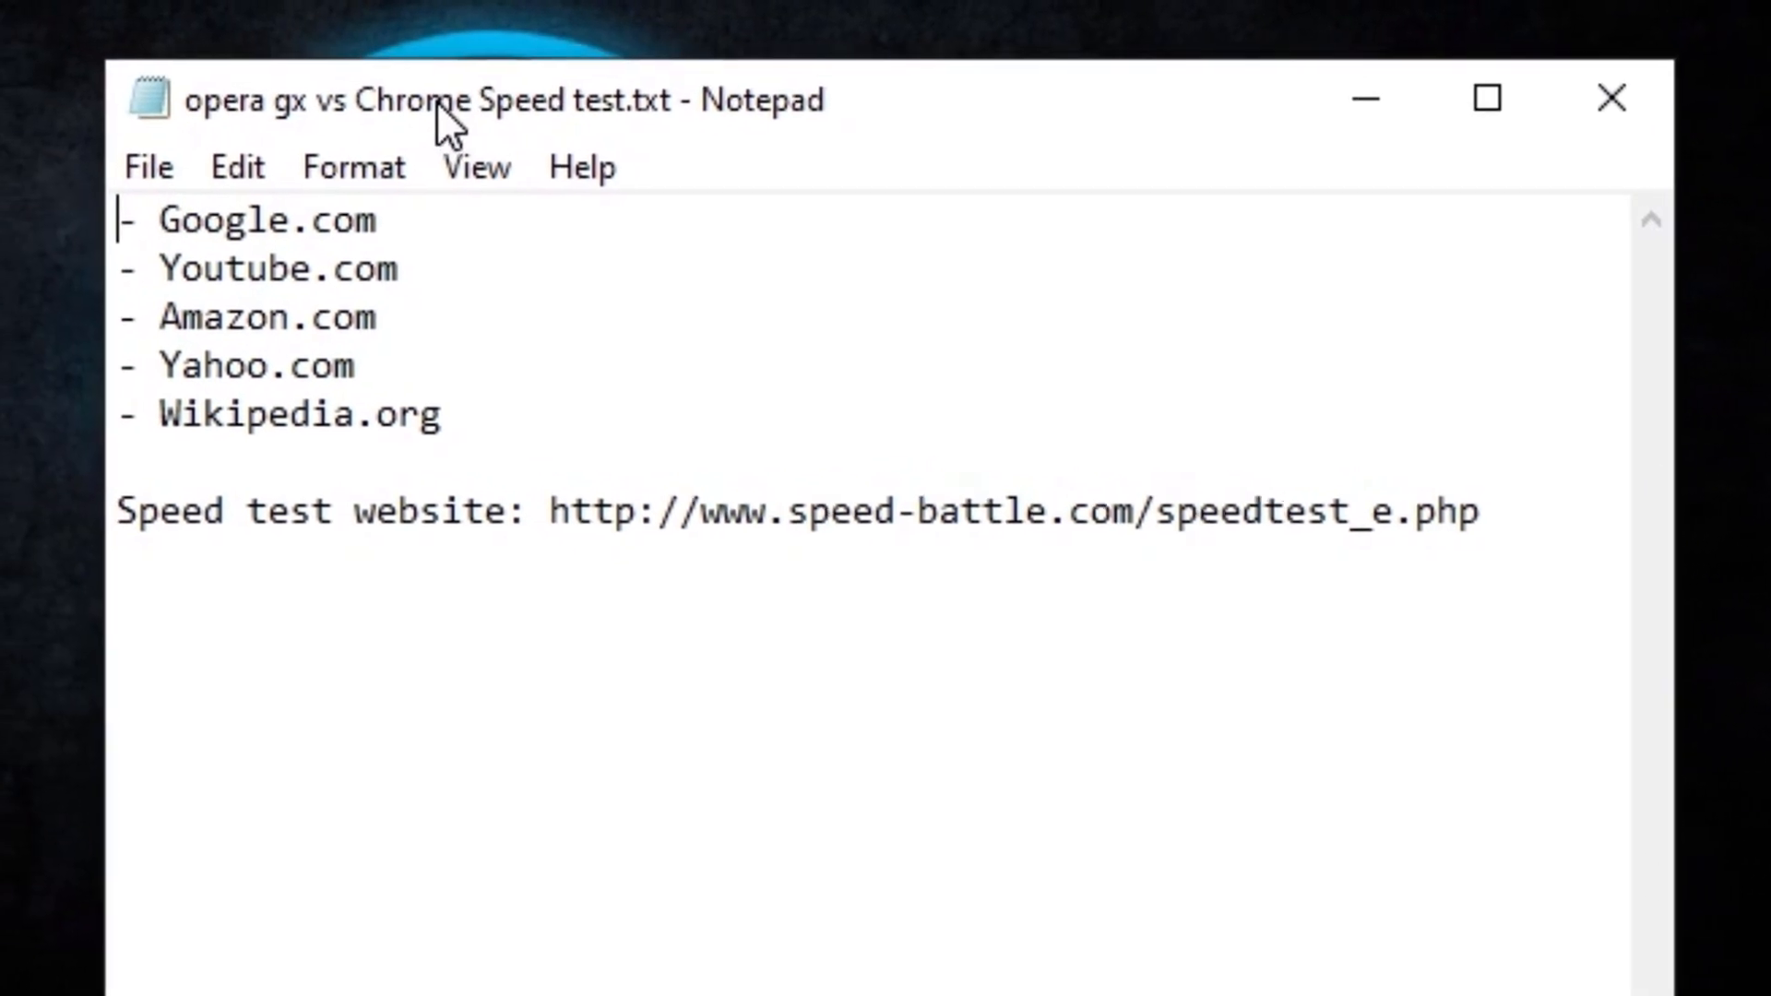
pyautogui.moveTo(158, 220); pyautogui.dragTo(158, 463)
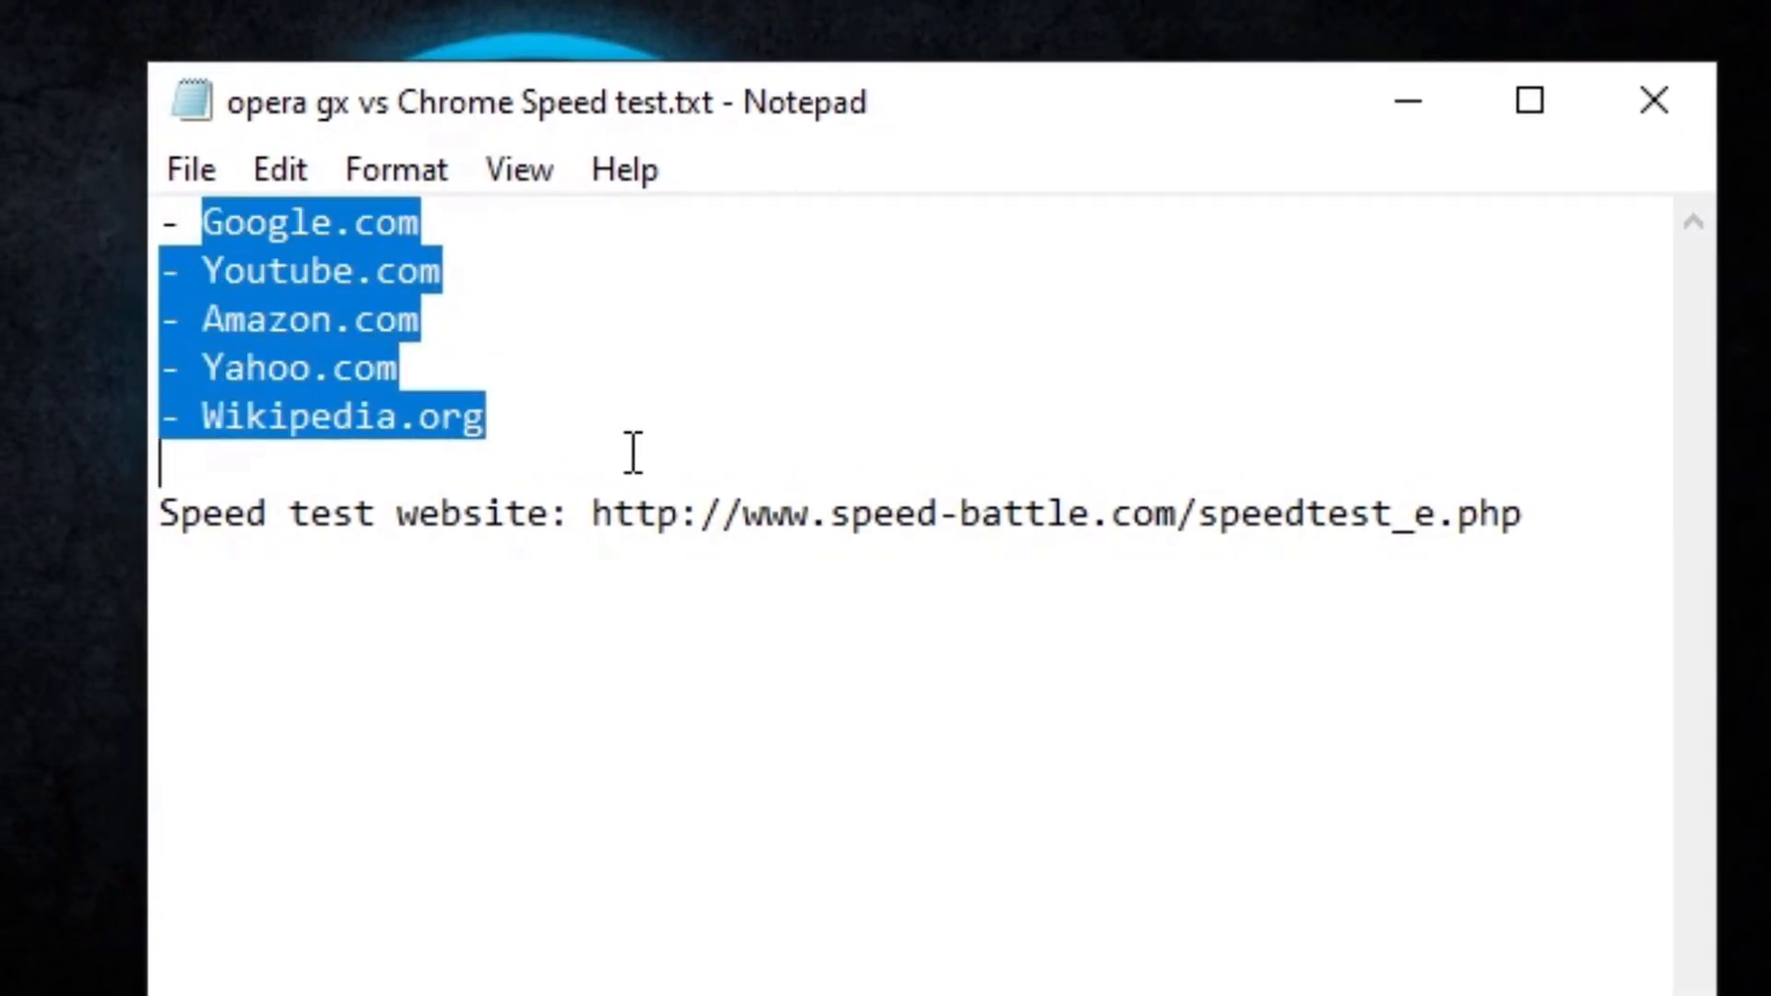
pyautogui.click(504, 419)
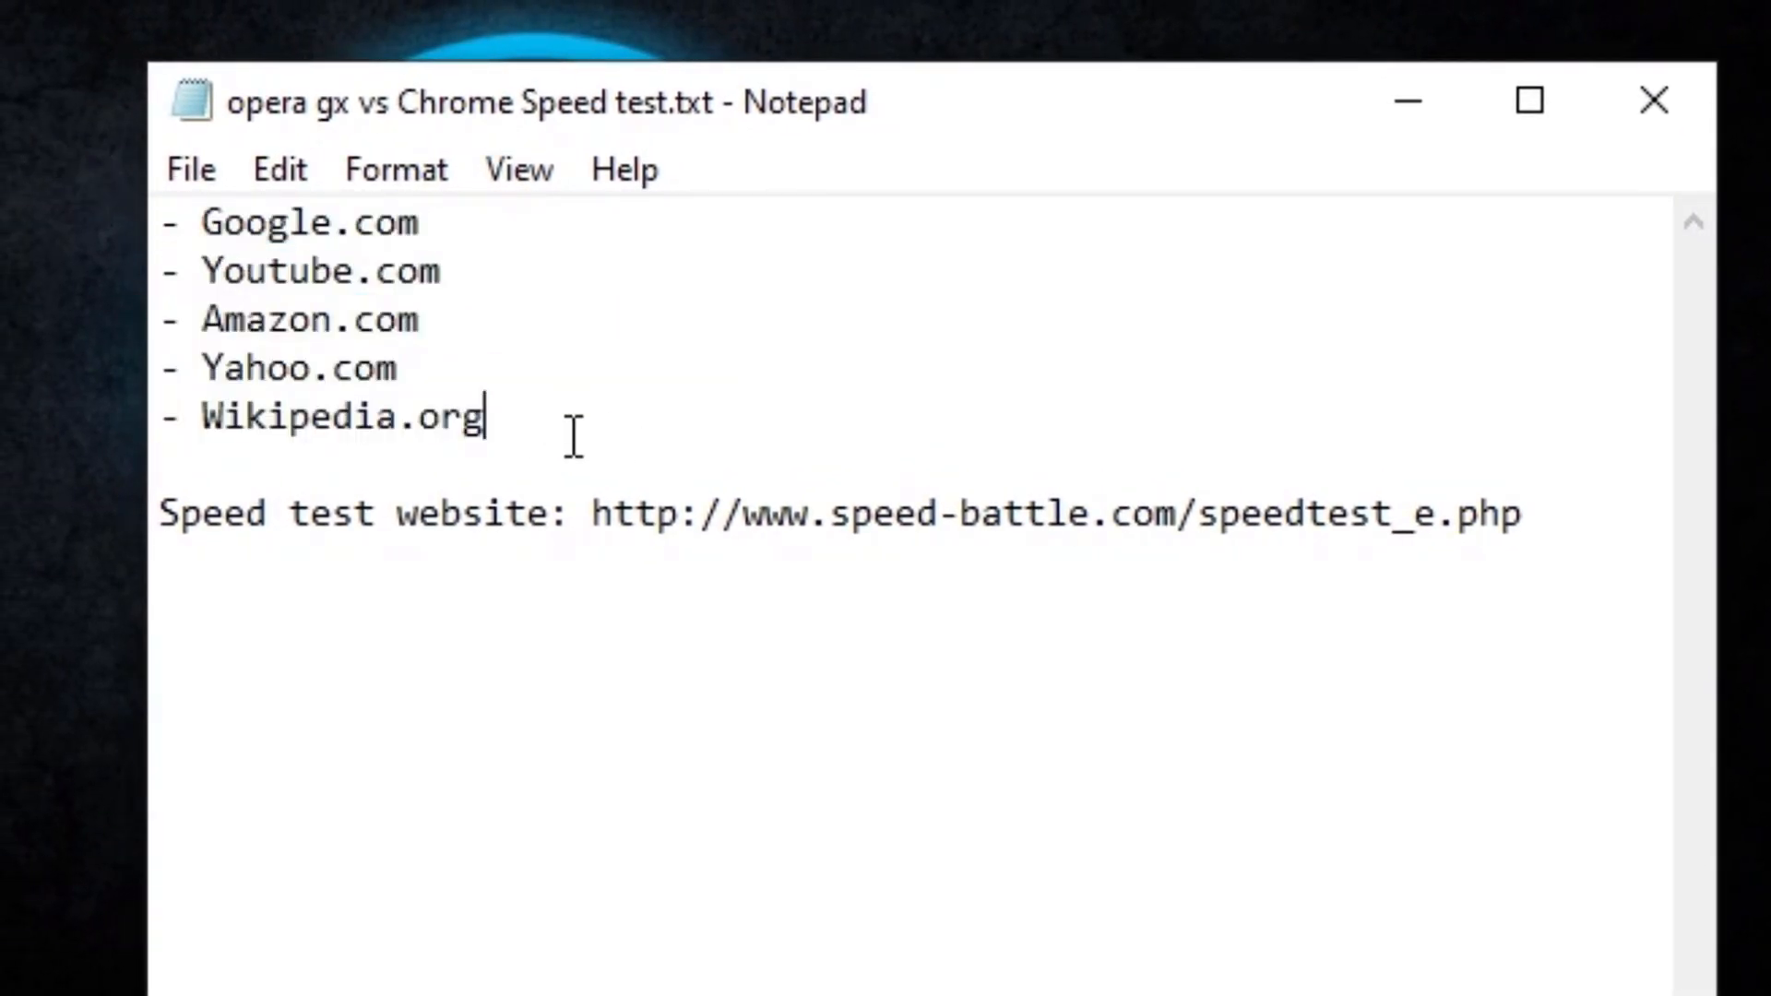
pyautogui.click(1552, 515)
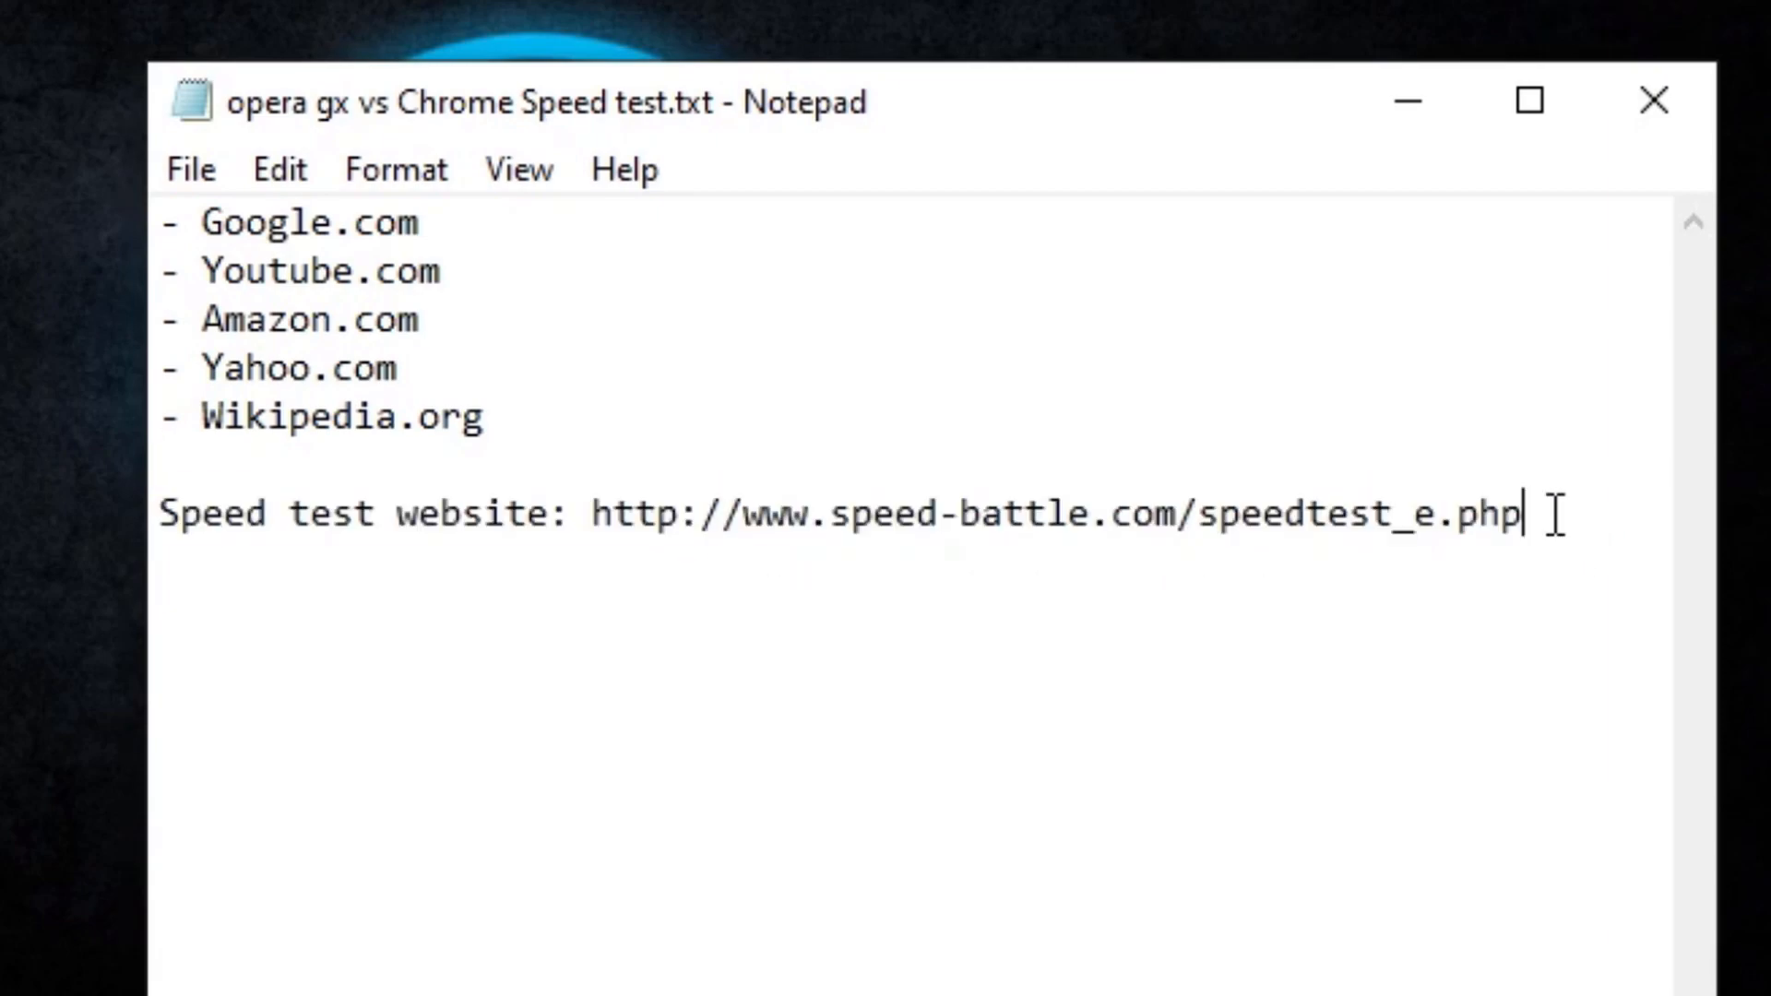
pyautogui.doubleClick(304, 221)
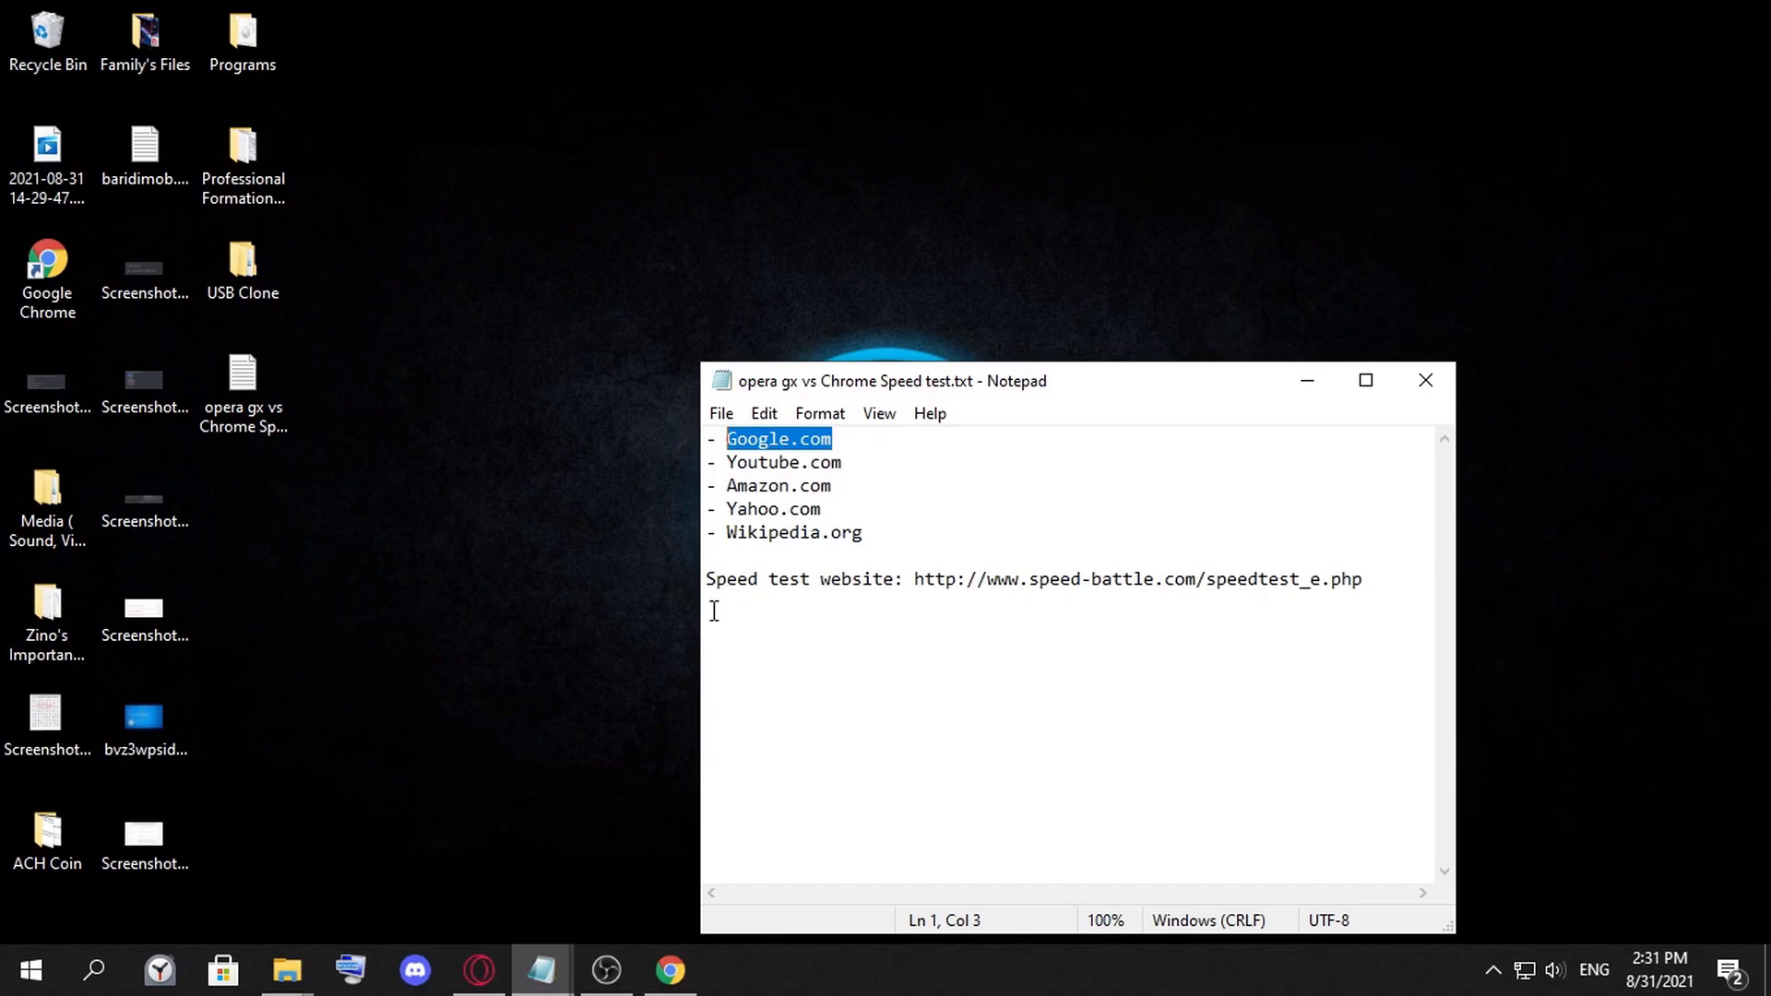
# Open a new Opera GX private window from the menu and load Google.com
pyautogui.click(478, 970)
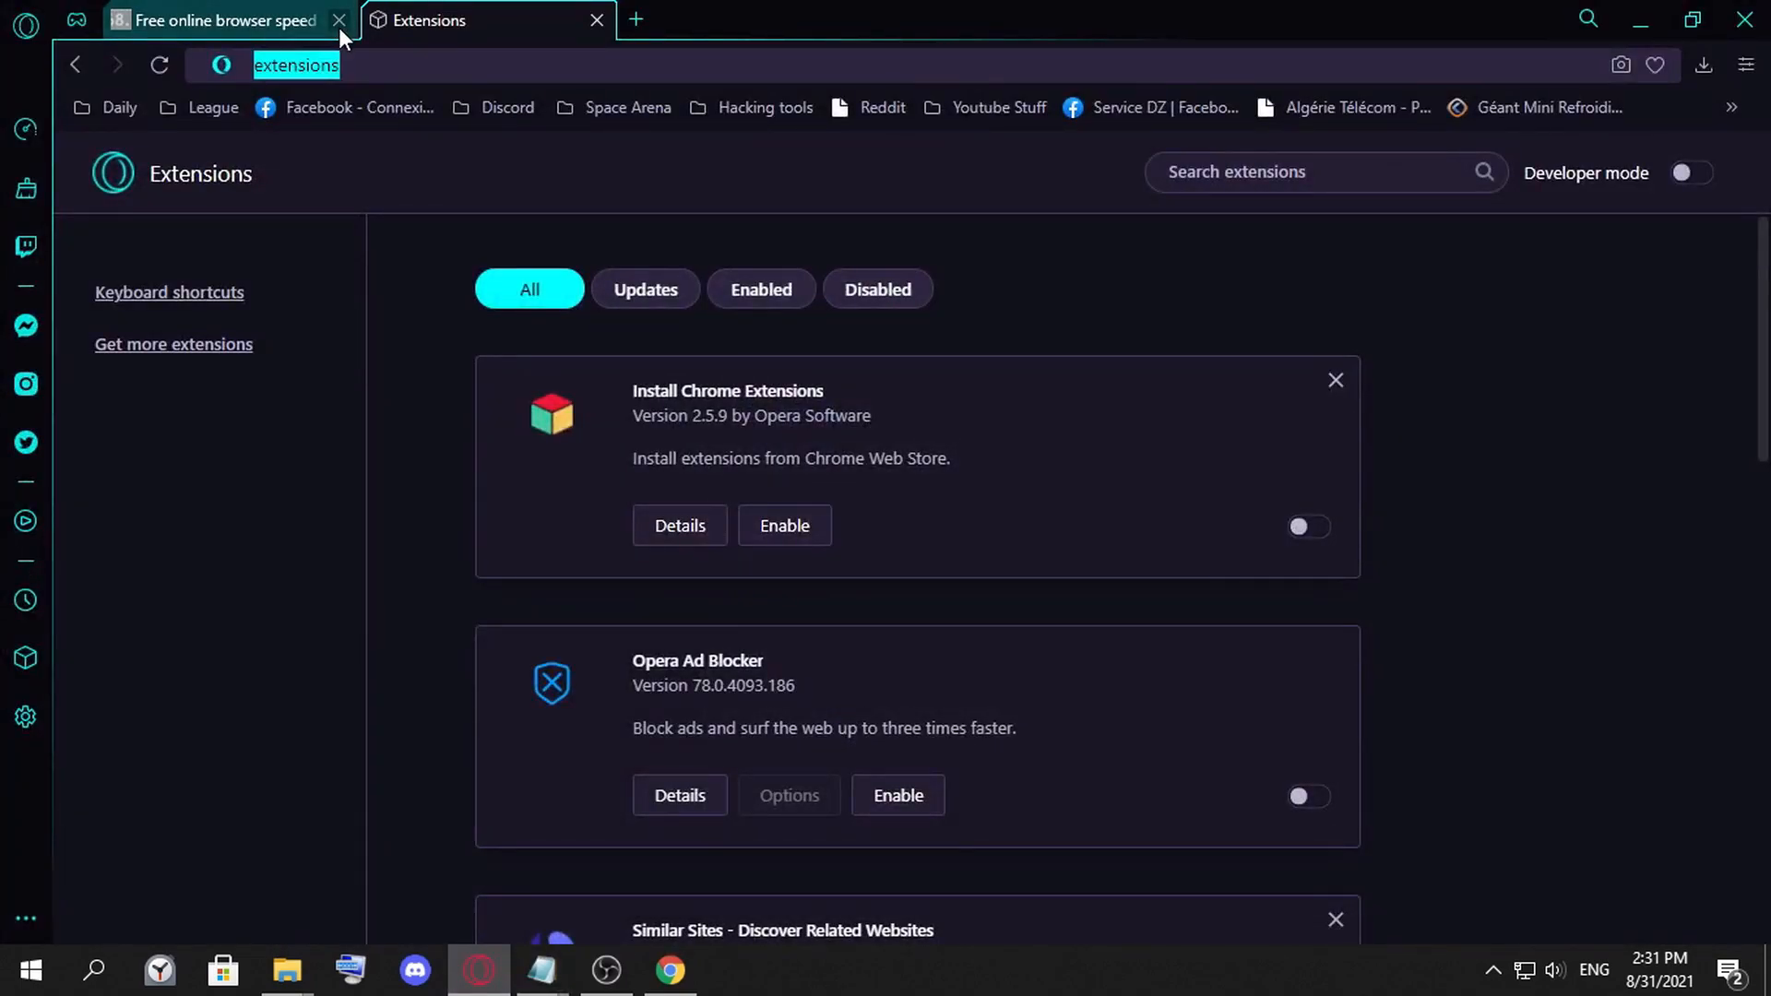
pyautogui.click(20, 26)
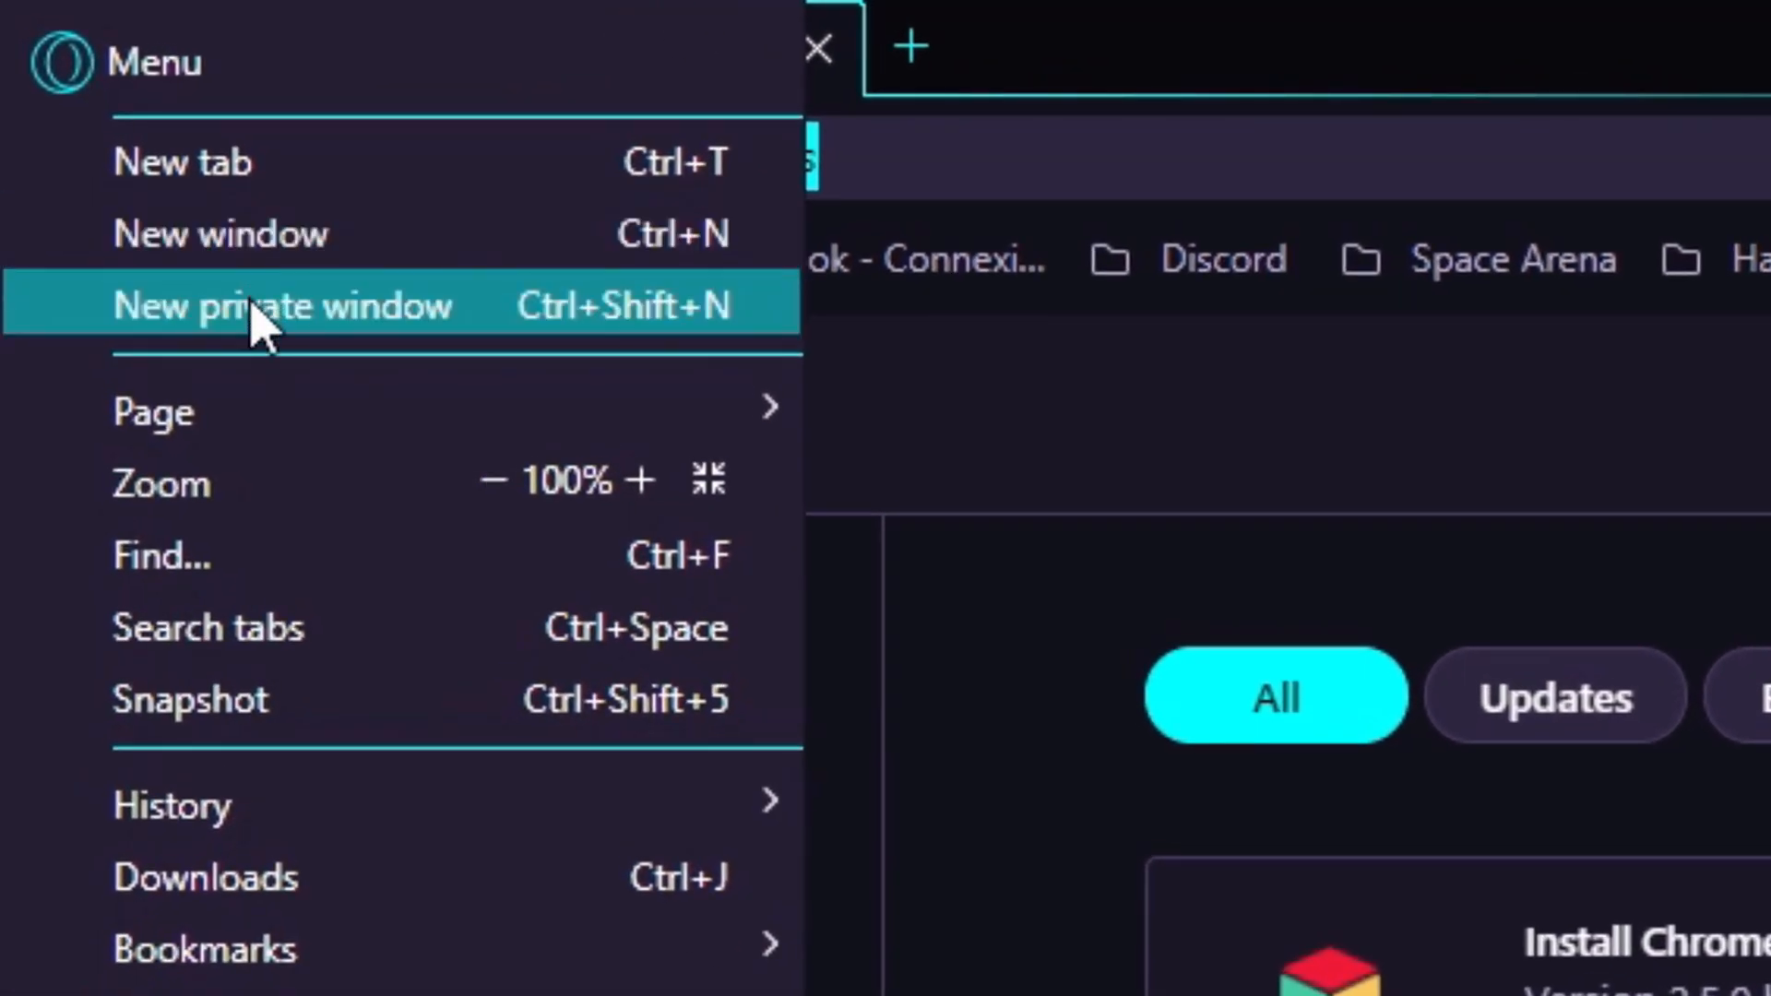
pyautogui.click(277, 306)
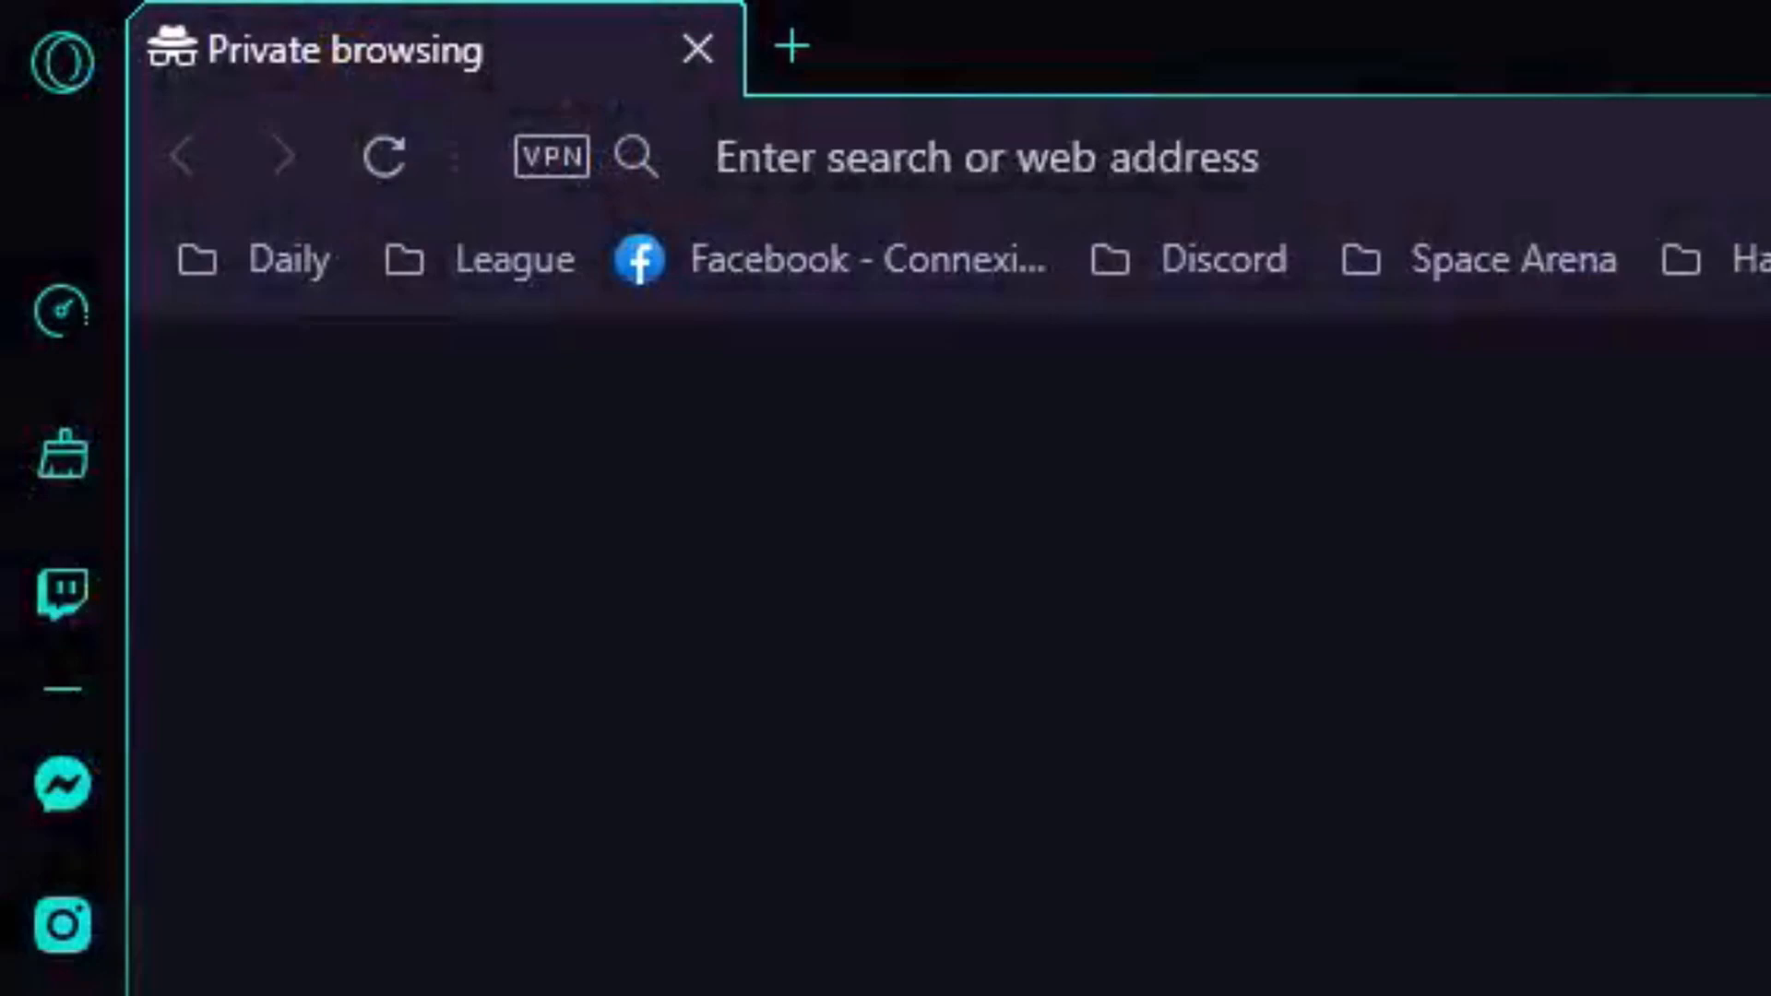
pyautogui.write('Google.com')
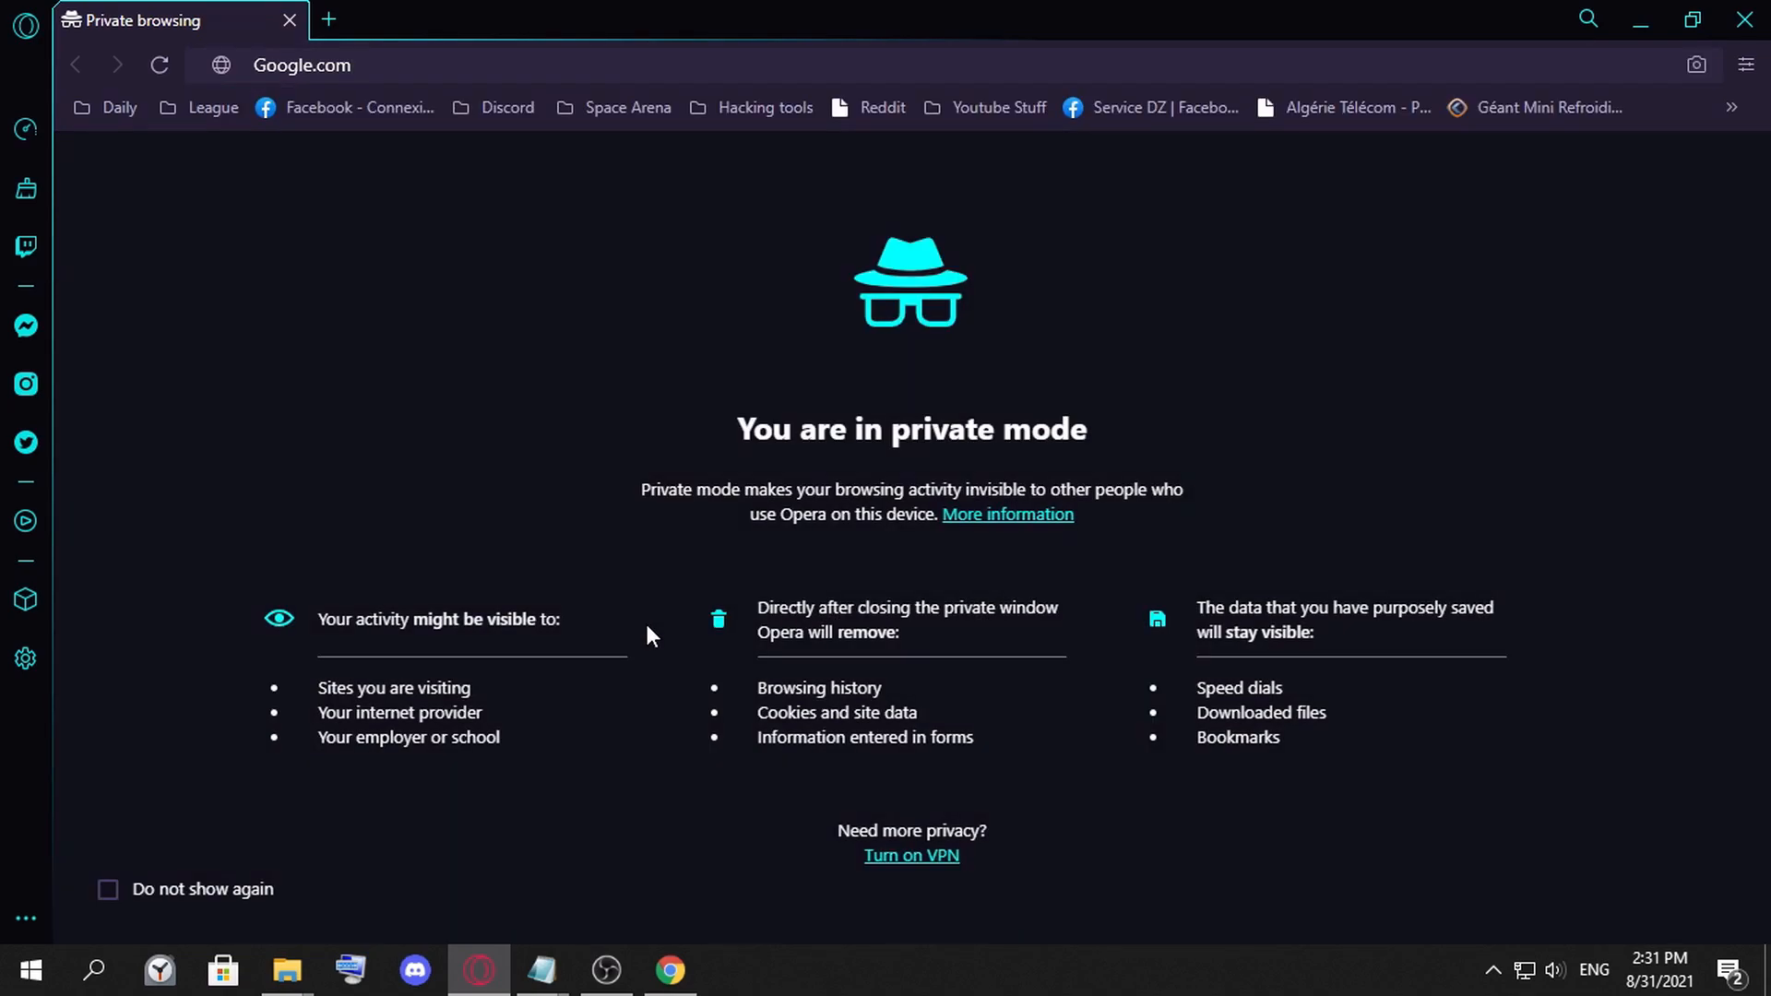
pyautogui.click(288, 65)
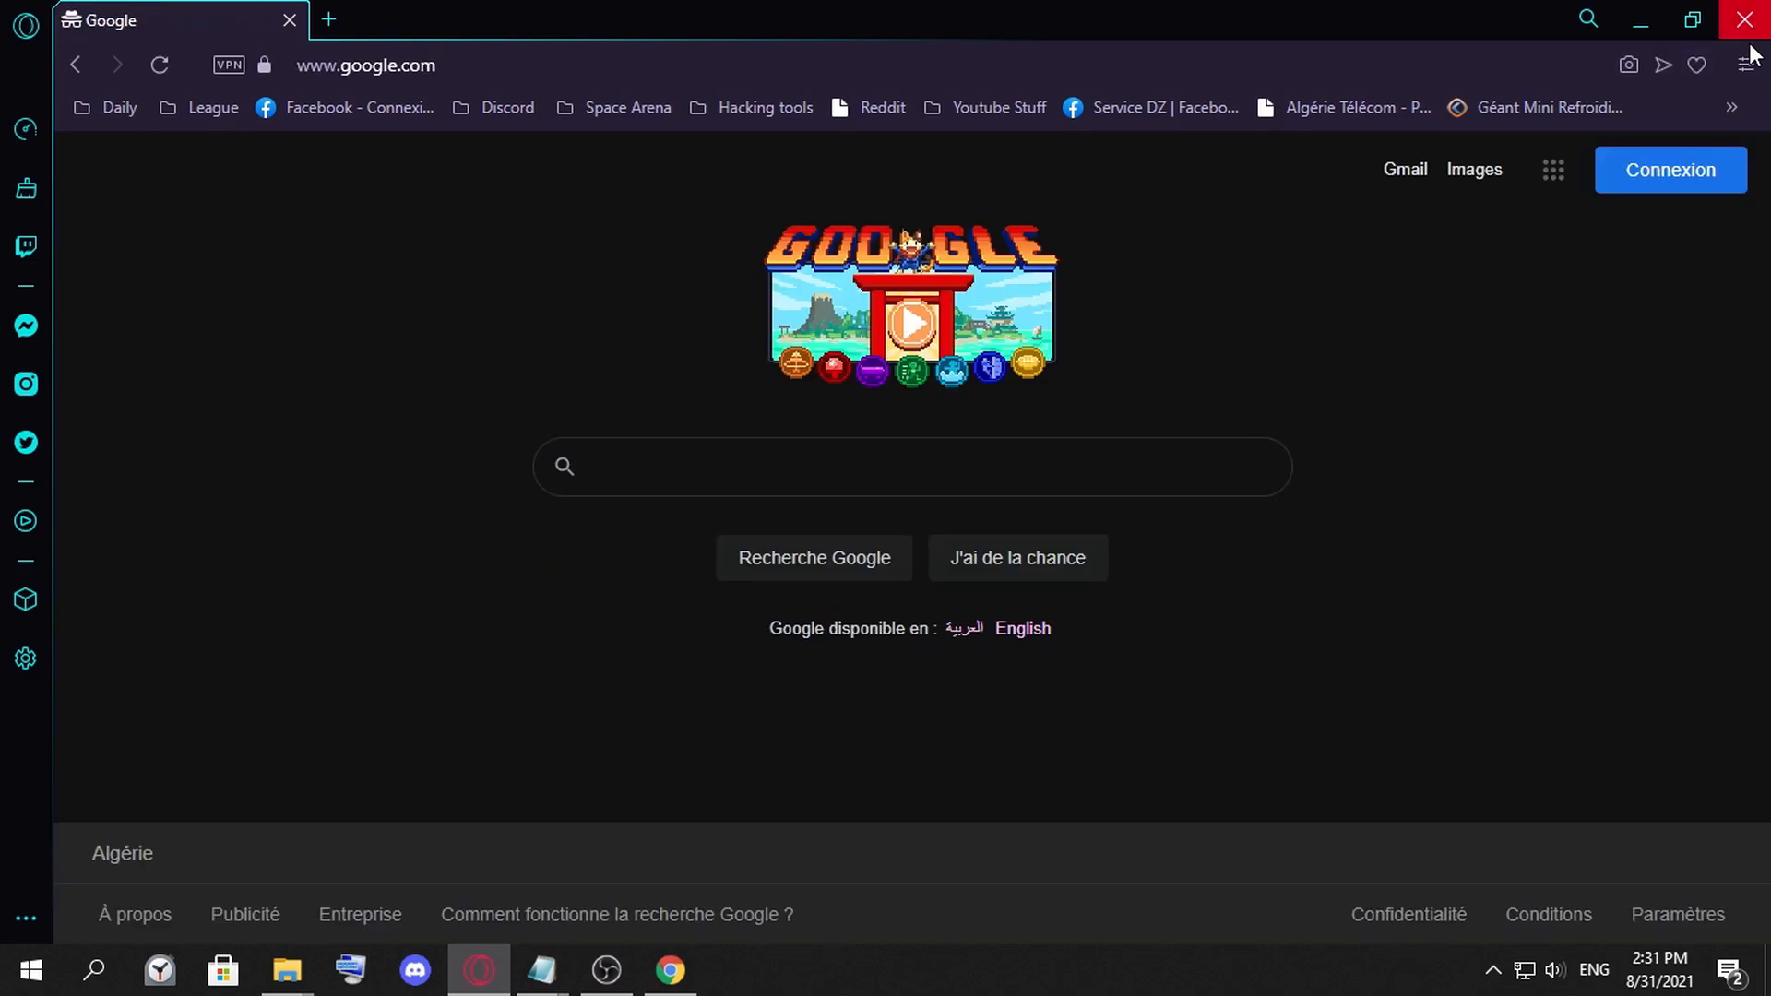
pyautogui.moveTo(1573, 653)
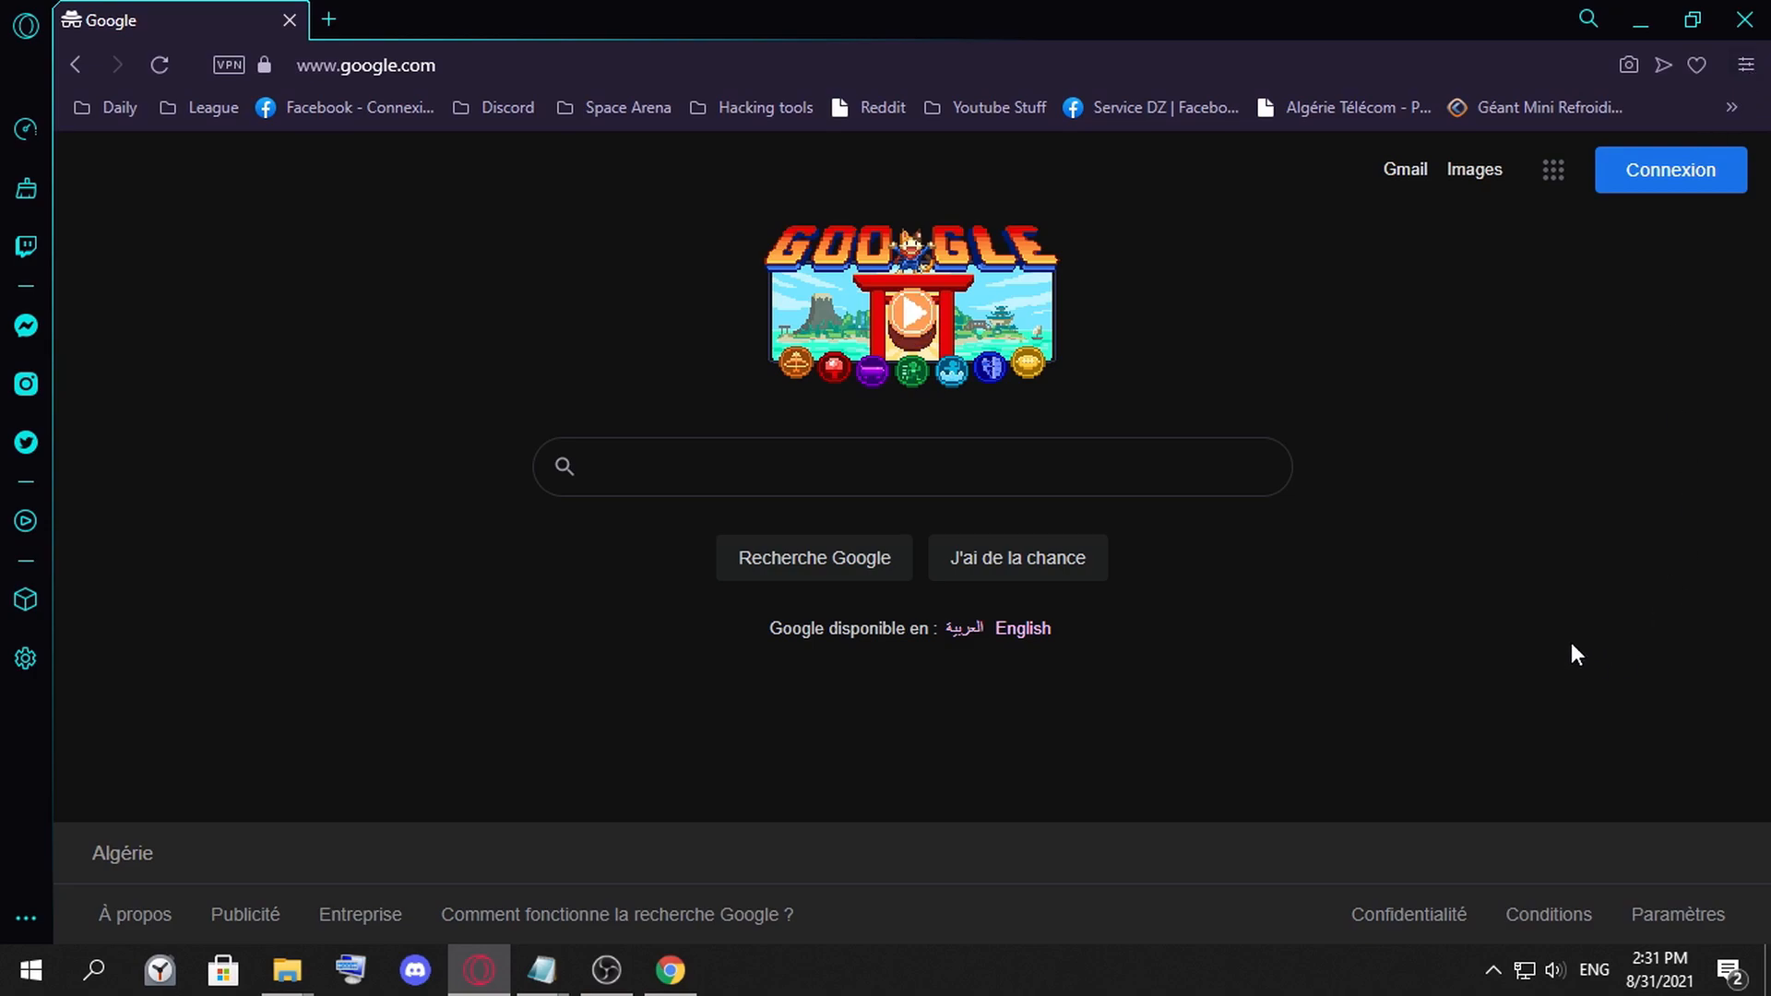
pyautogui.moveTo(1500, 632)
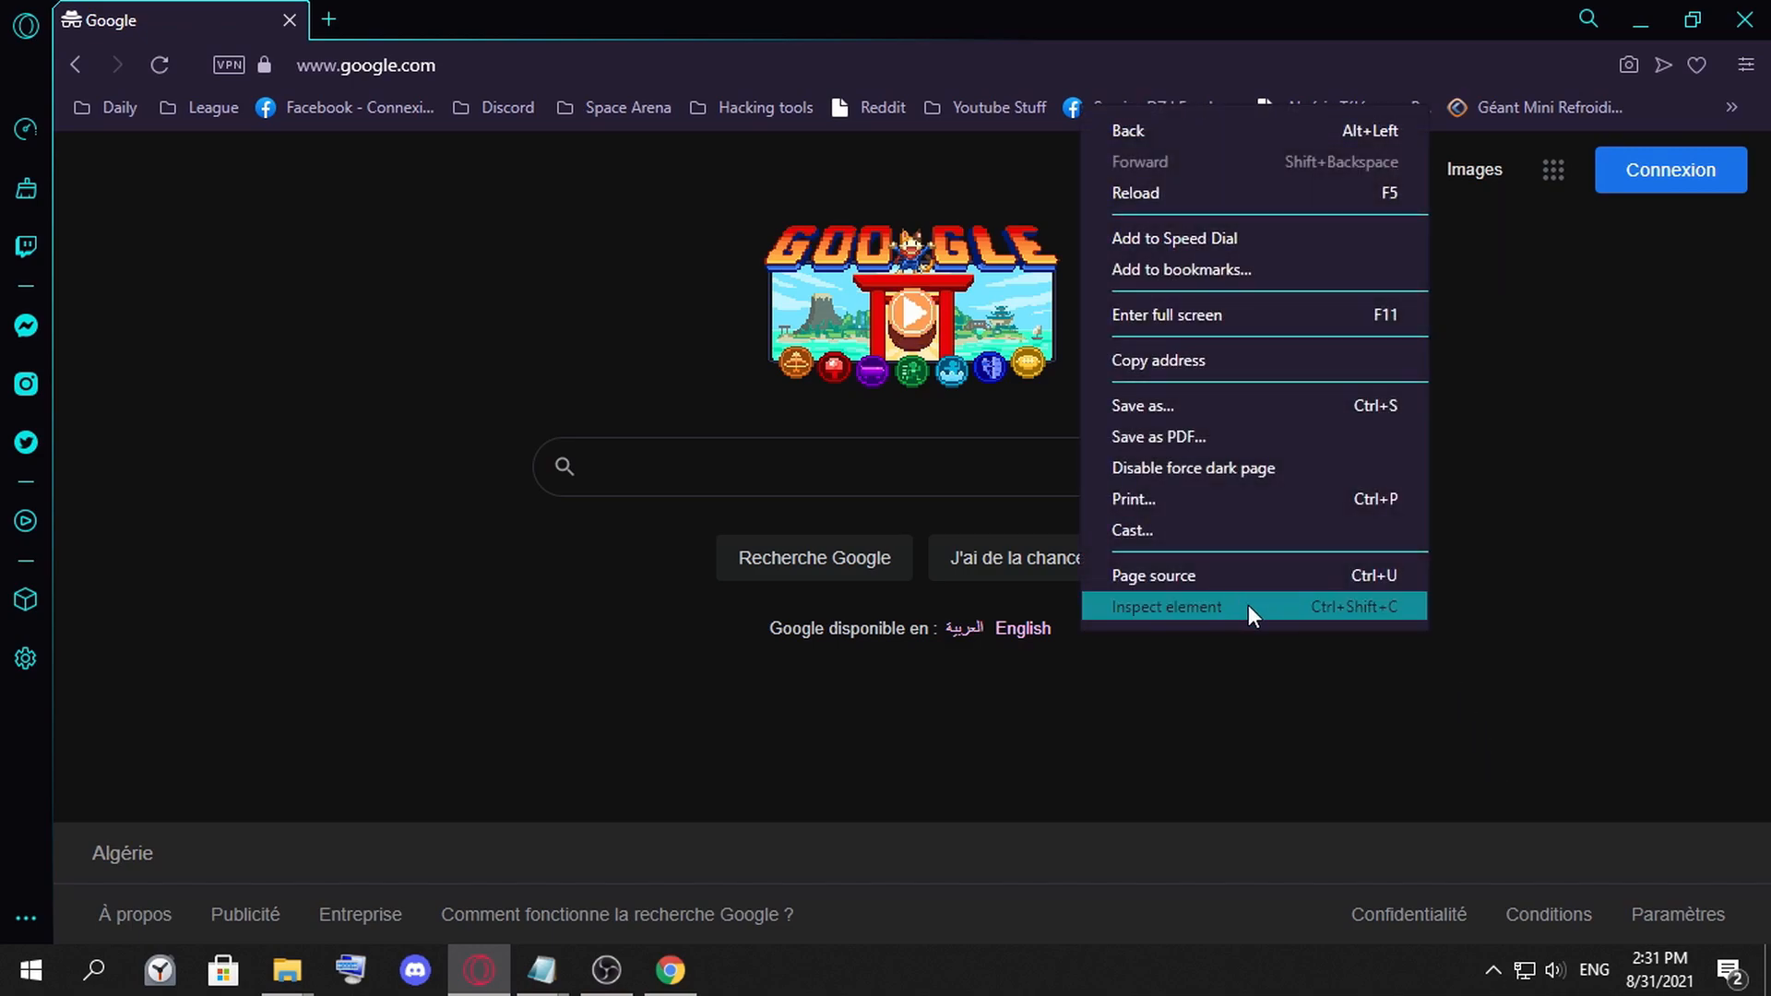
# Inspect google.com in Opera GX and reload to read a 1.26 s load
pyautogui.click(1166, 607)
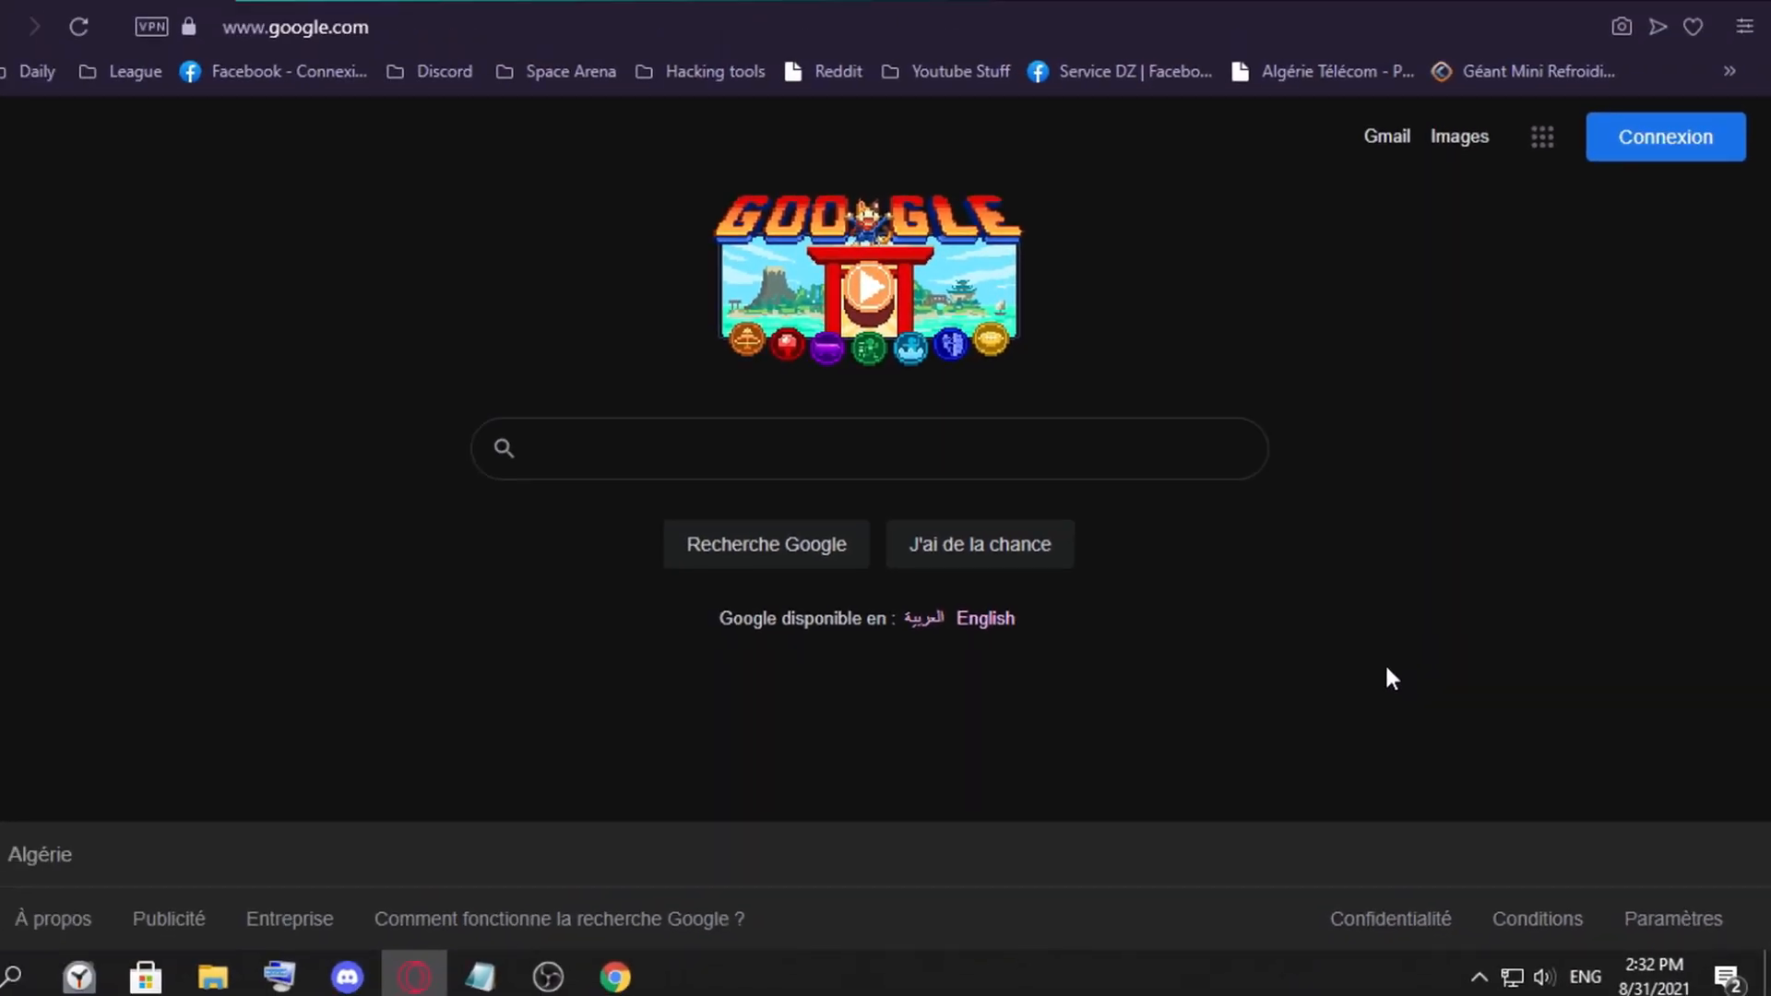
pyautogui.press('F12')
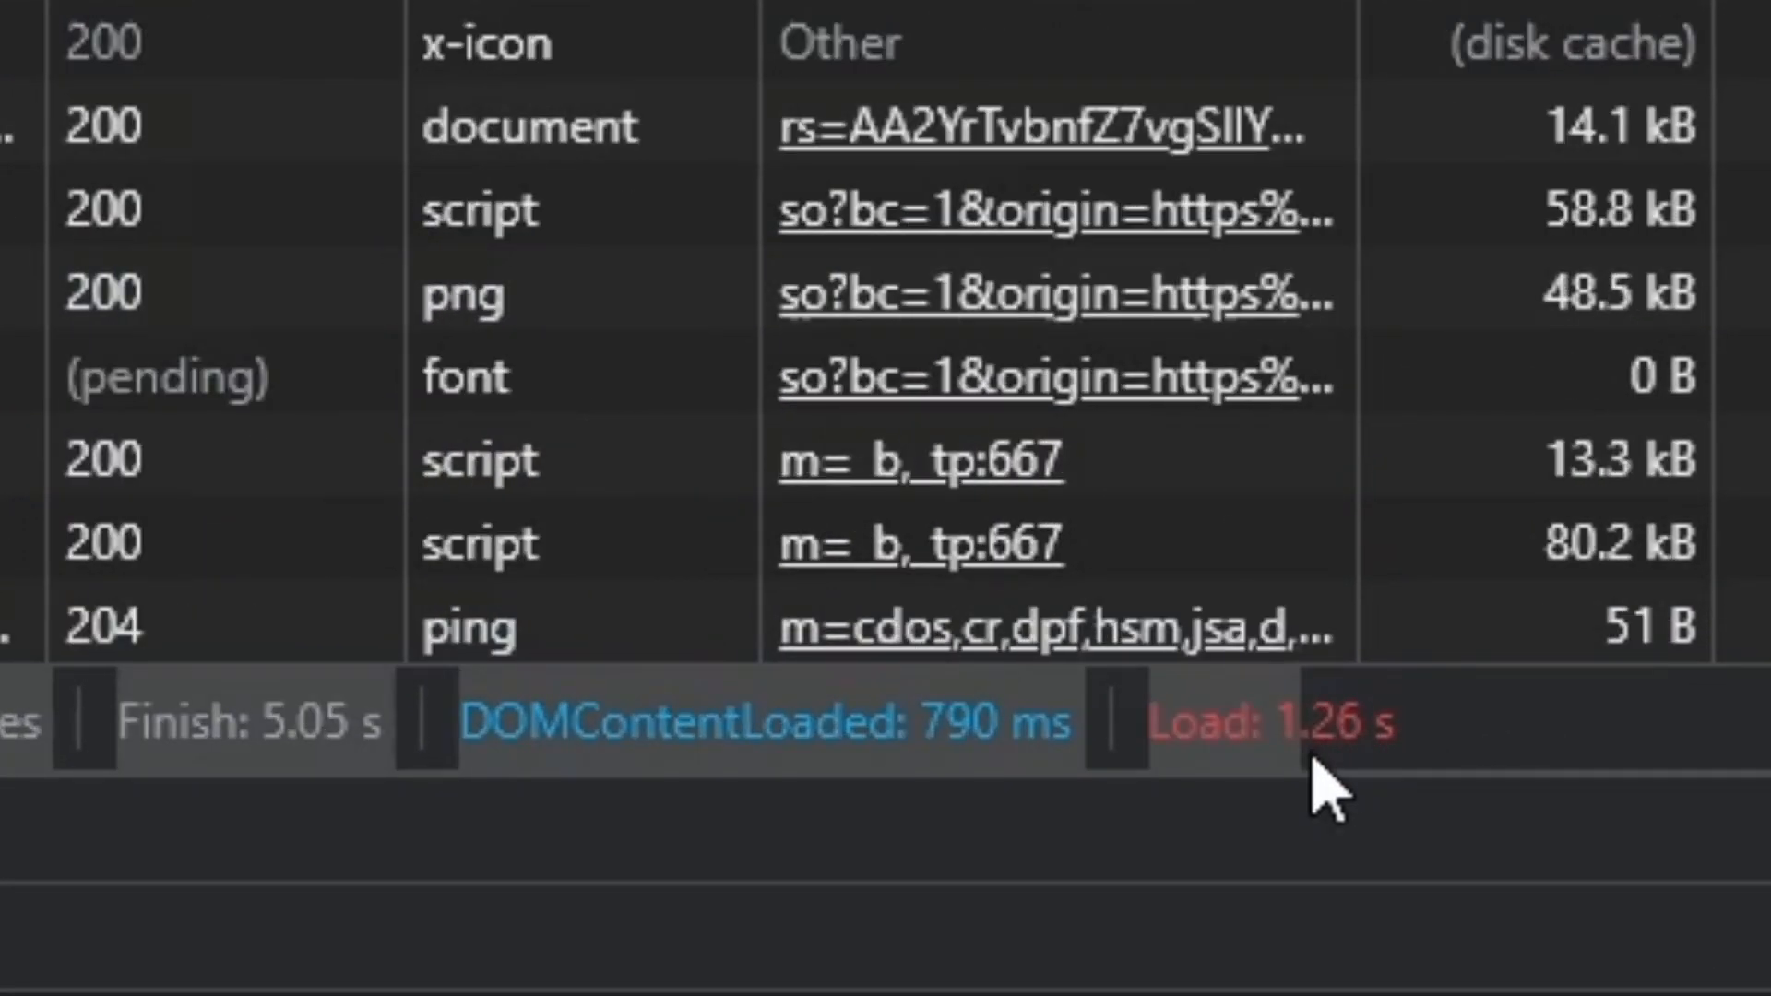
pyautogui.moveTo(1301, 759)
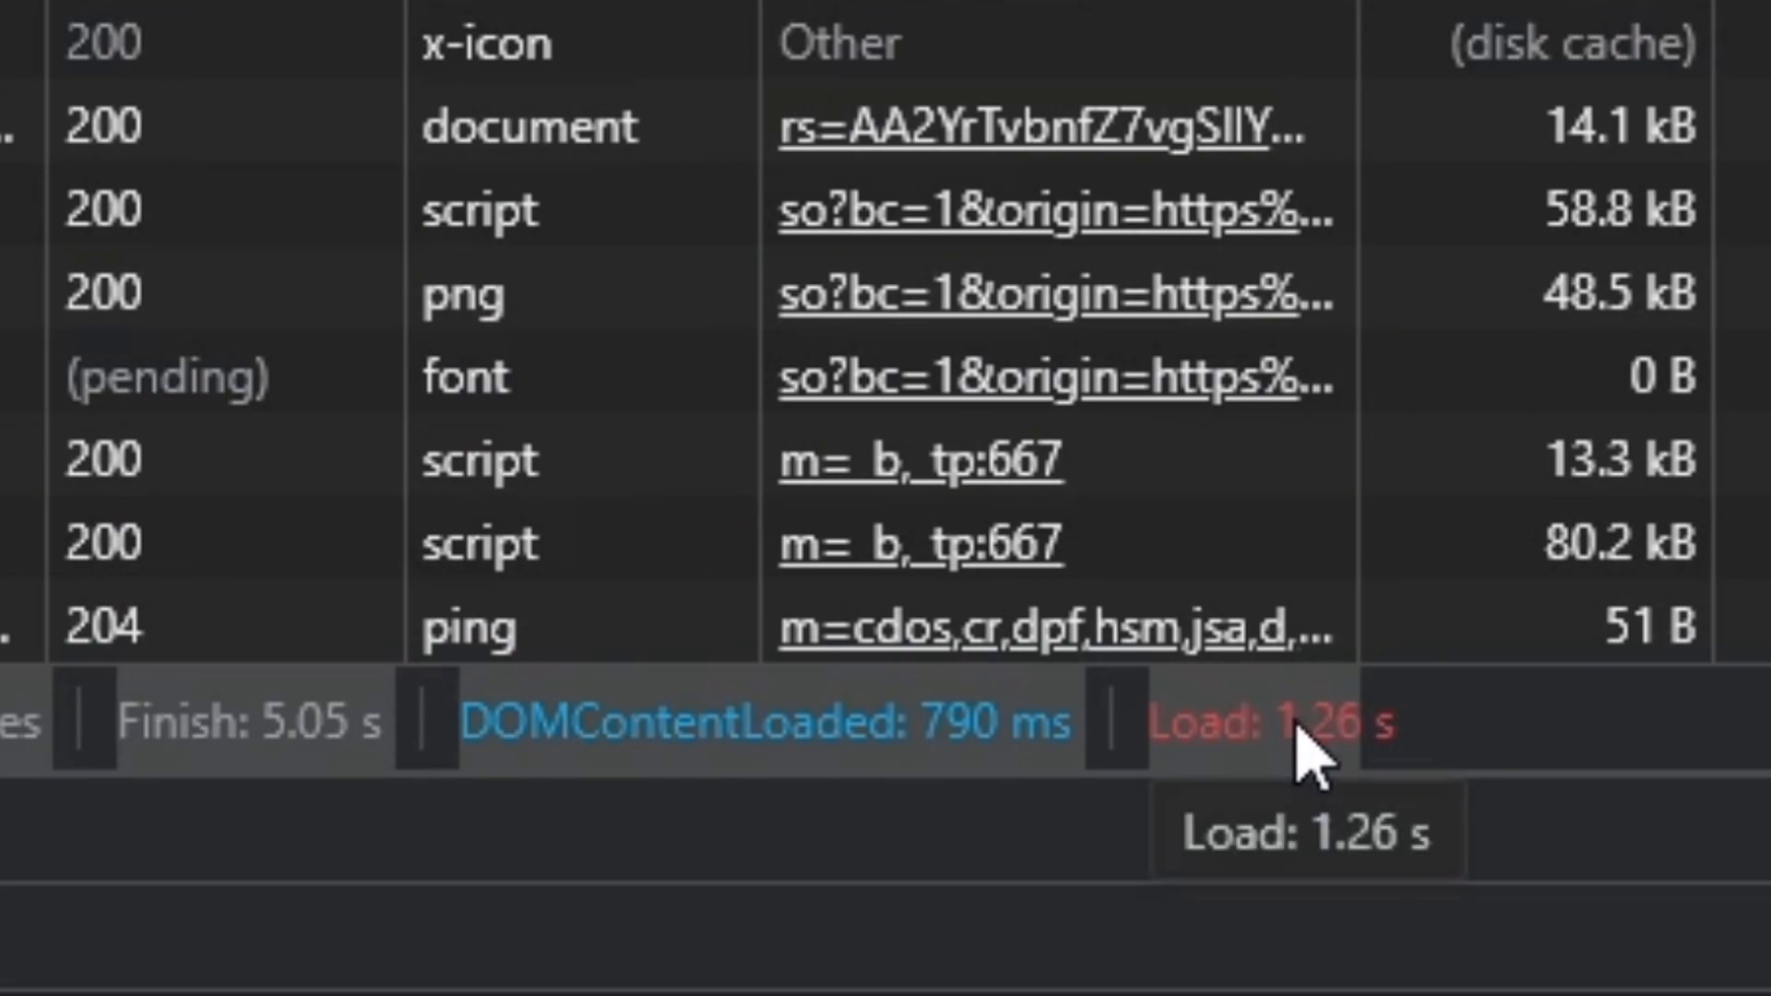
pyautogui.moveTo(1398, 813)
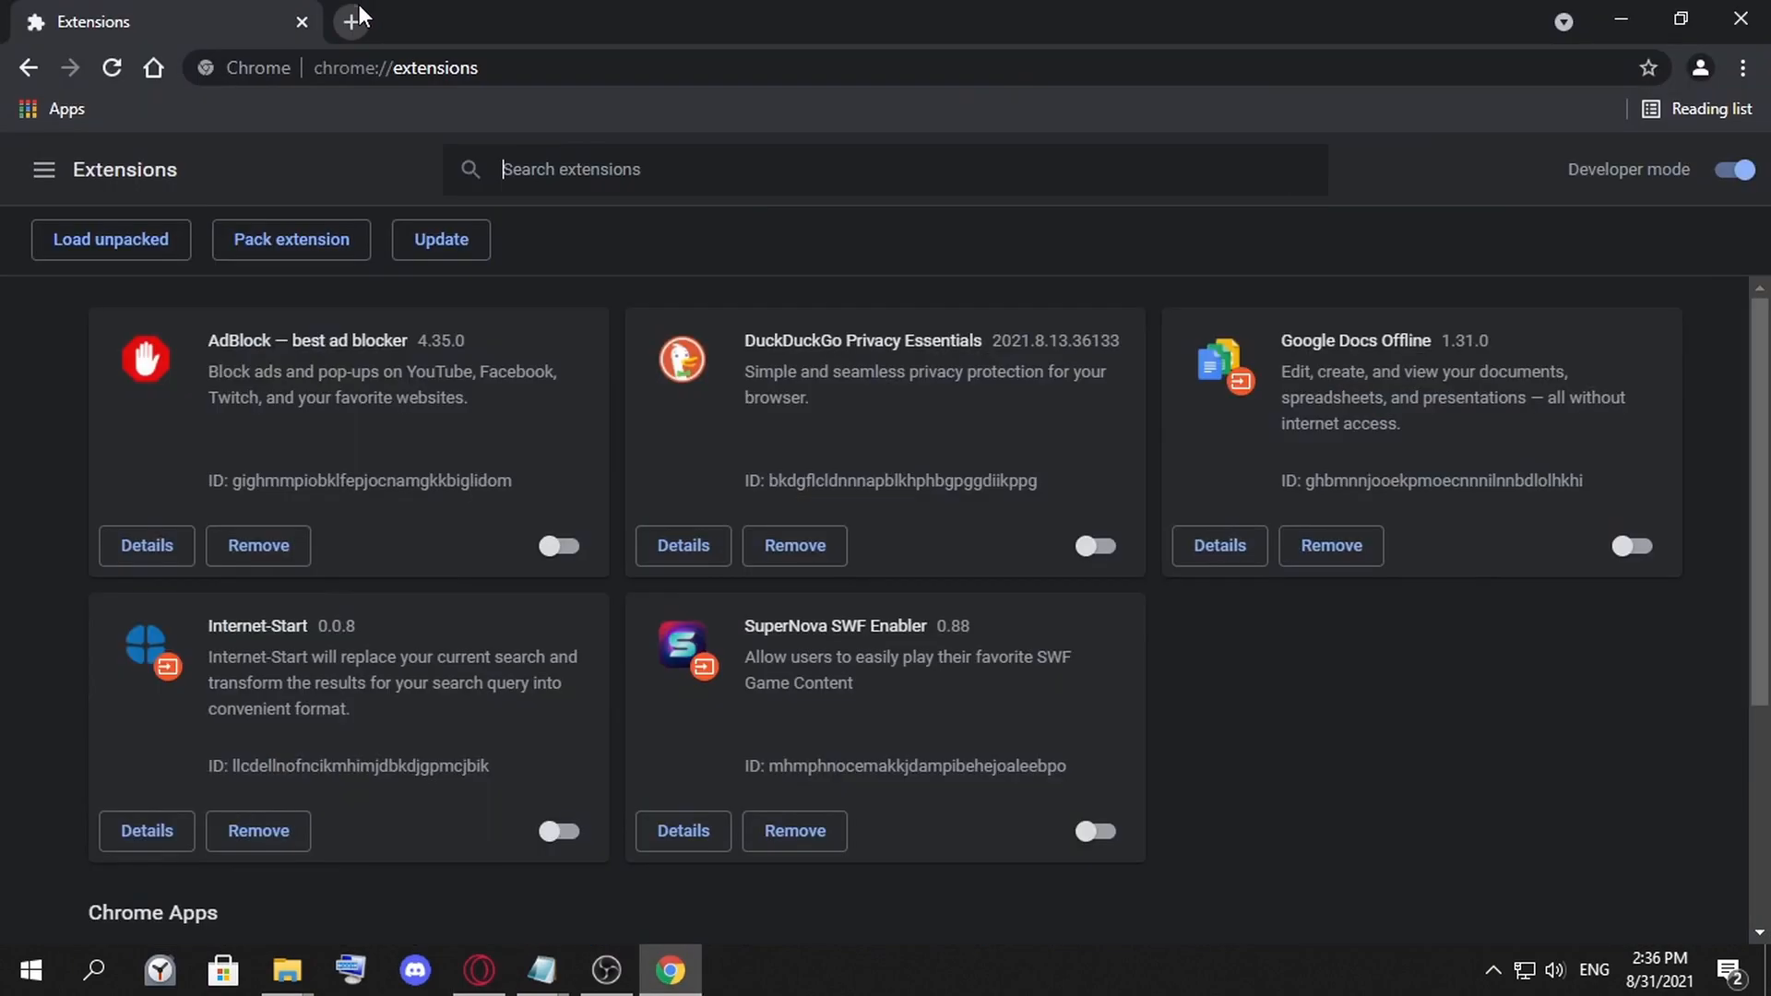
# Load google.com in a new Chrome tab and open the page inspector
pyautogui.click(350, 20)
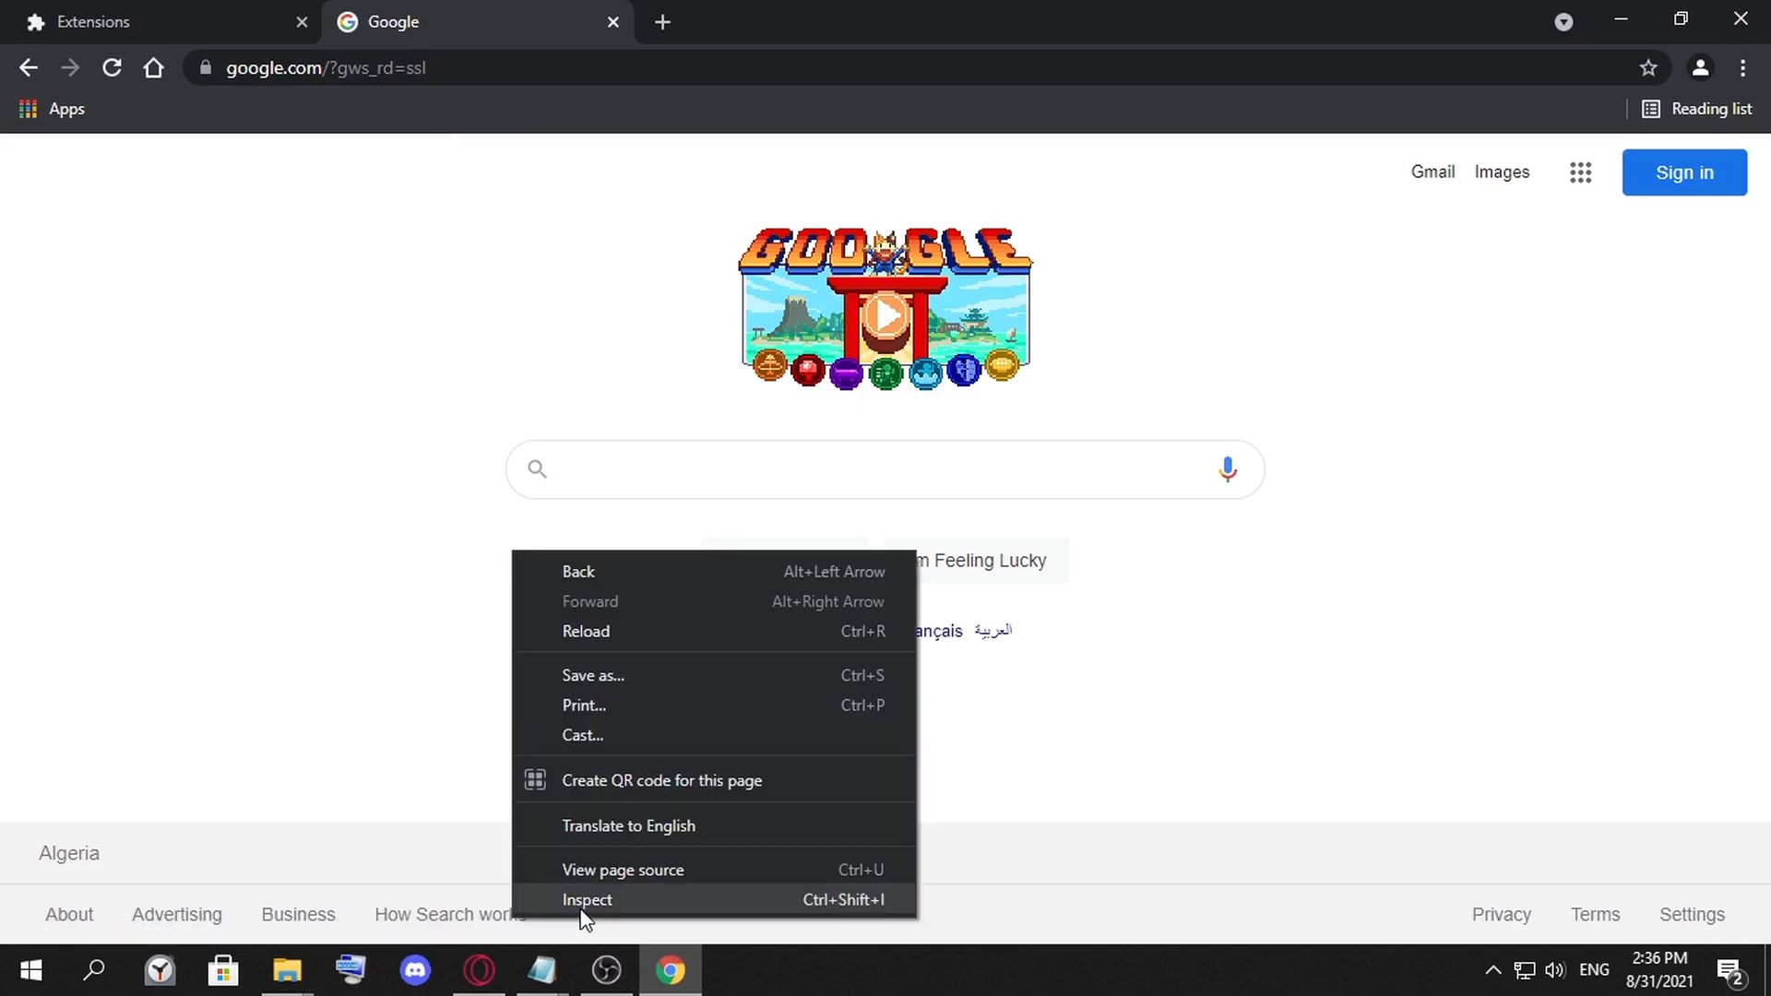
pyautogui.click(280, 564)
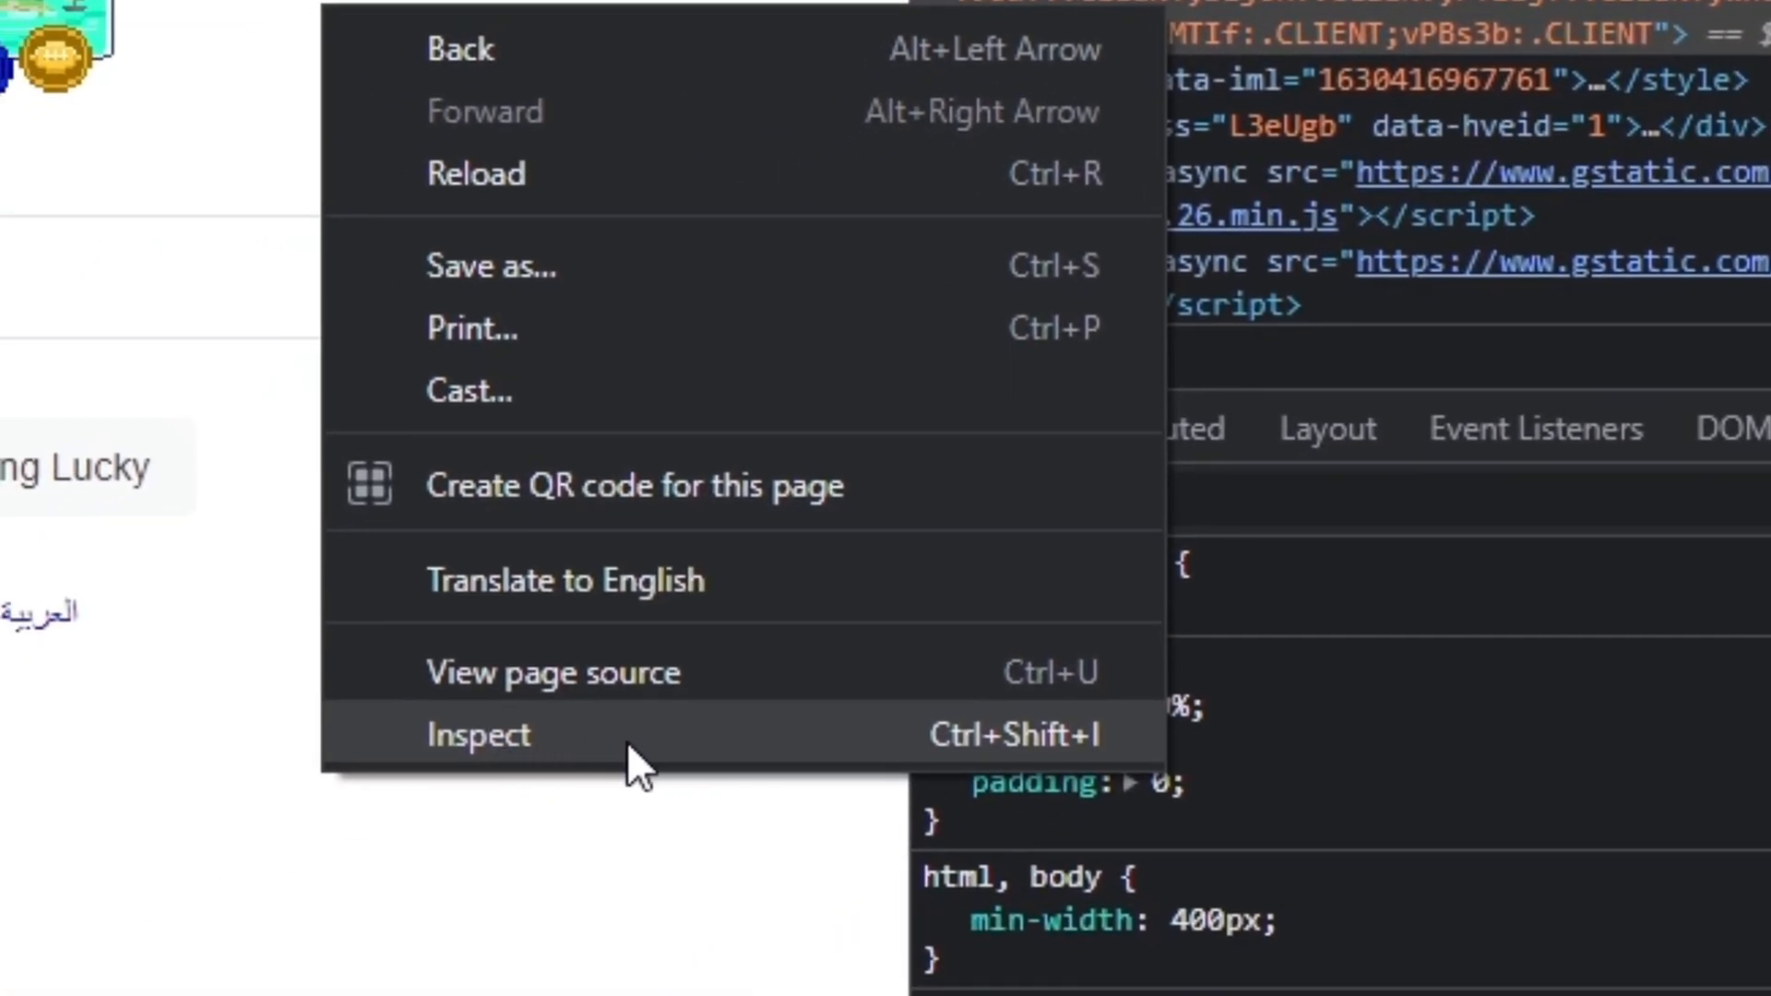
pyautogui.moveTo(648, 942)
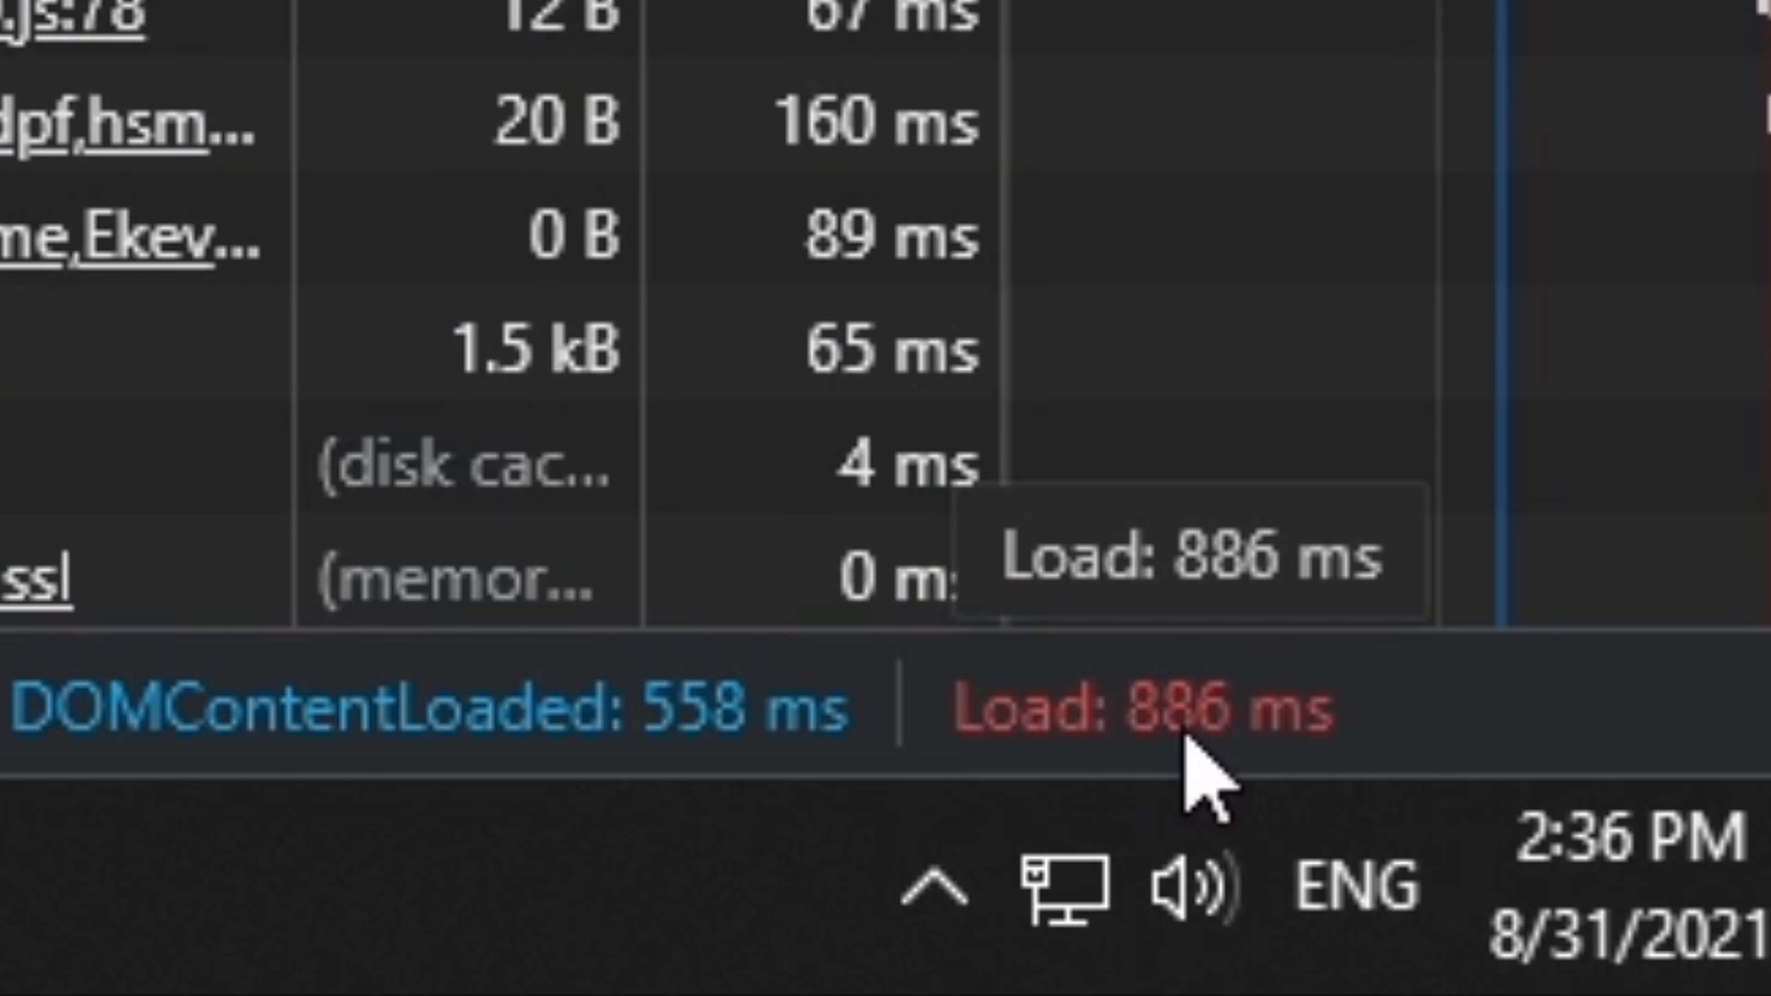
pyautogui.moveTo(1199, 784)
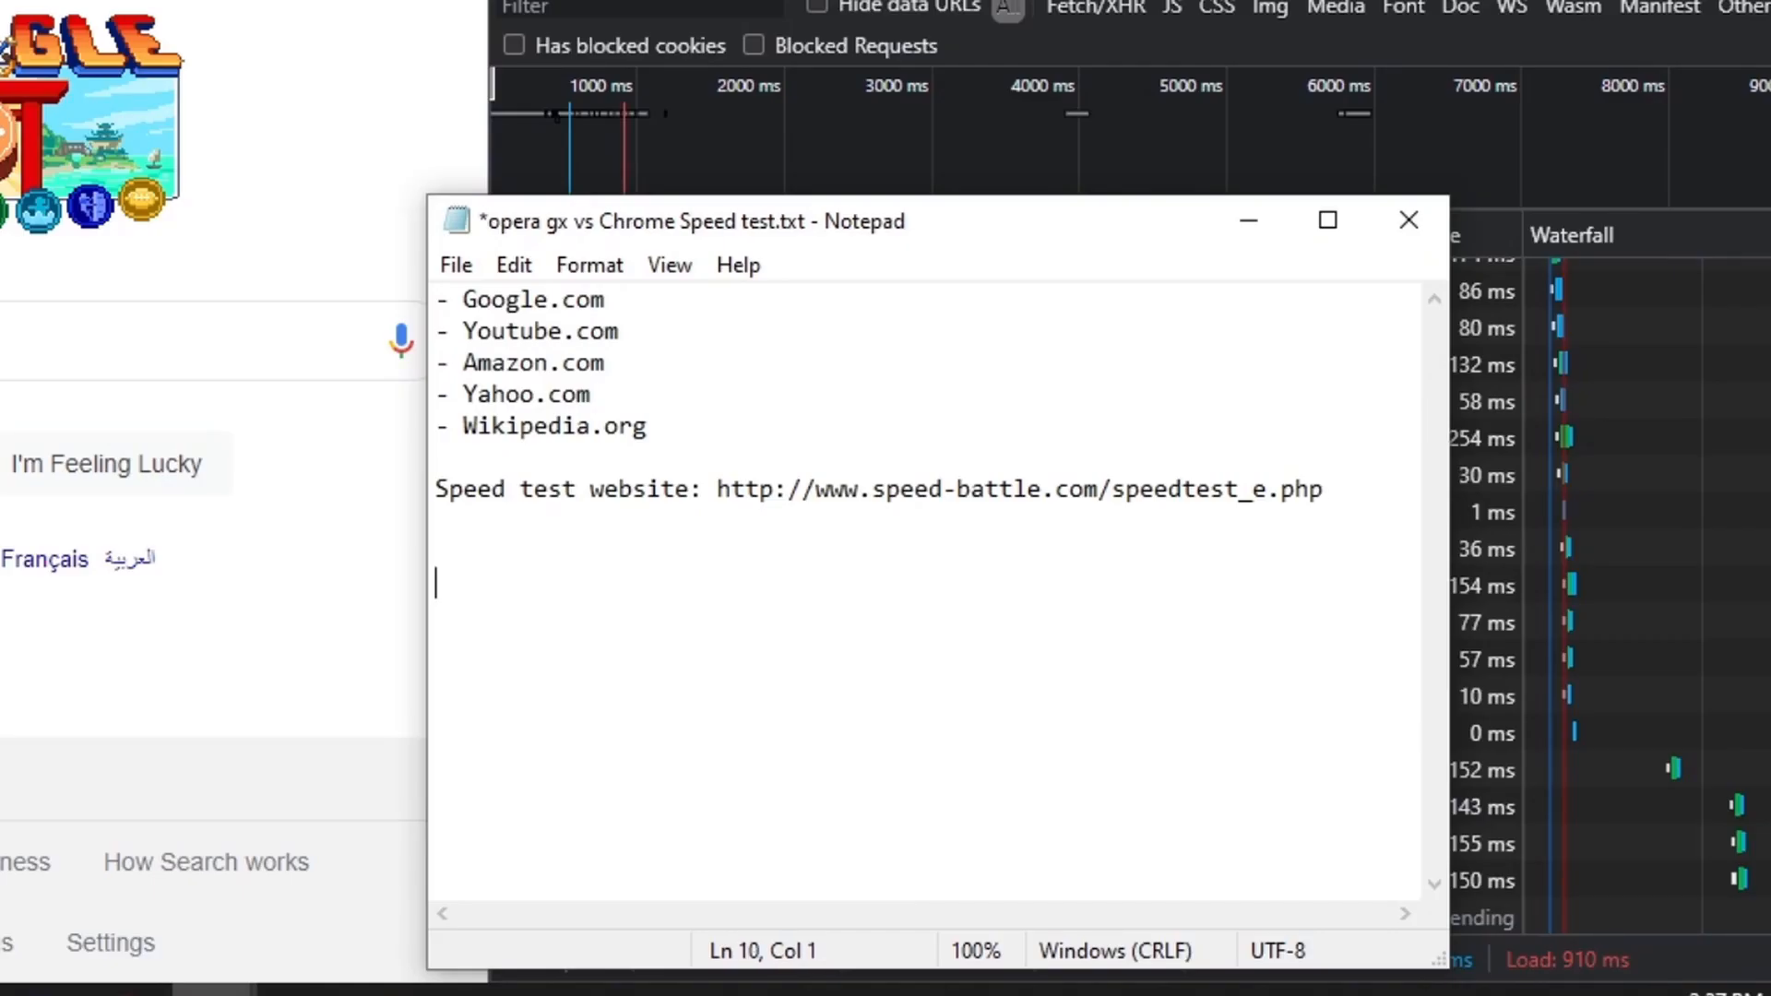
# Type the tally 'Opera: 0' and 'Chrome: 1' and delete the Google.com line
pyautogui.write('Opera:')
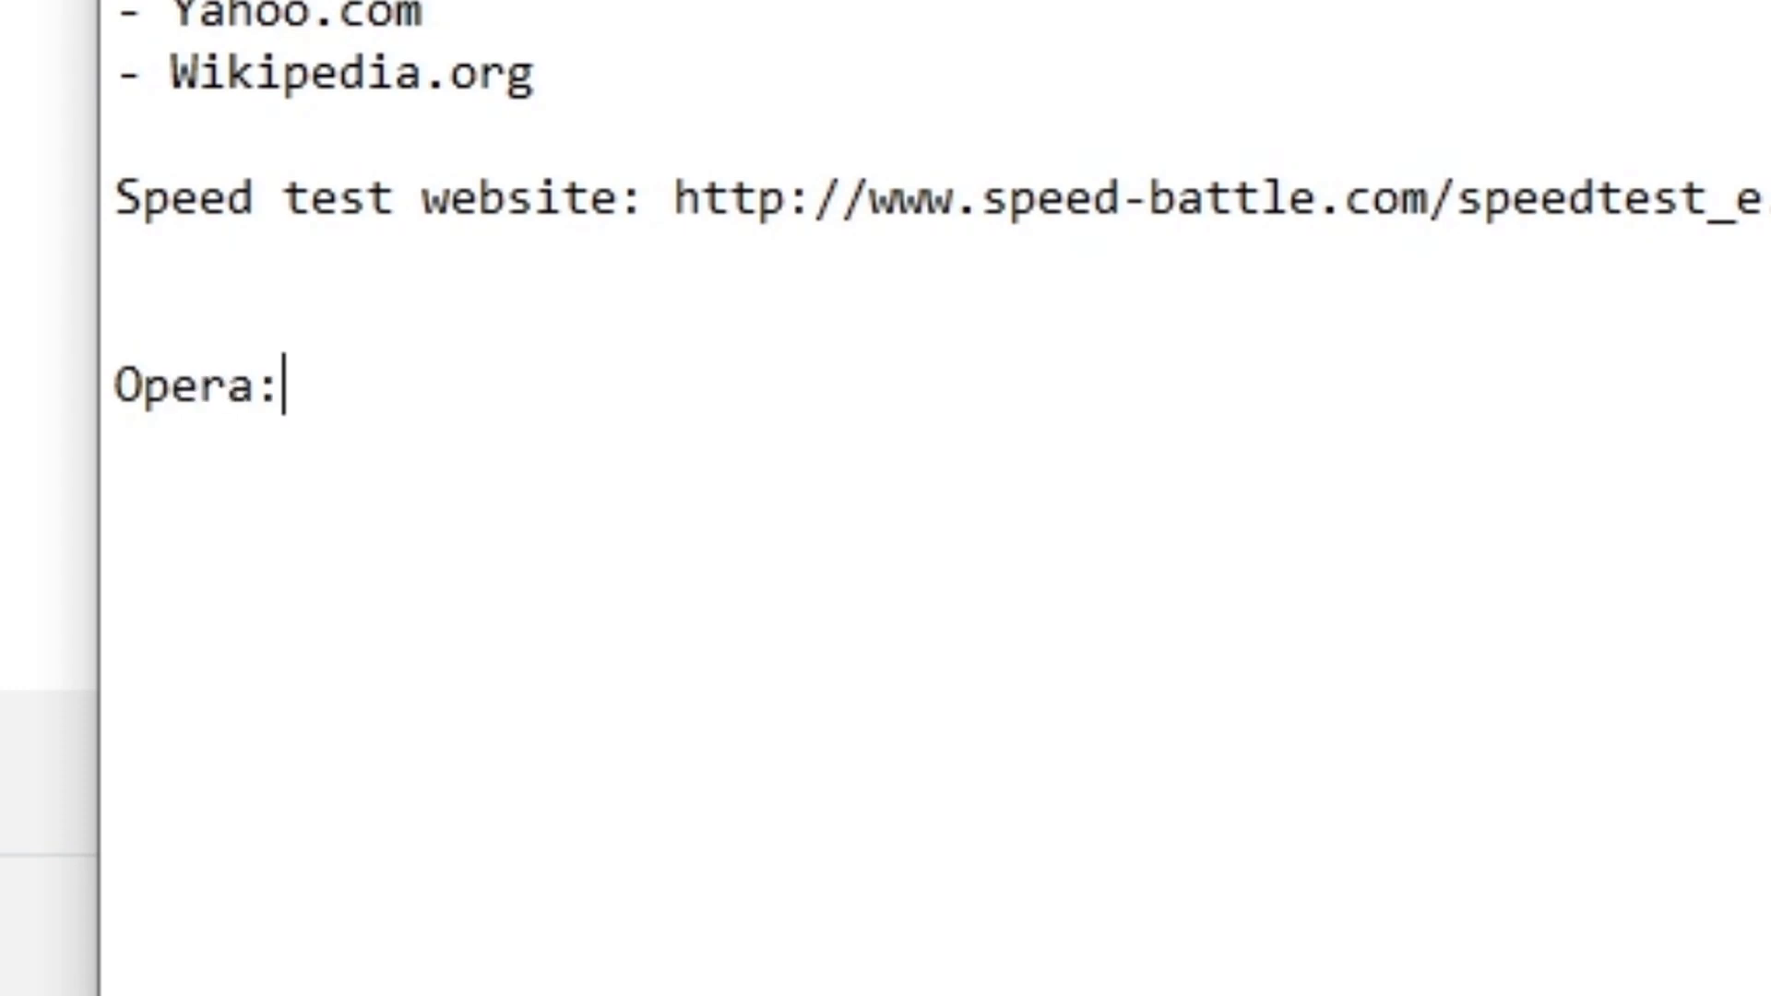
pyautogui.write('0')
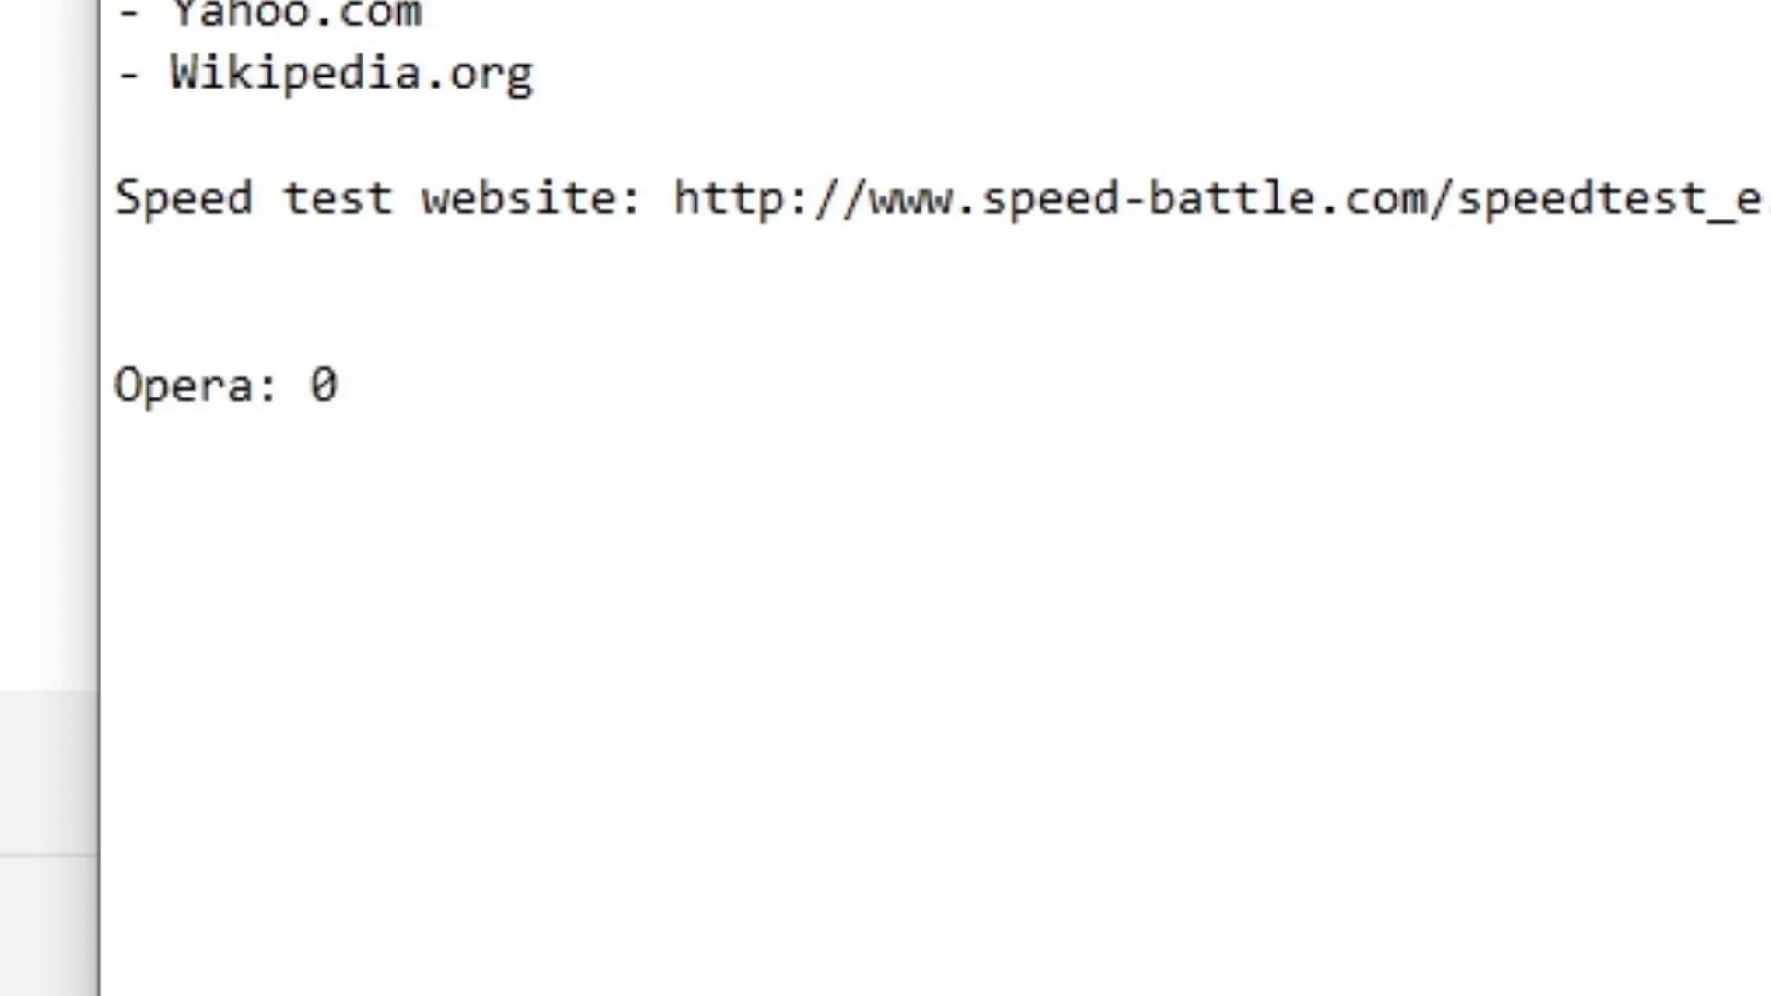
pyautogui.write('Chrom')
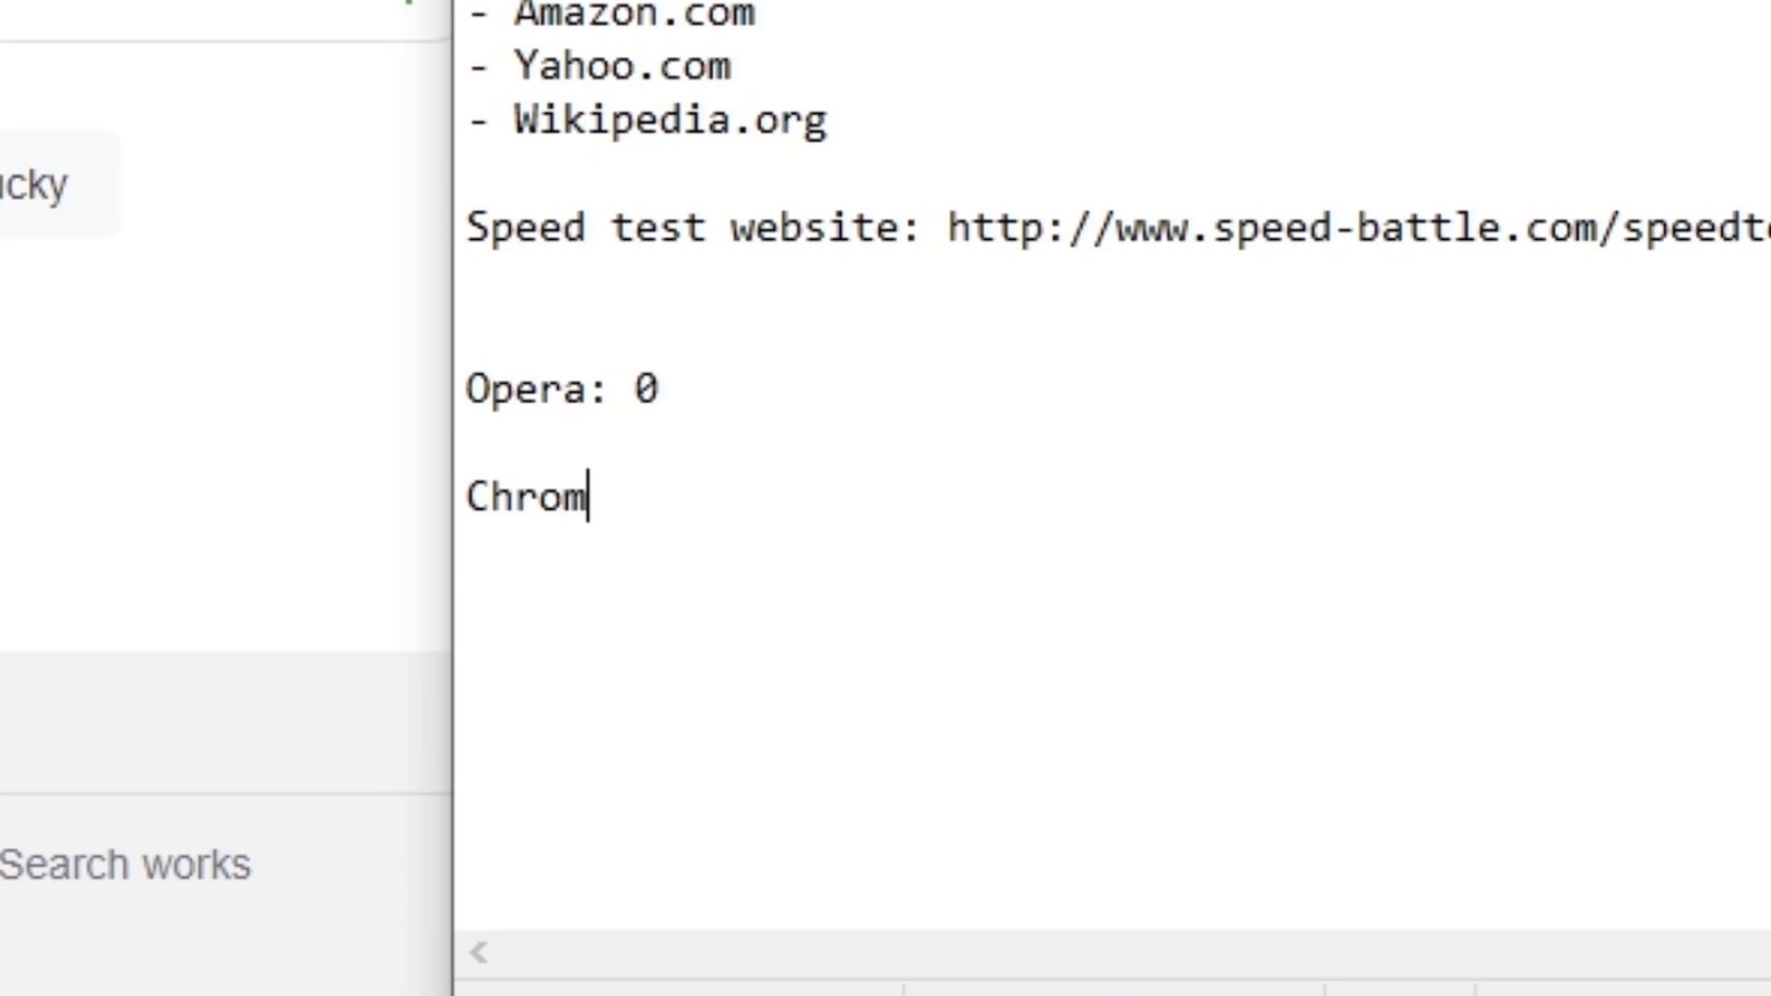
pyautogui.write('e: 1')
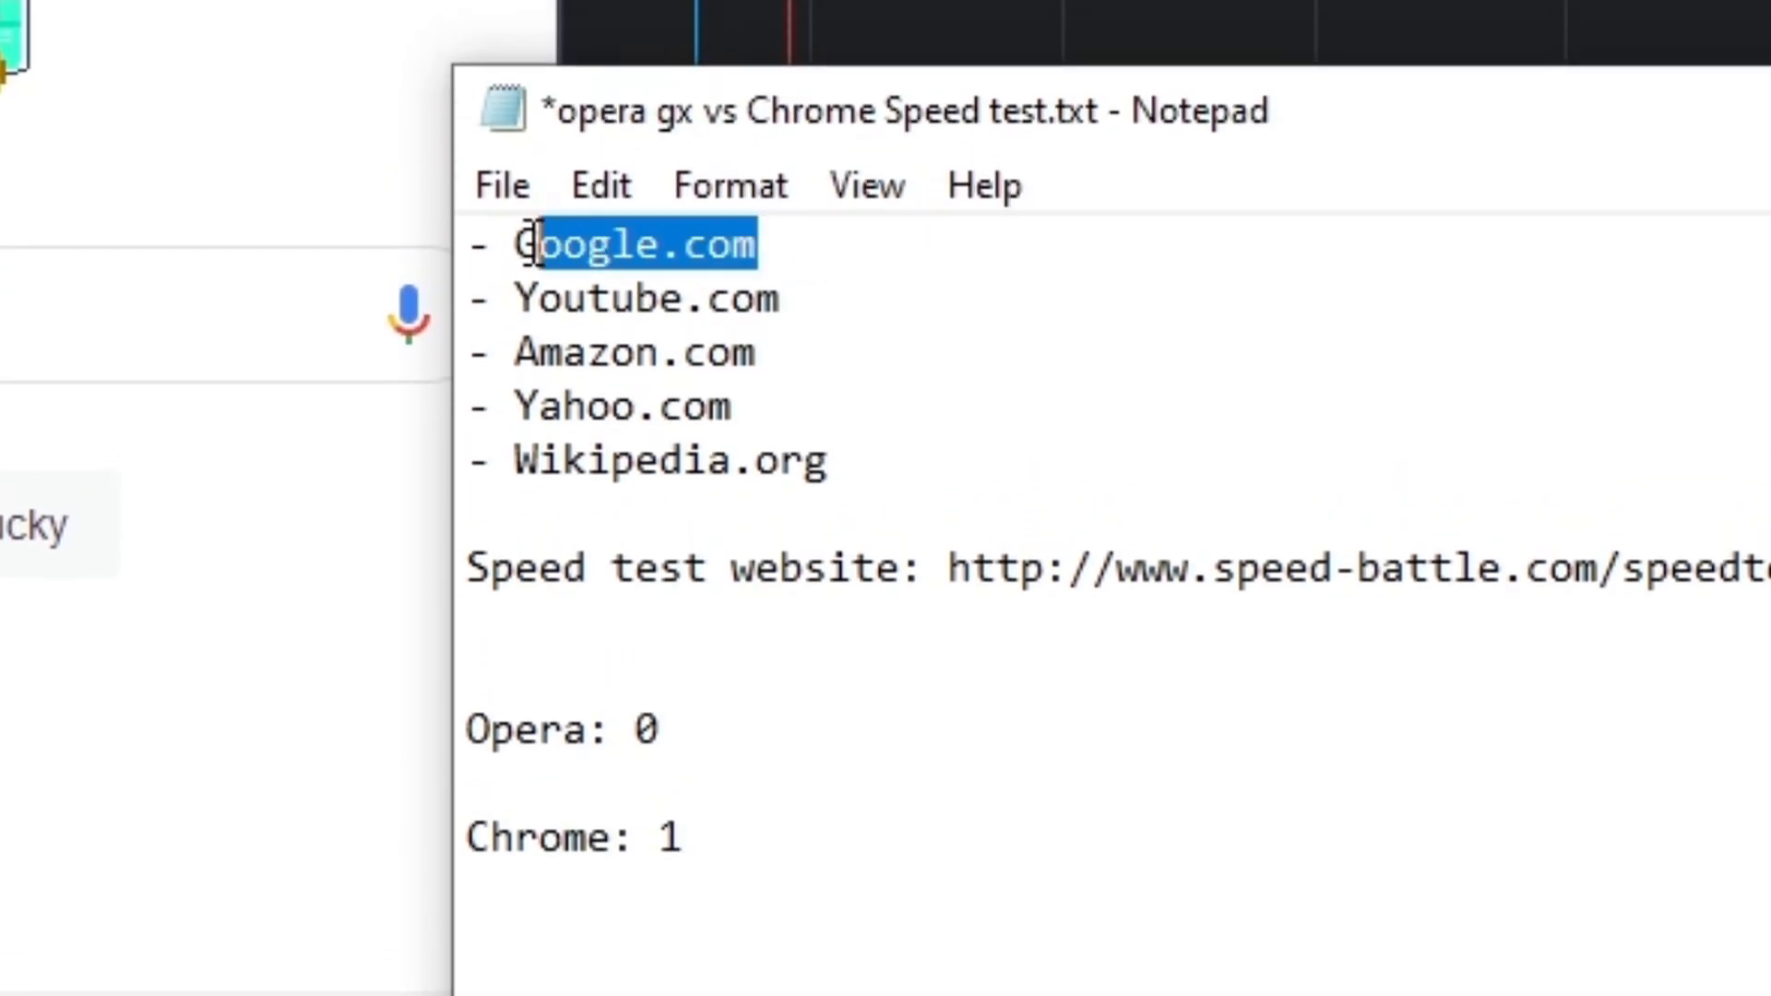
pyautogui.press('Delete')
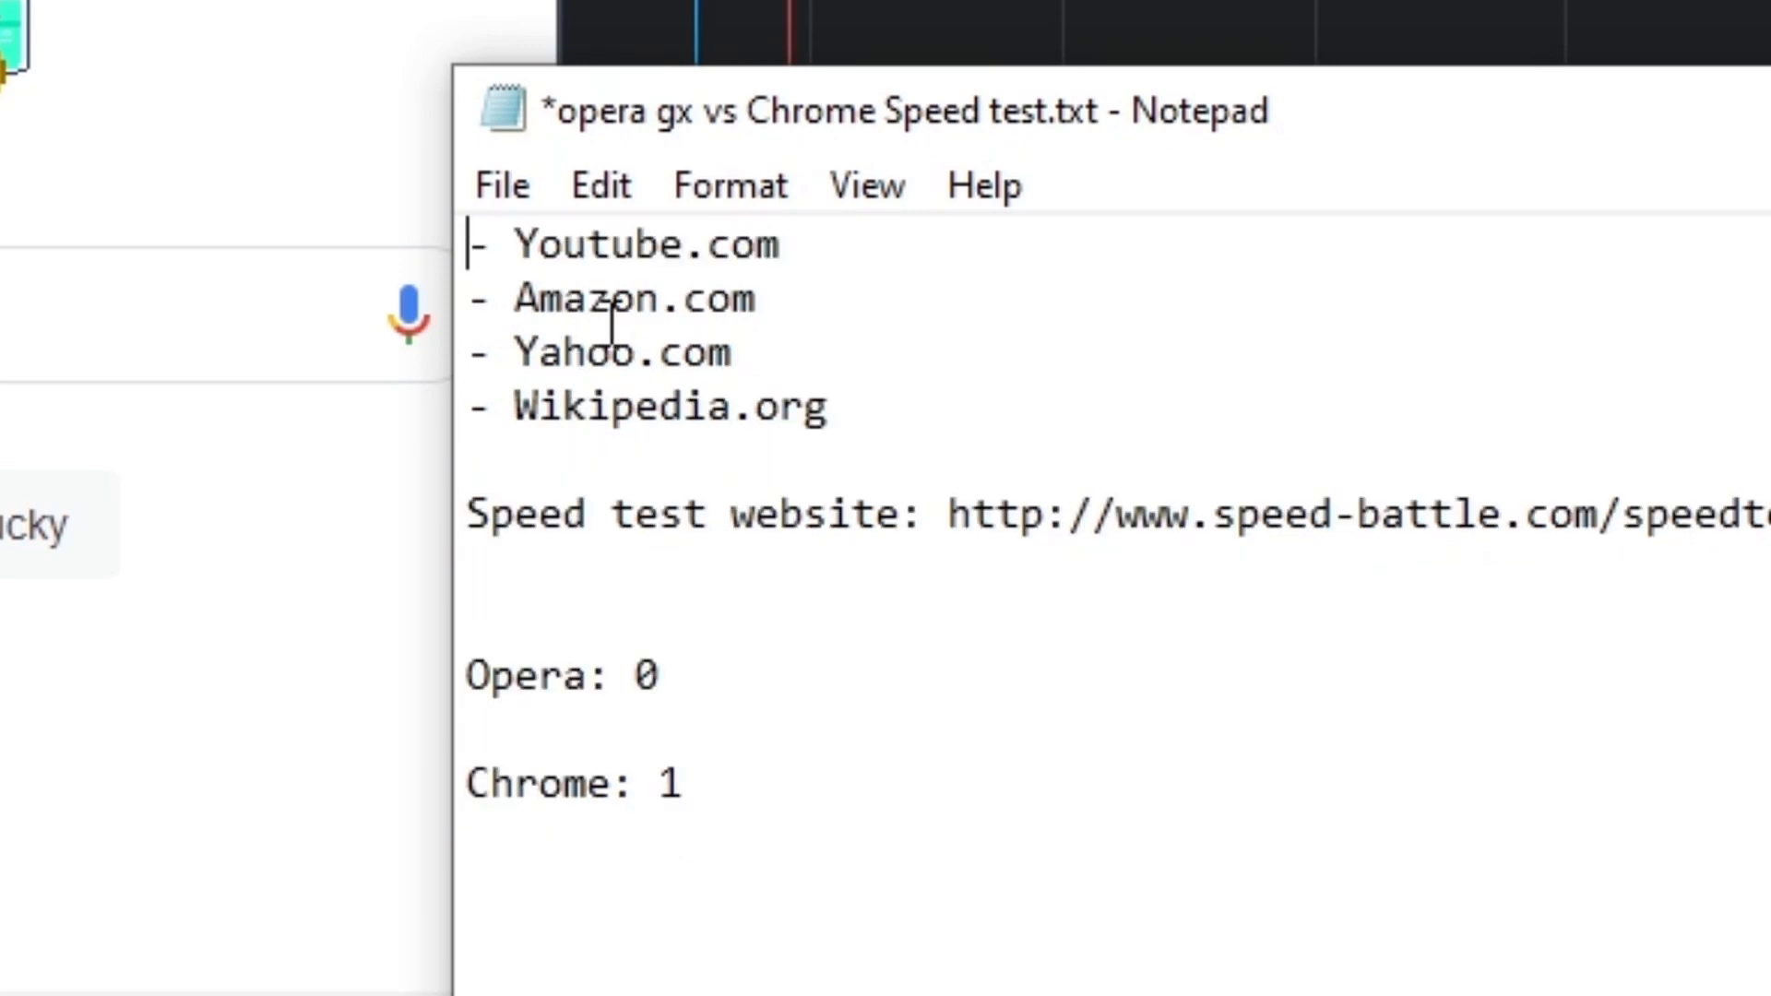
pyautogui.doubleClick(643, 244)
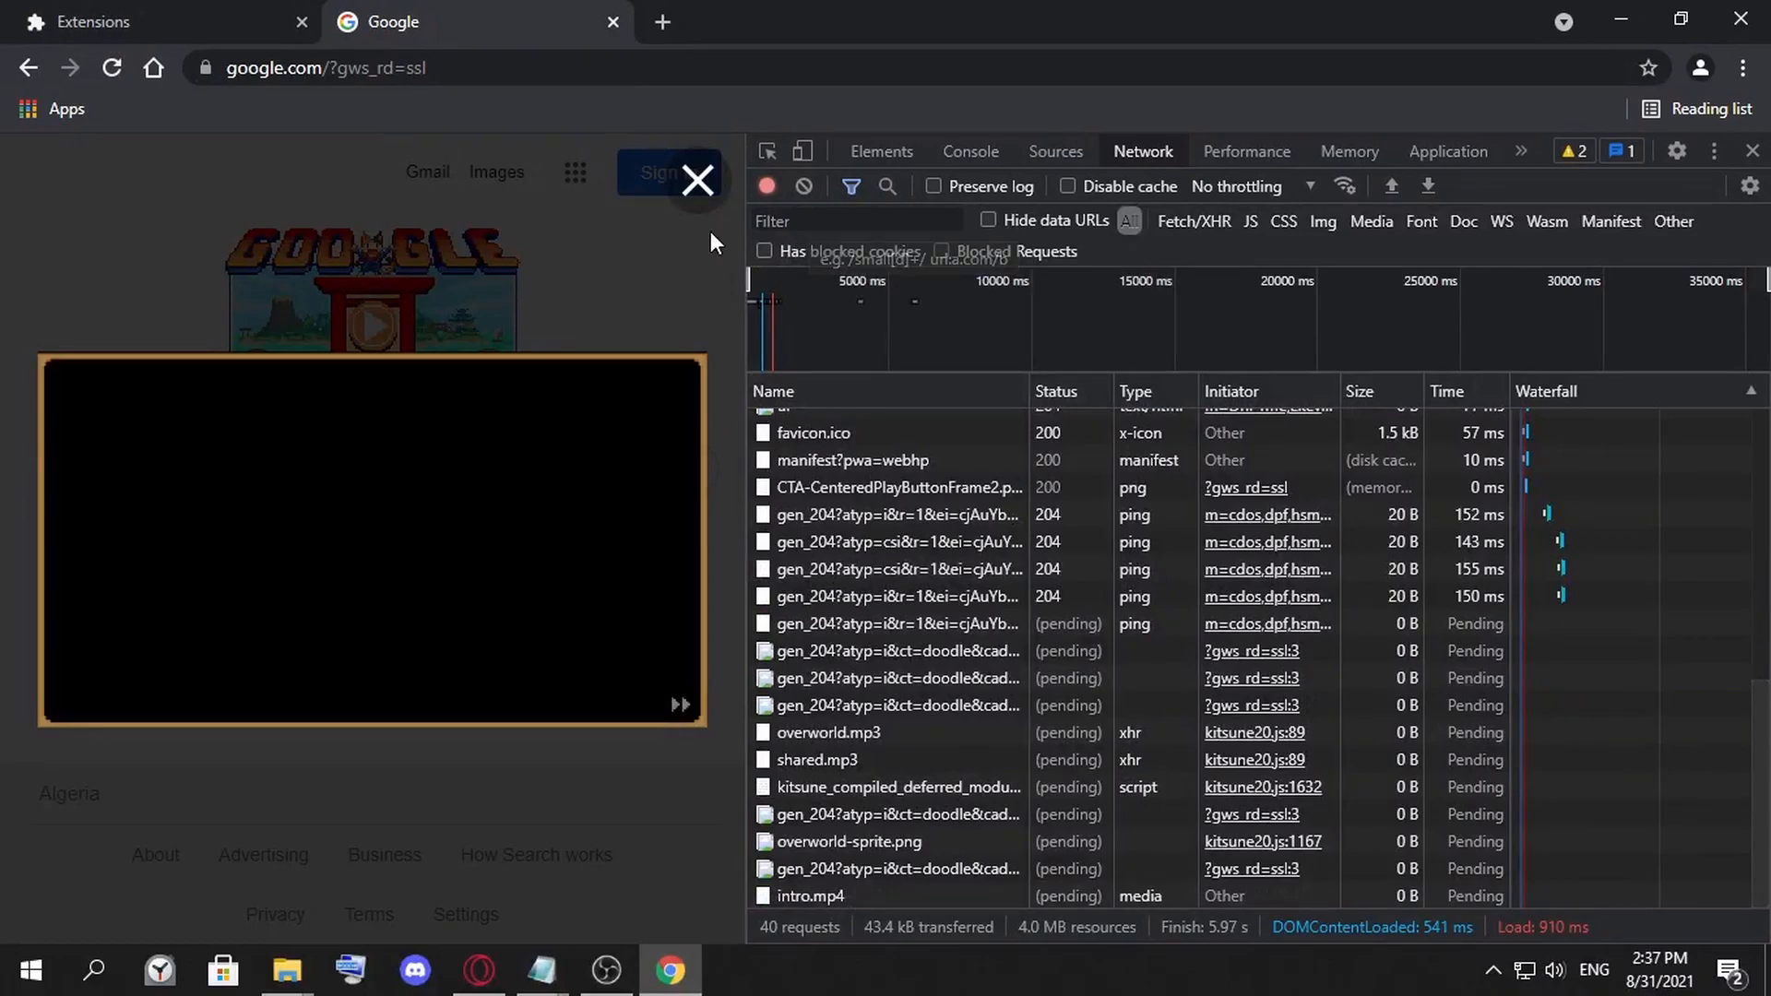
# Load google.com in a new Chrome Incognito window, measuring an 836 ms load
pyautogui.click(1743, 66)
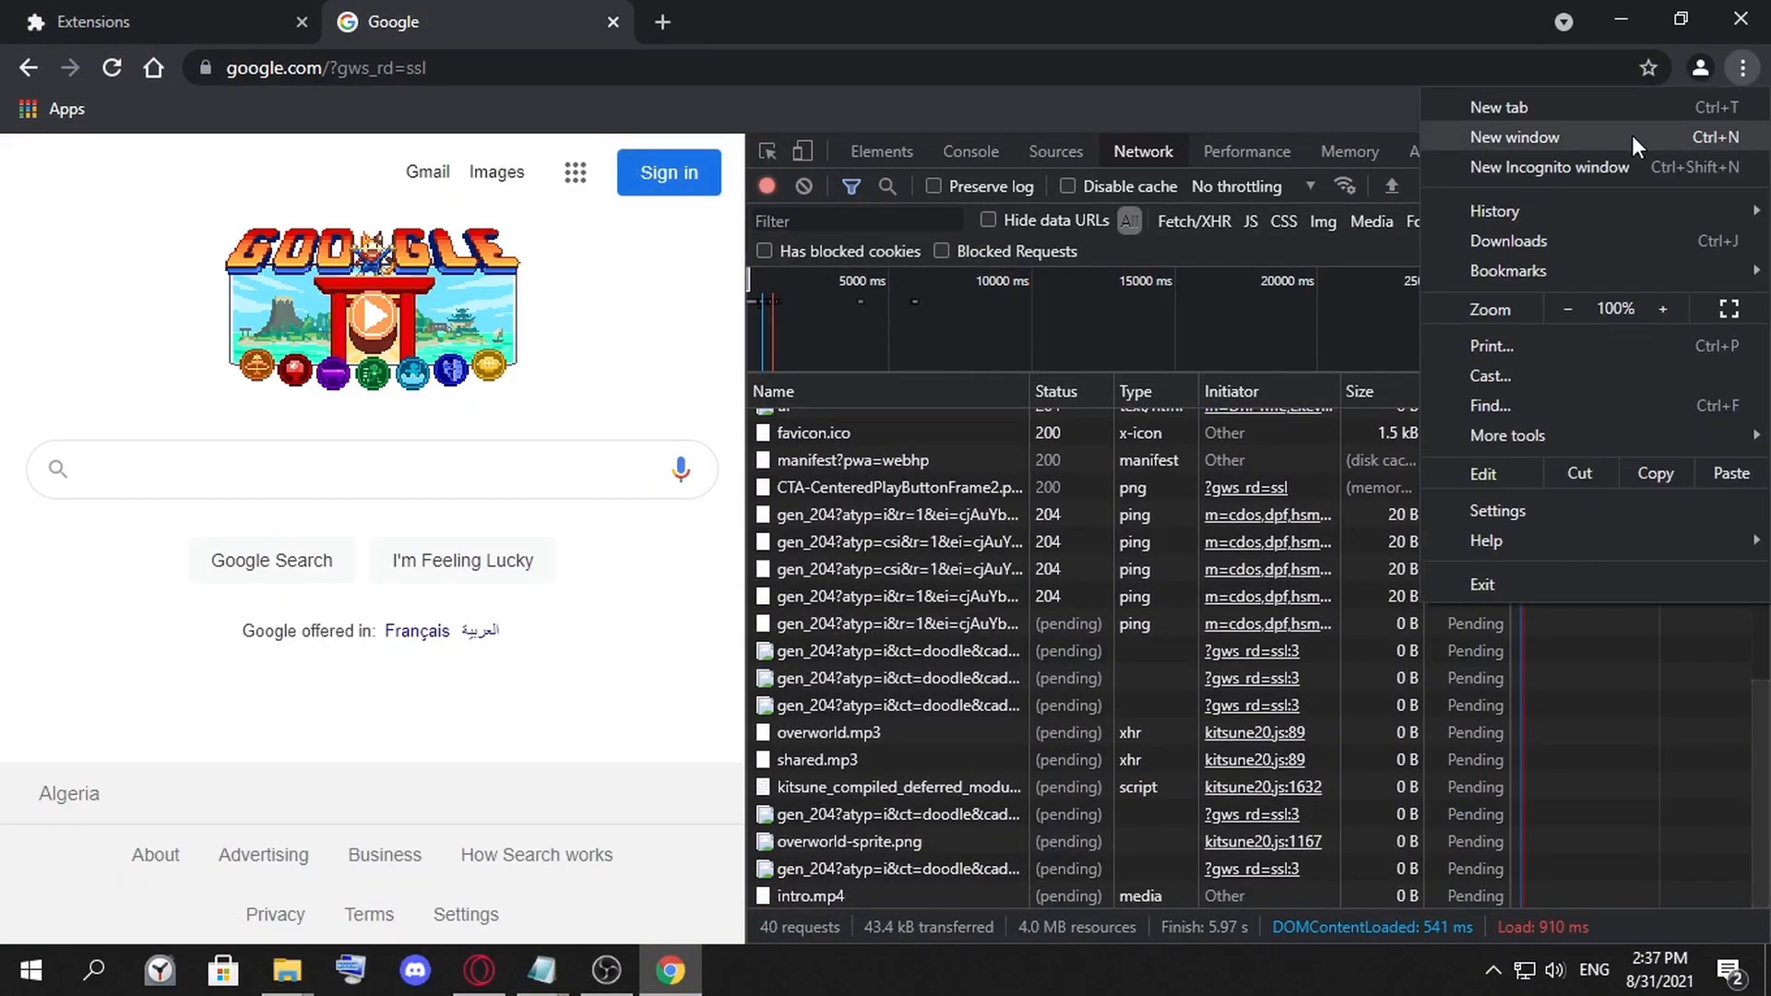
pyautogui.click(1550, 167)
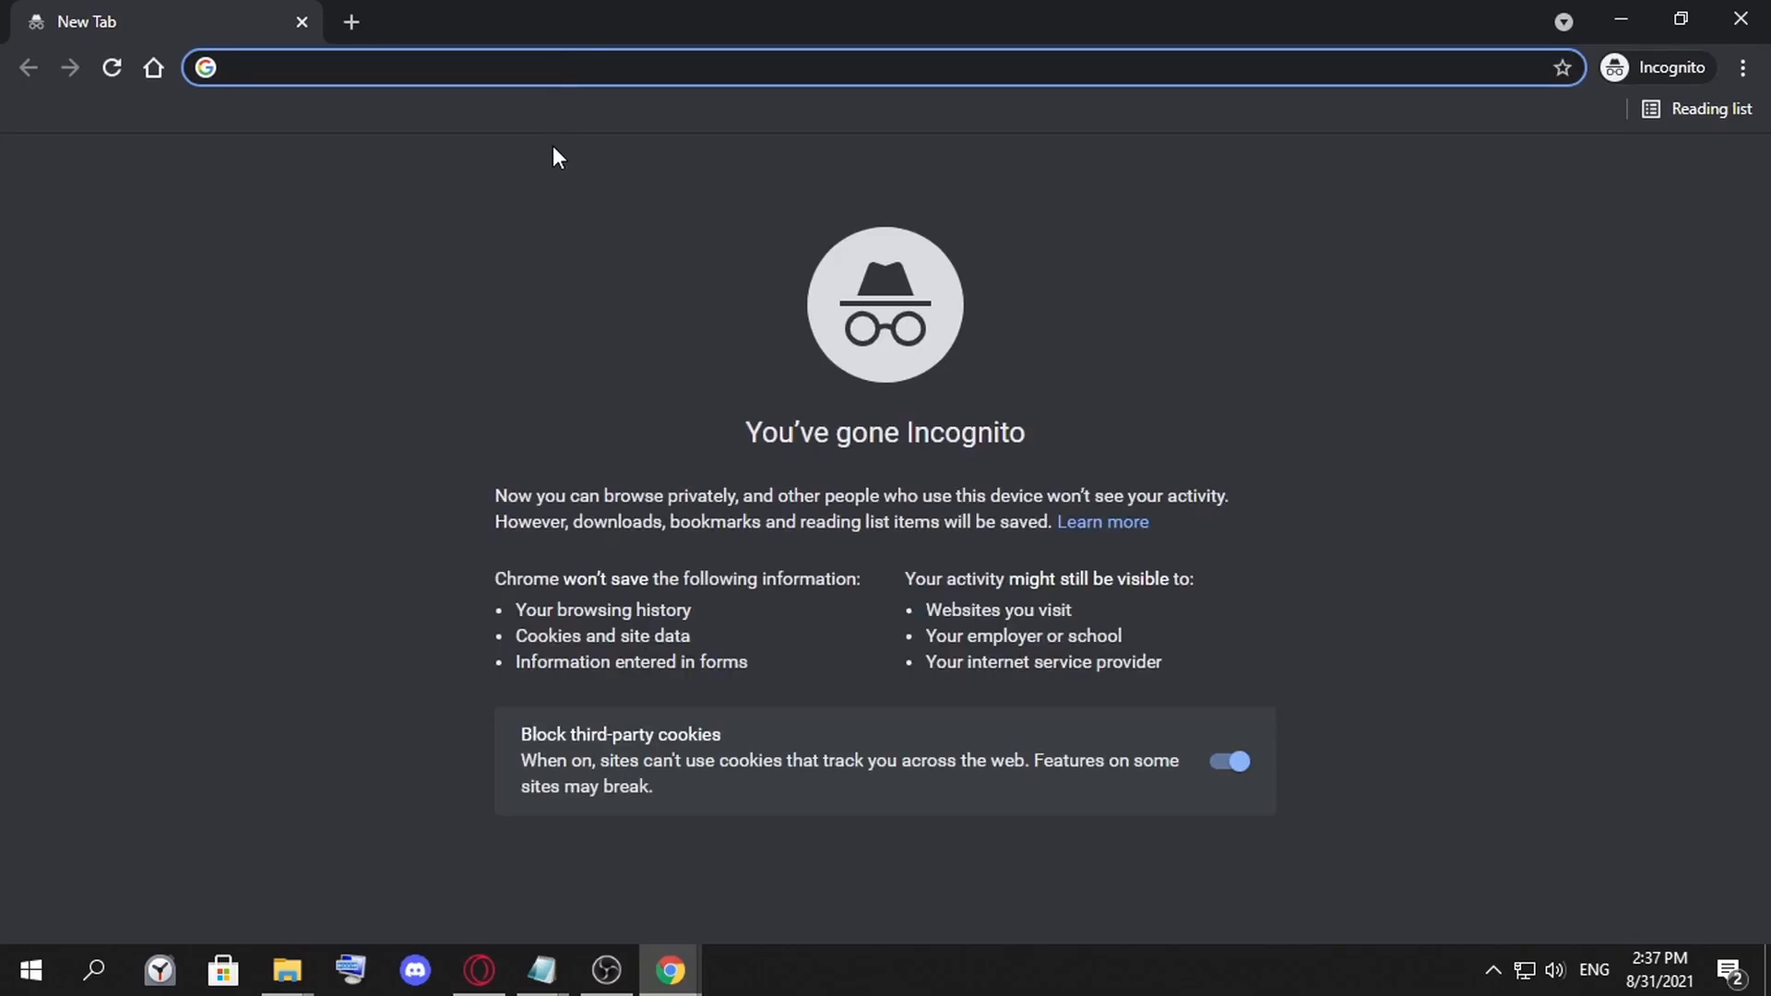
pyautogui.write('google.com')
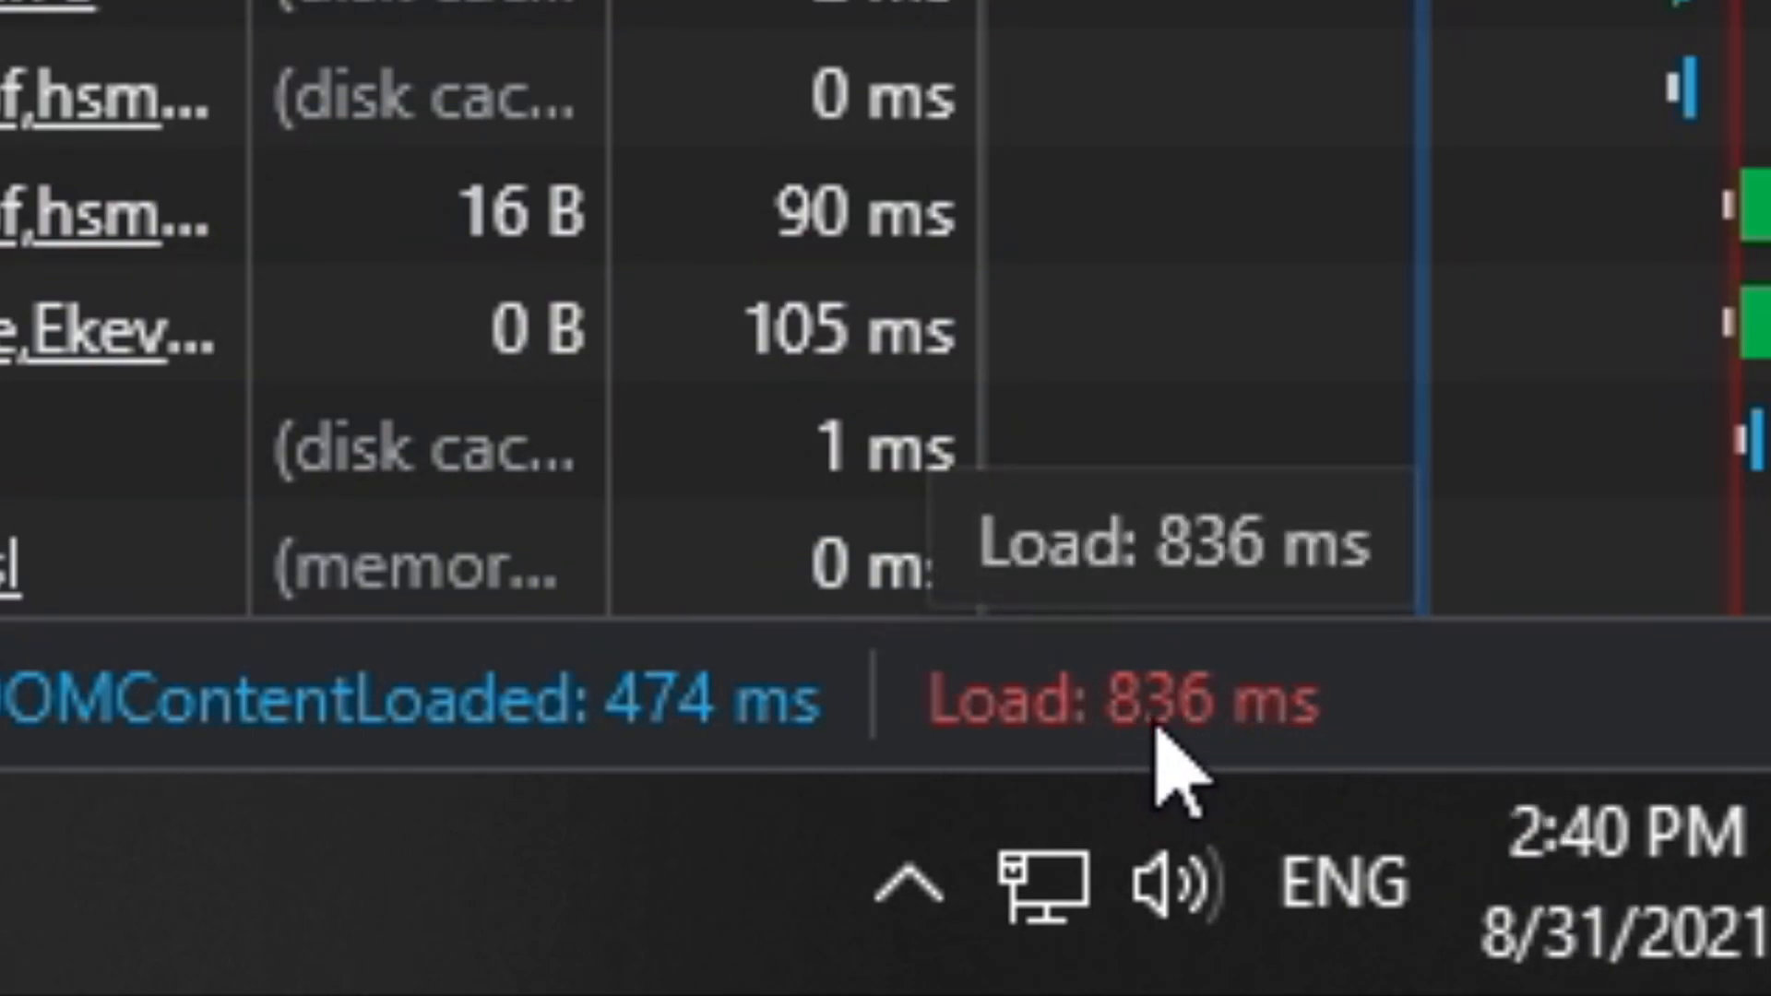
pyautogui.moveTo(1172, 705)
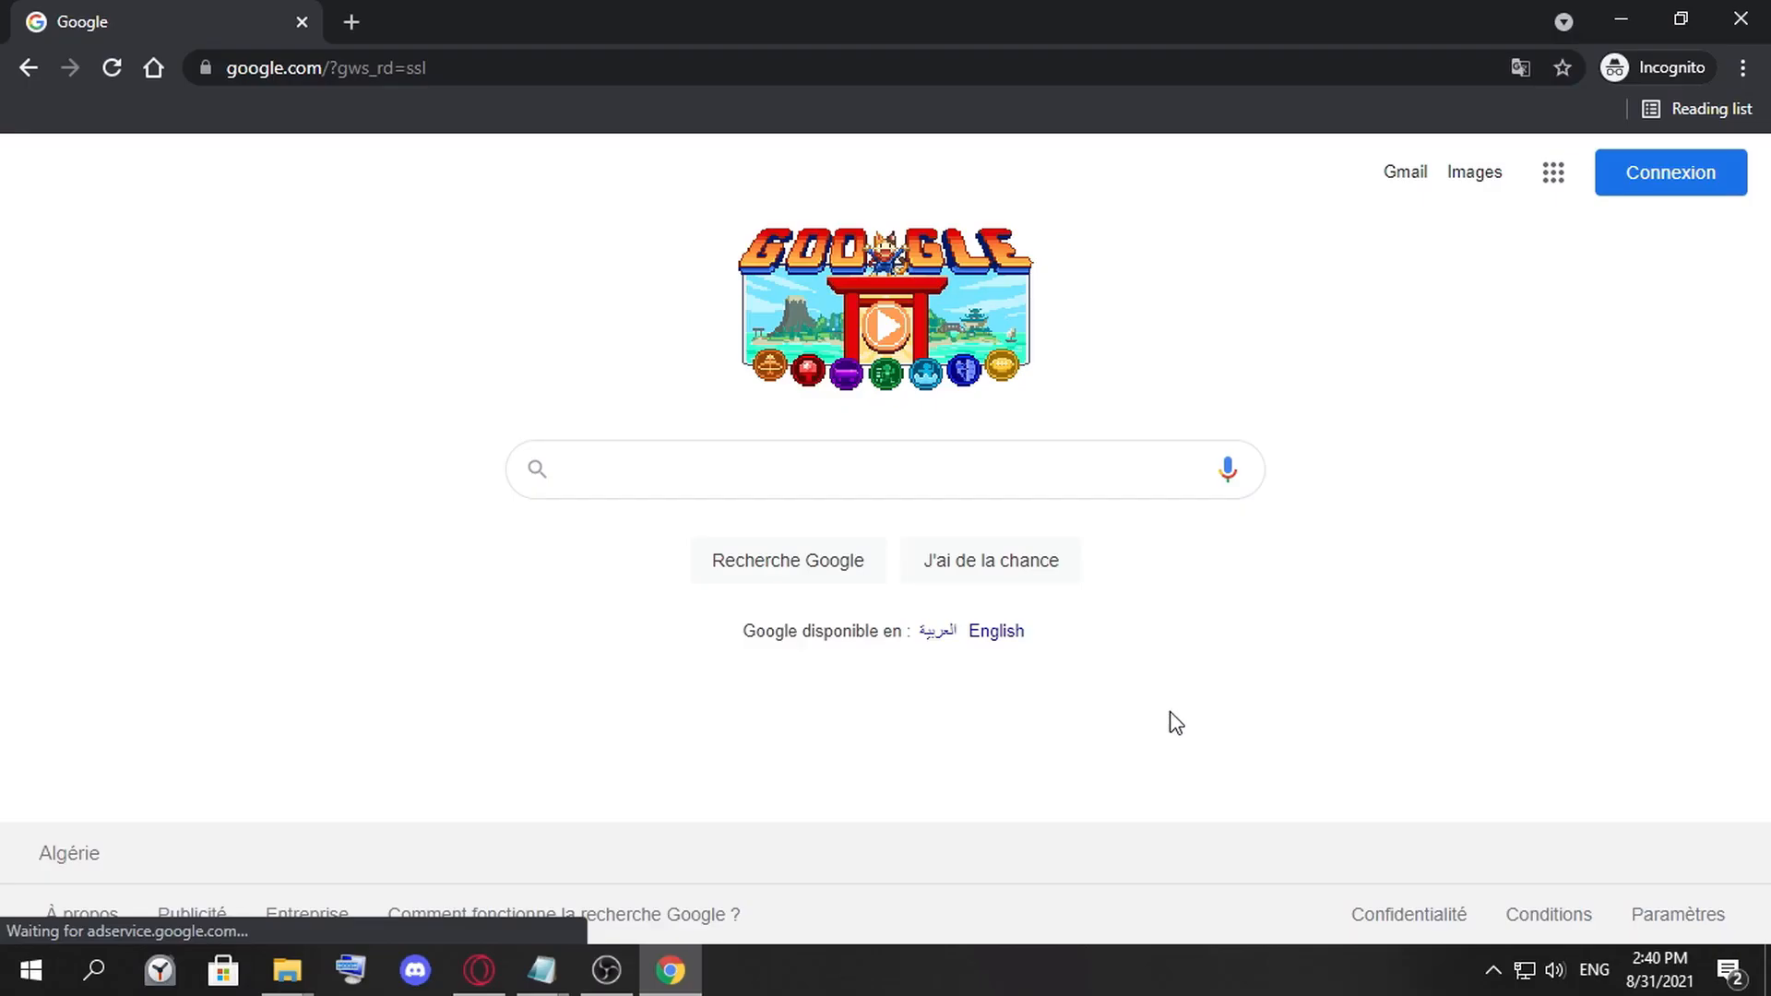
pyautogui.click(542, 970)
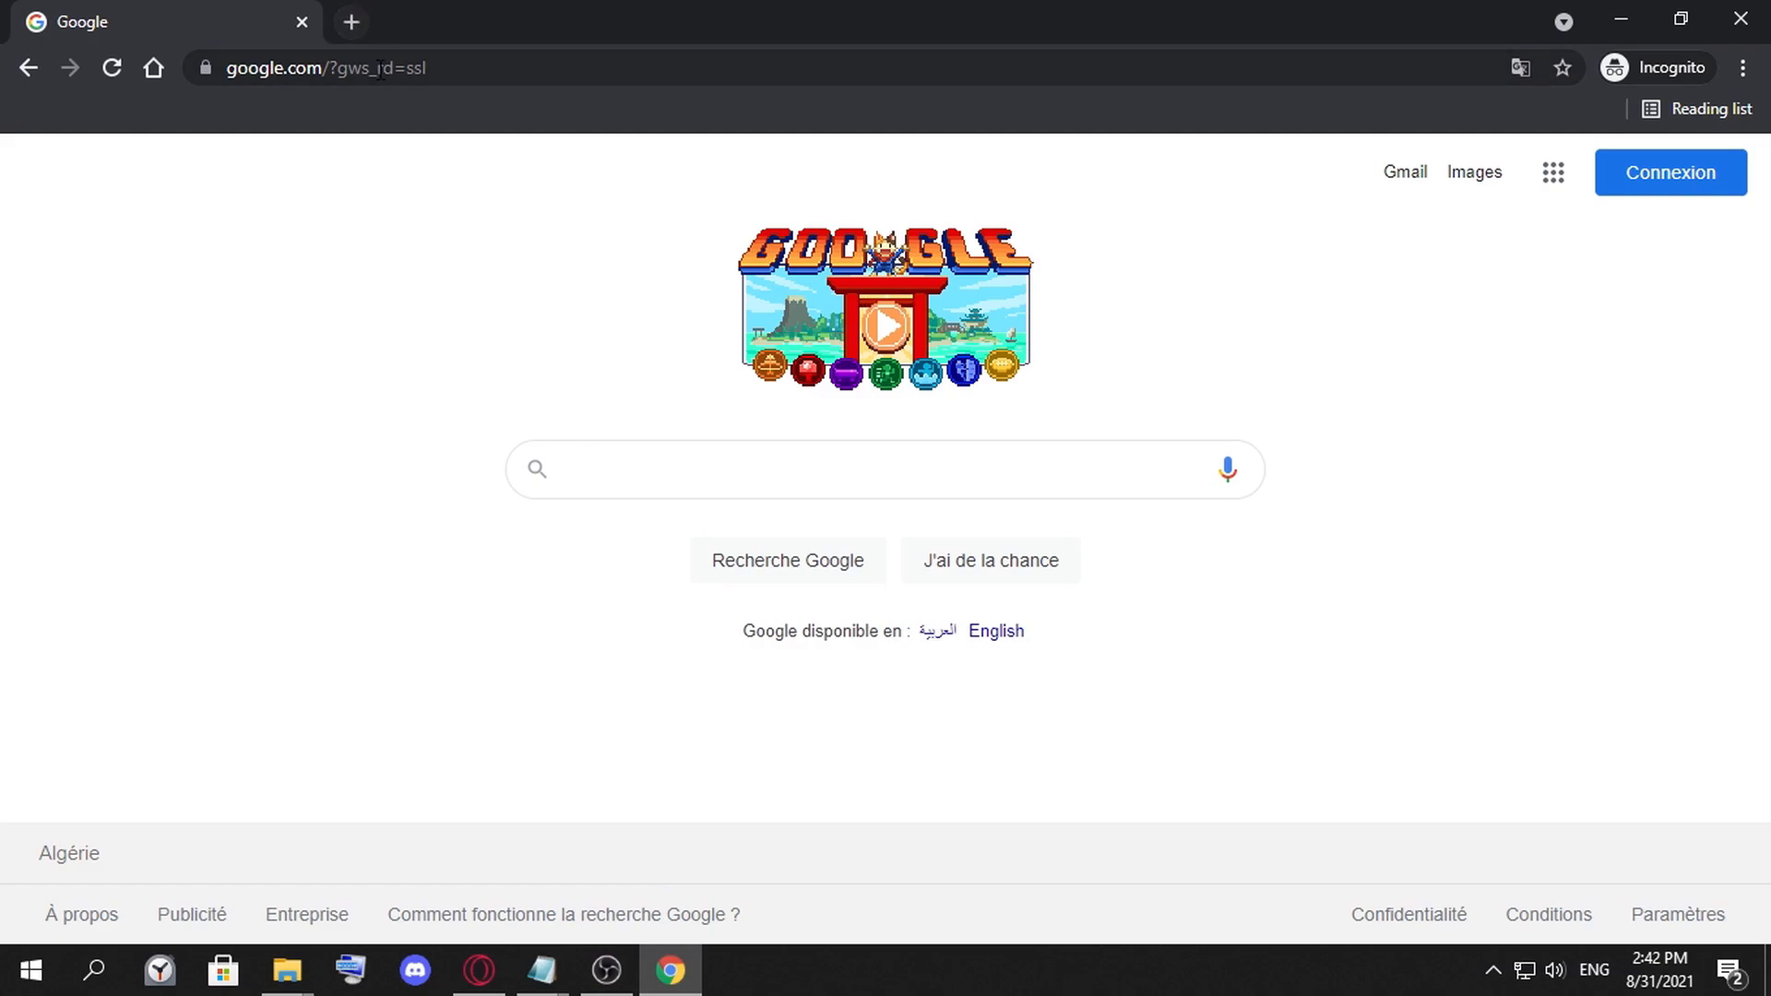
pyautogui.write('https://www.youtube.com')
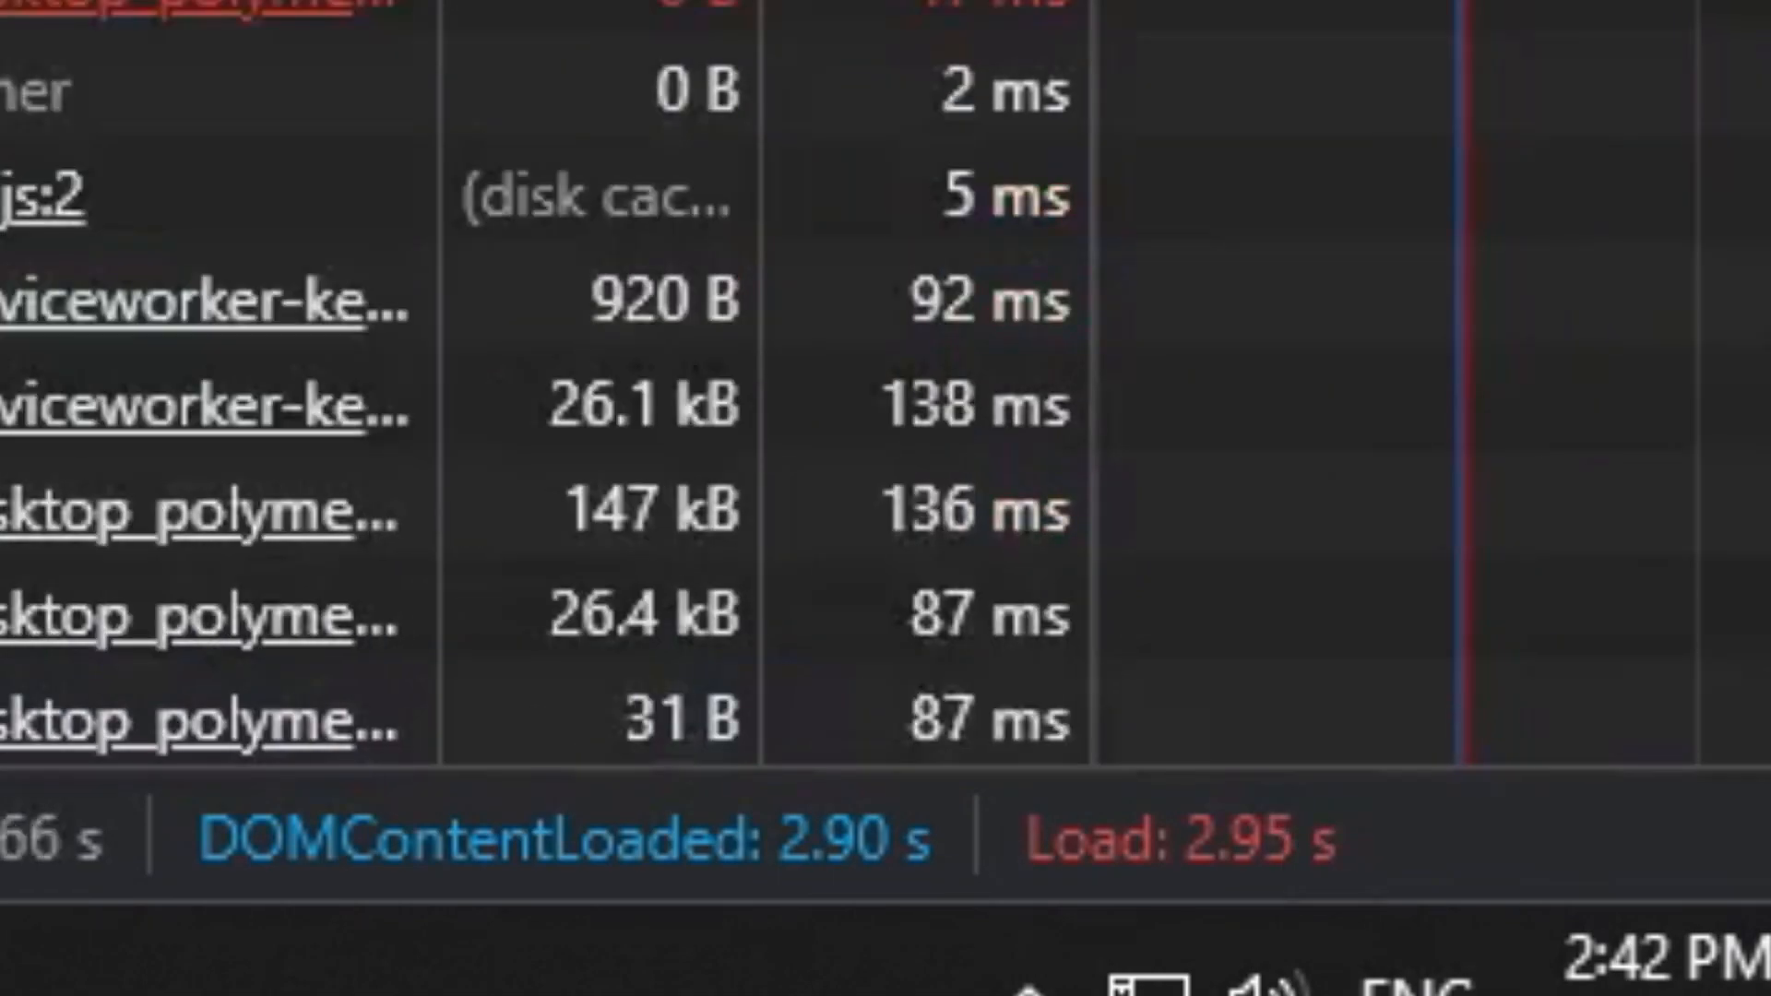
pyautogui.scroll(-3)
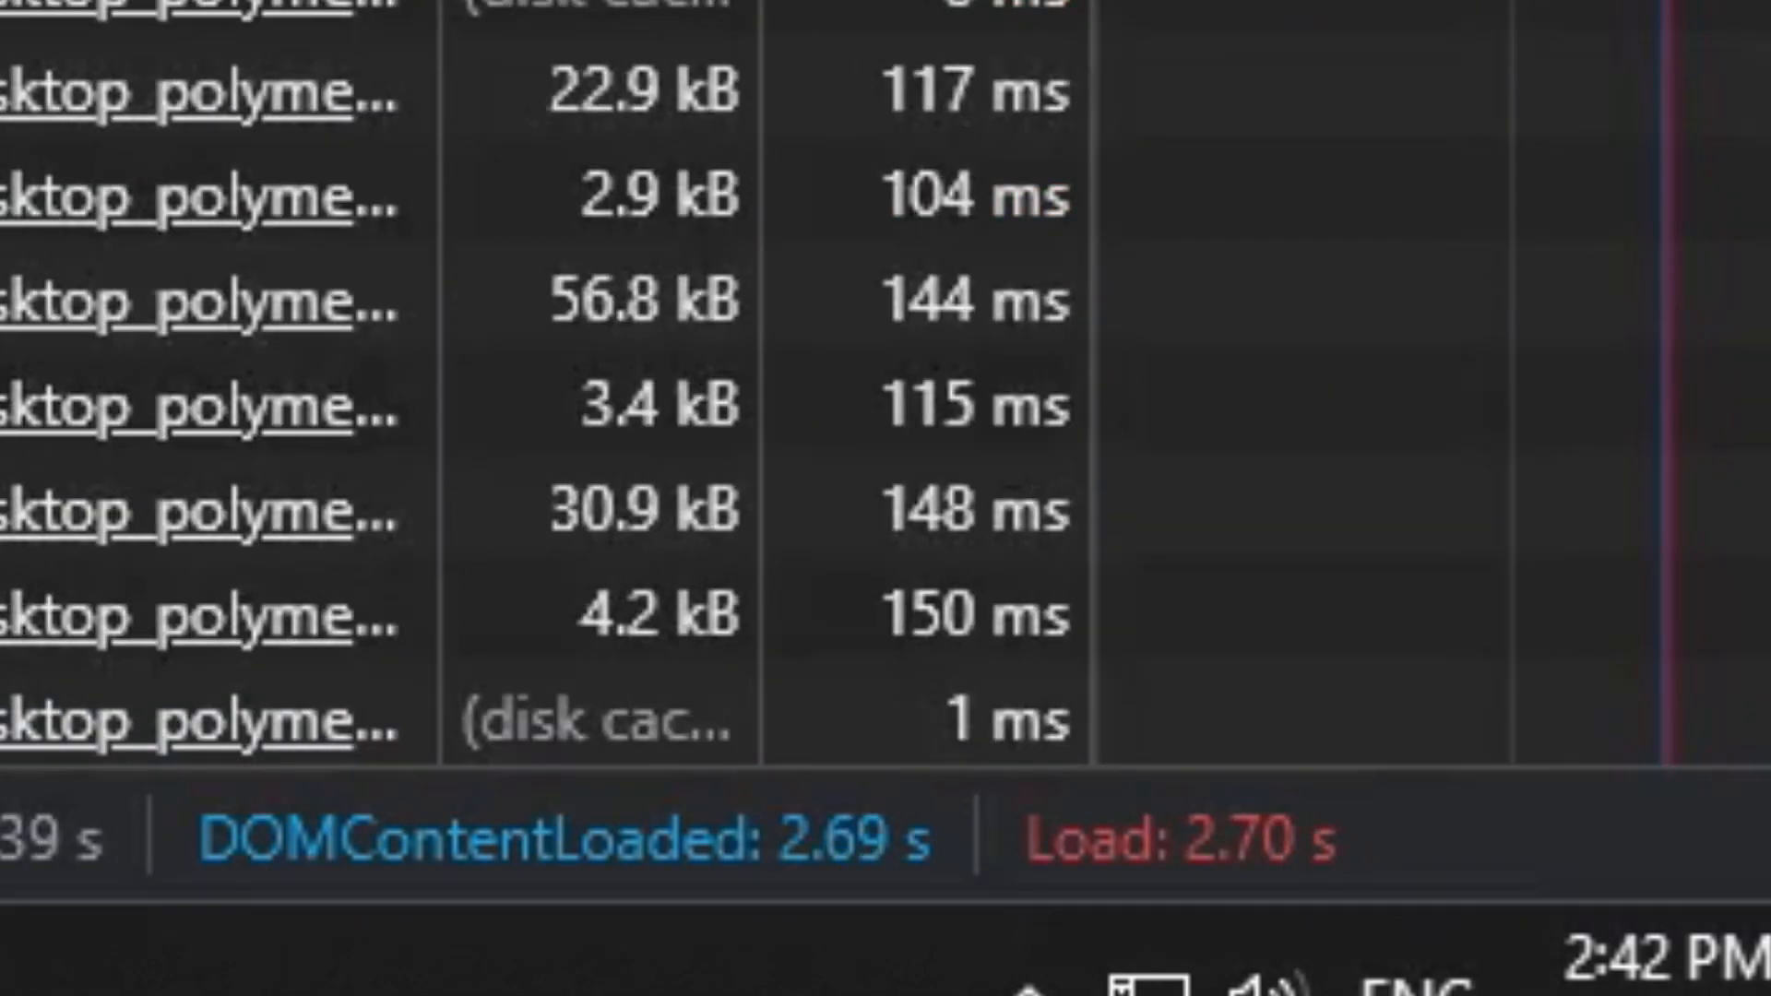
pyautogui.scroll(-3)
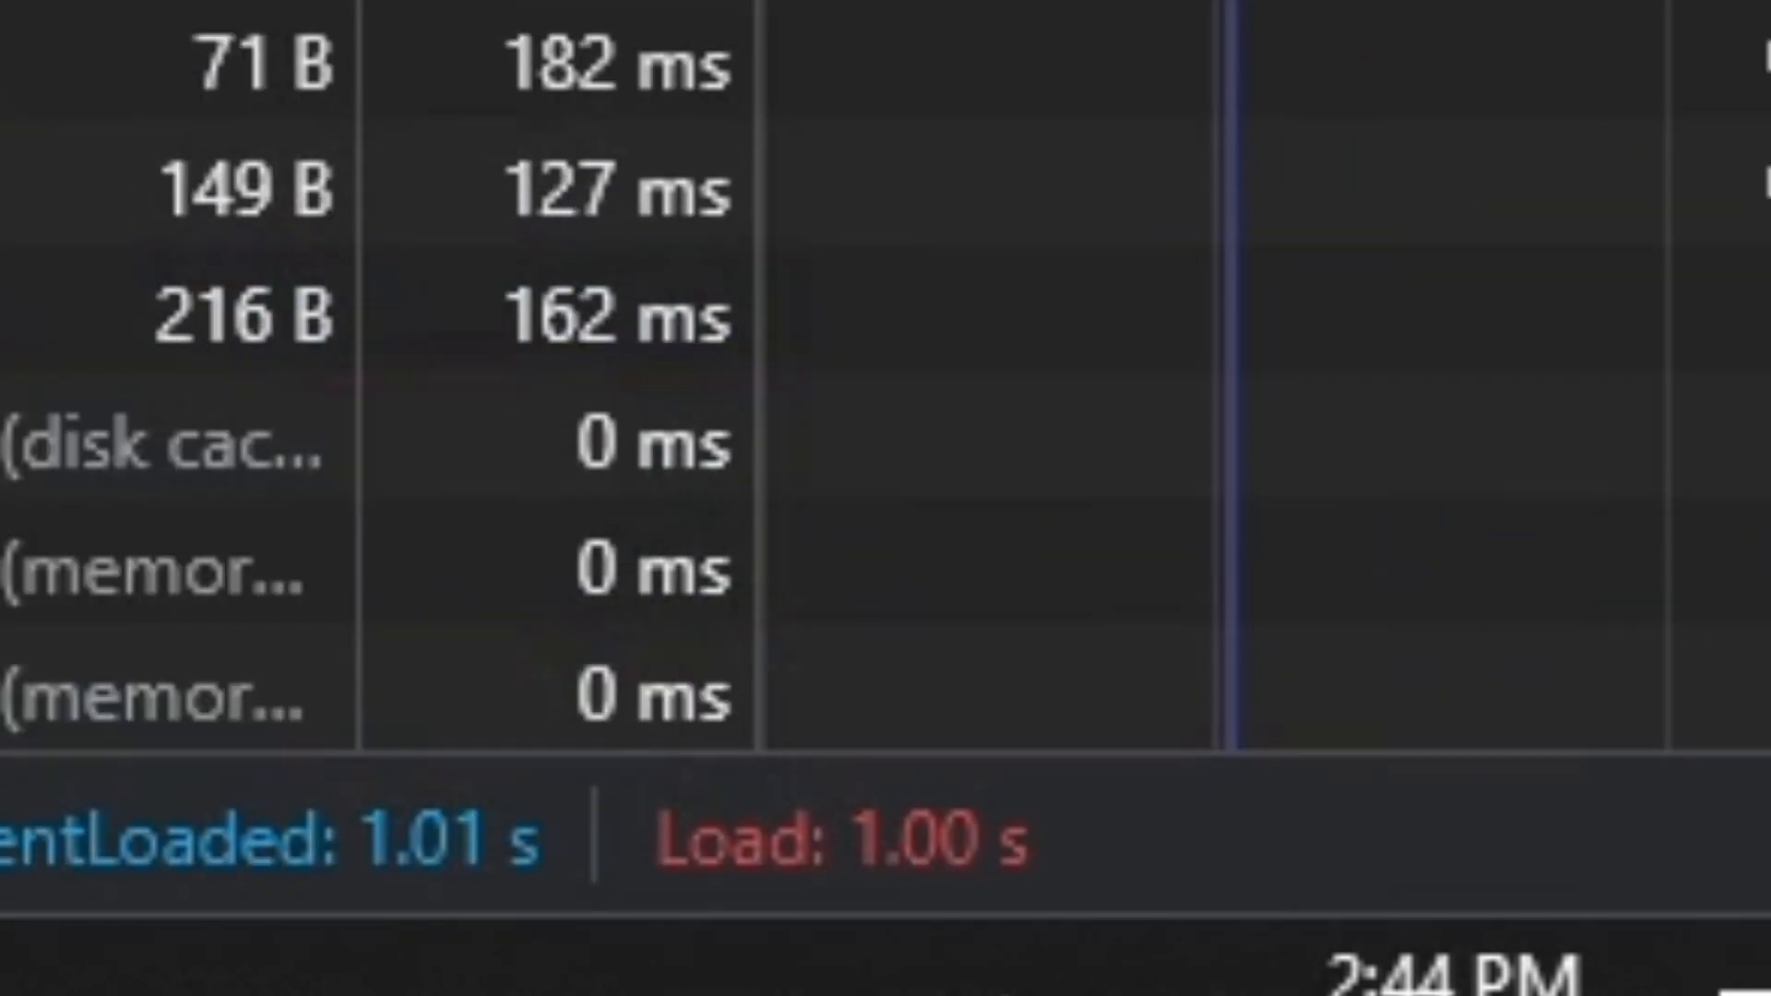
pyautogui.scroll(-3)
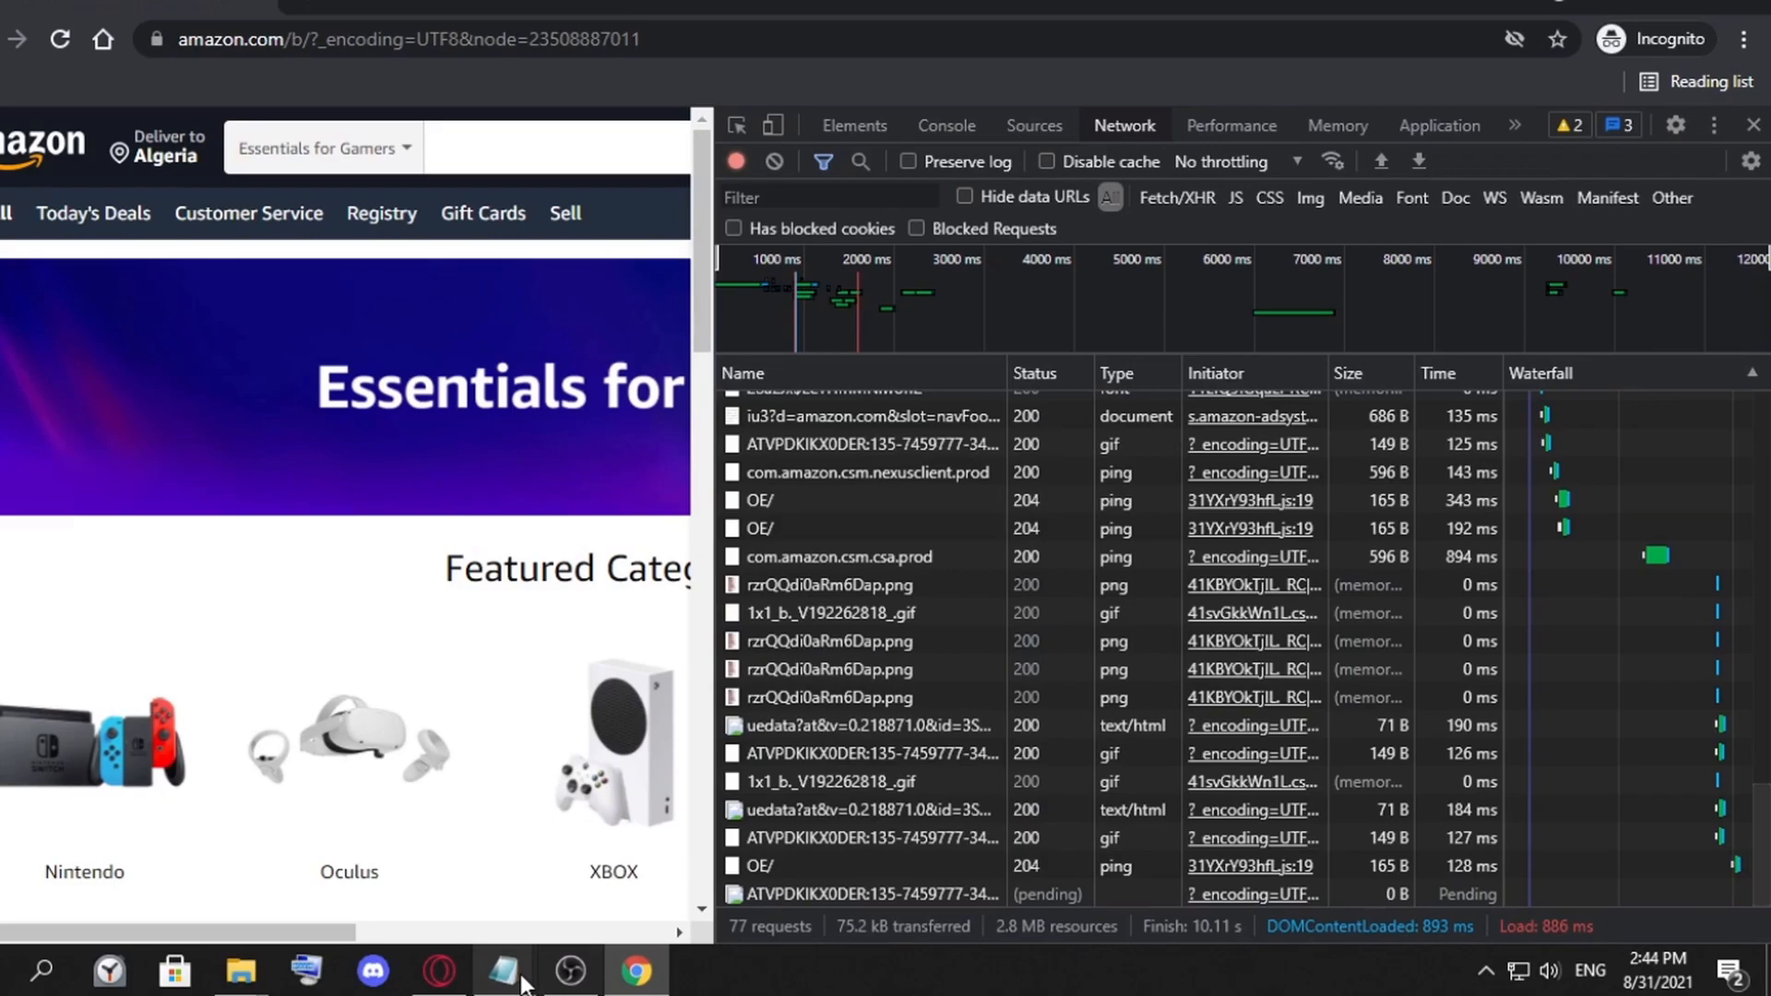
# Update the Notepad tally to Opera: 1, Chrome: 2 and select Yahoo.com
pyautogui.click(504, 971)
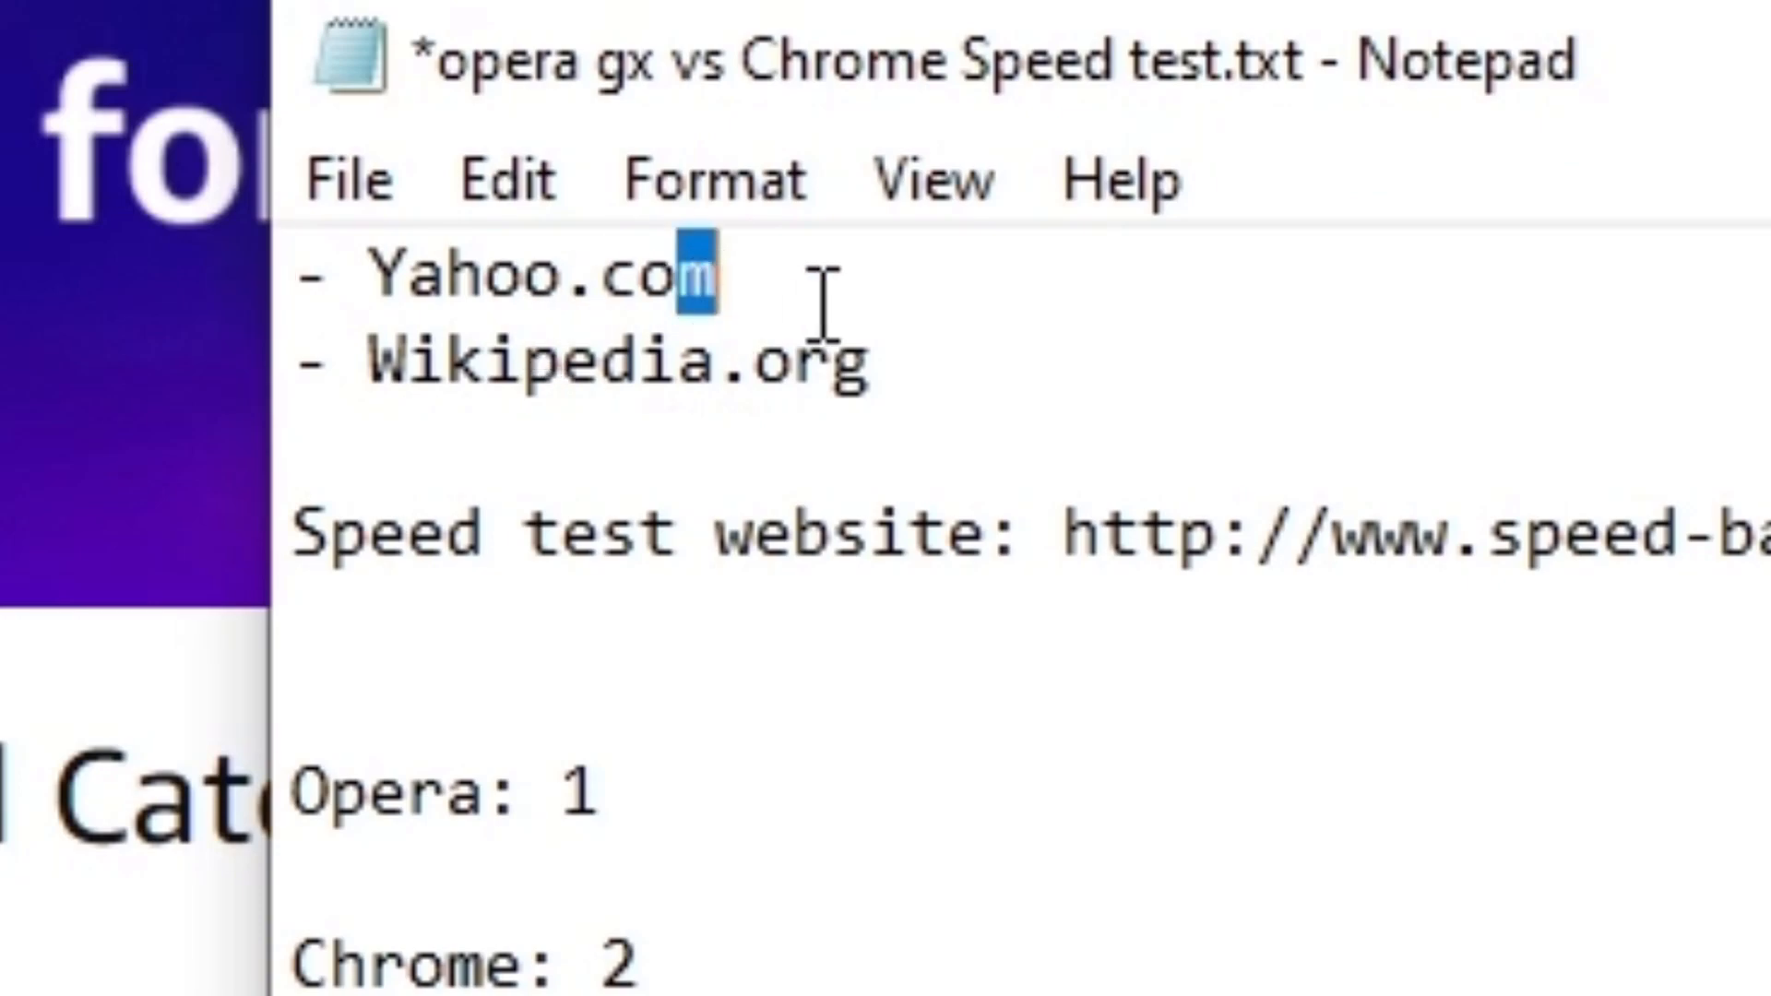
pyautogui.doubleClick(522, 277)
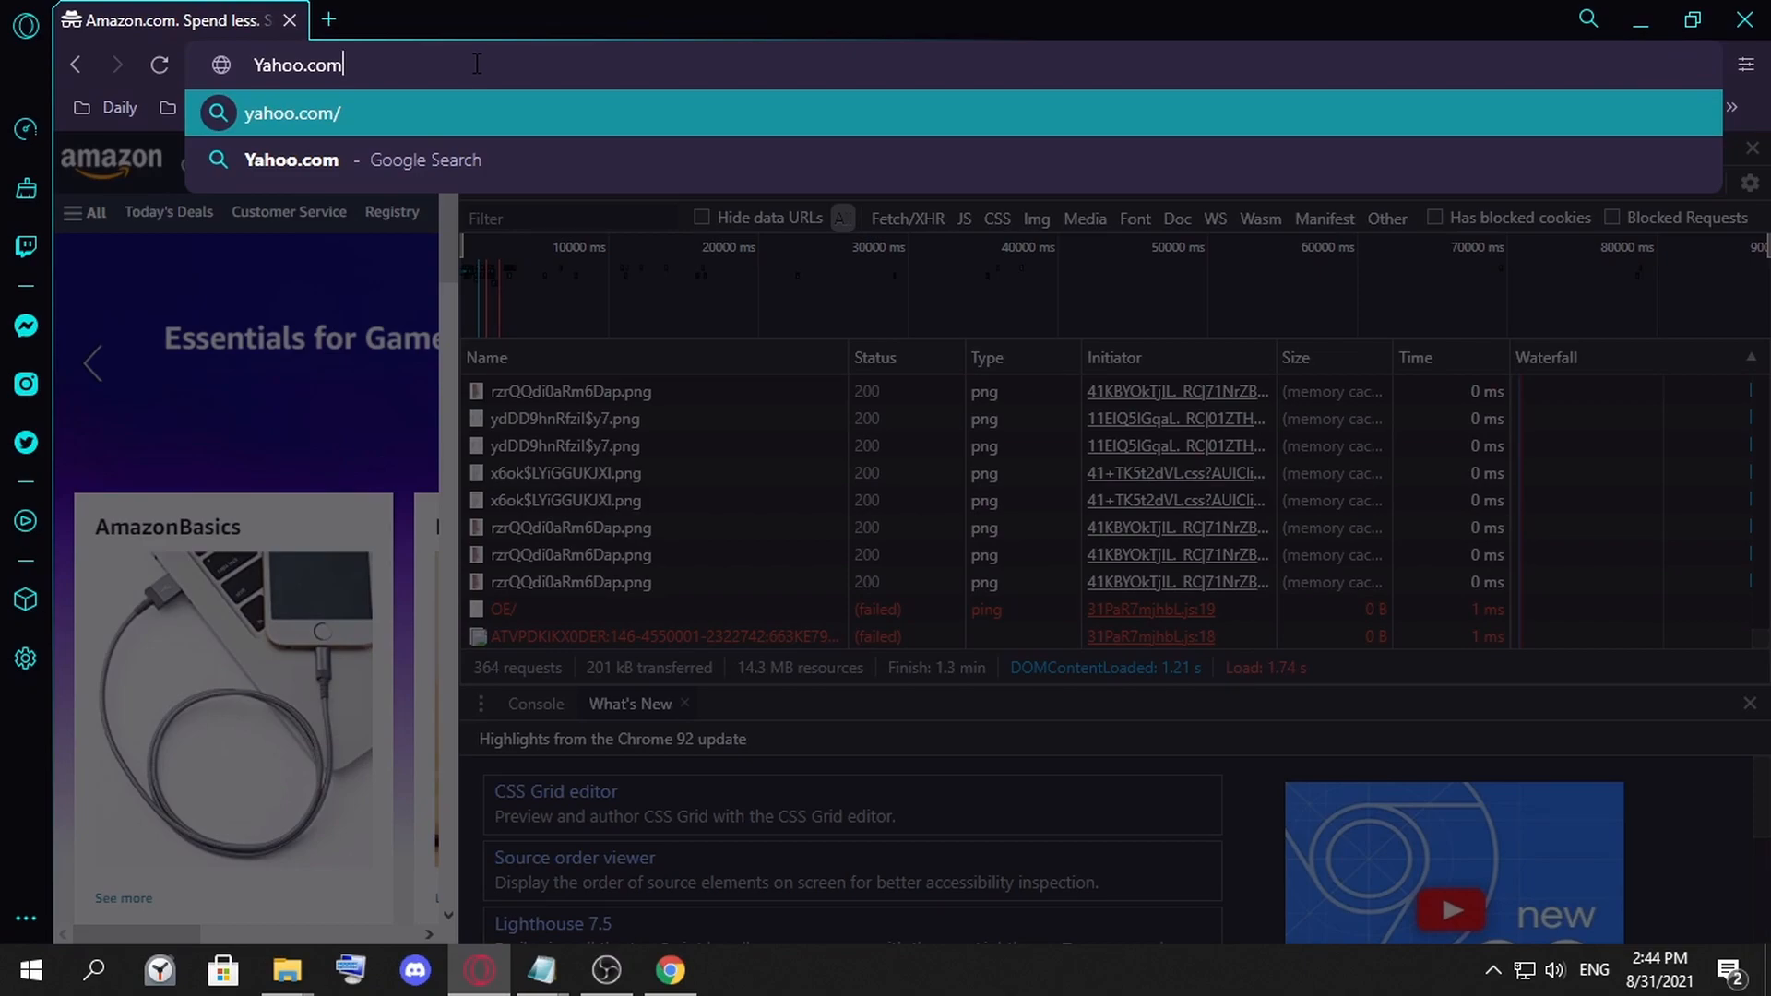
# Load yahoo.com in Opera GX, then select Wikipedia.org as the next site
pyautogui.press('Enter')
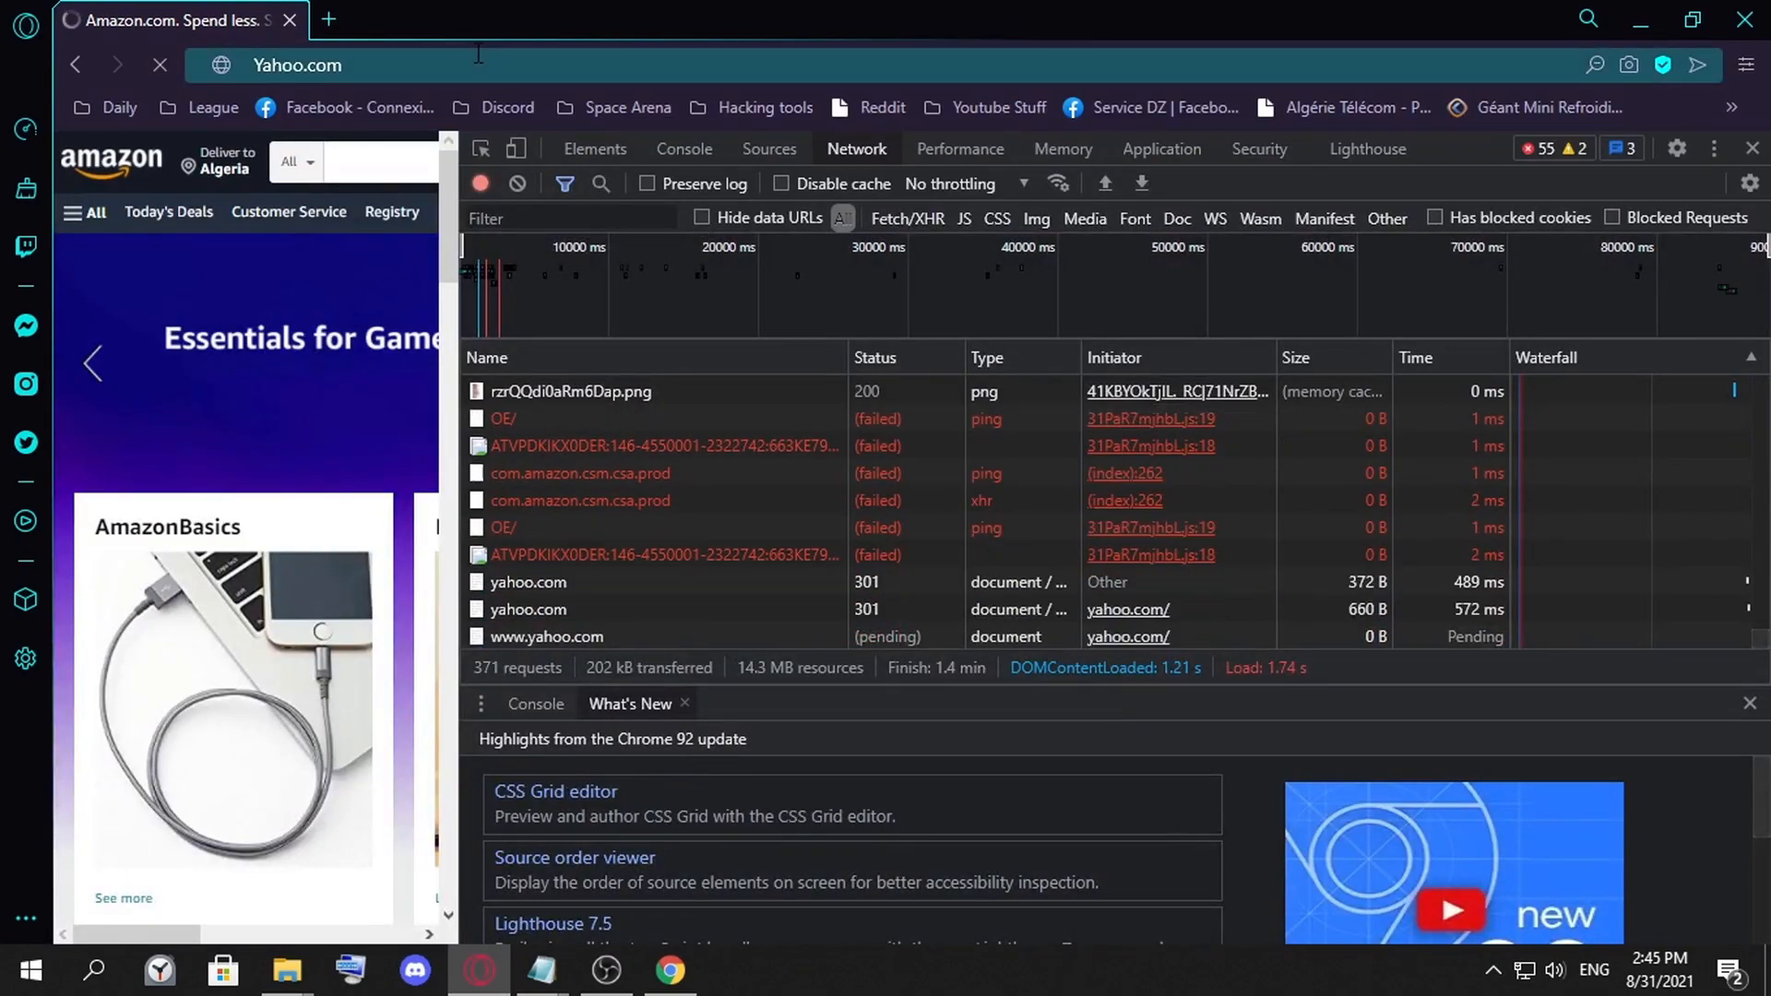
pyautogui.press('Enter')
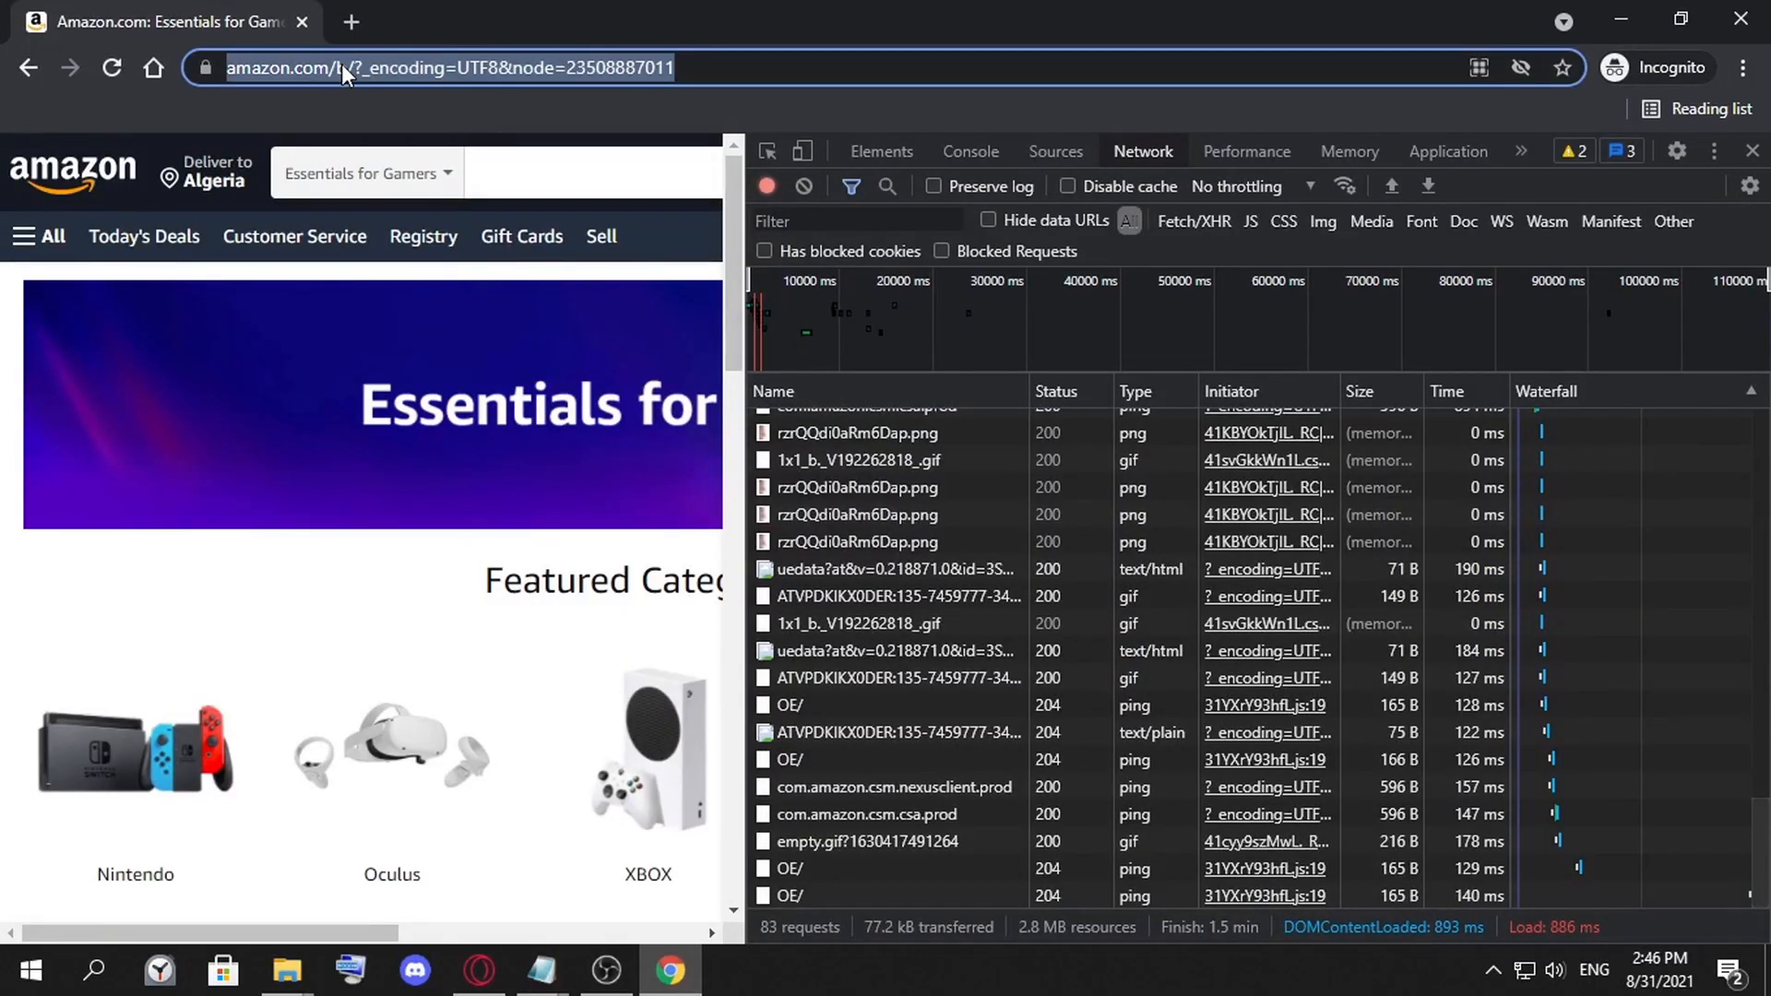
pyautogui.write('yahoo.com')
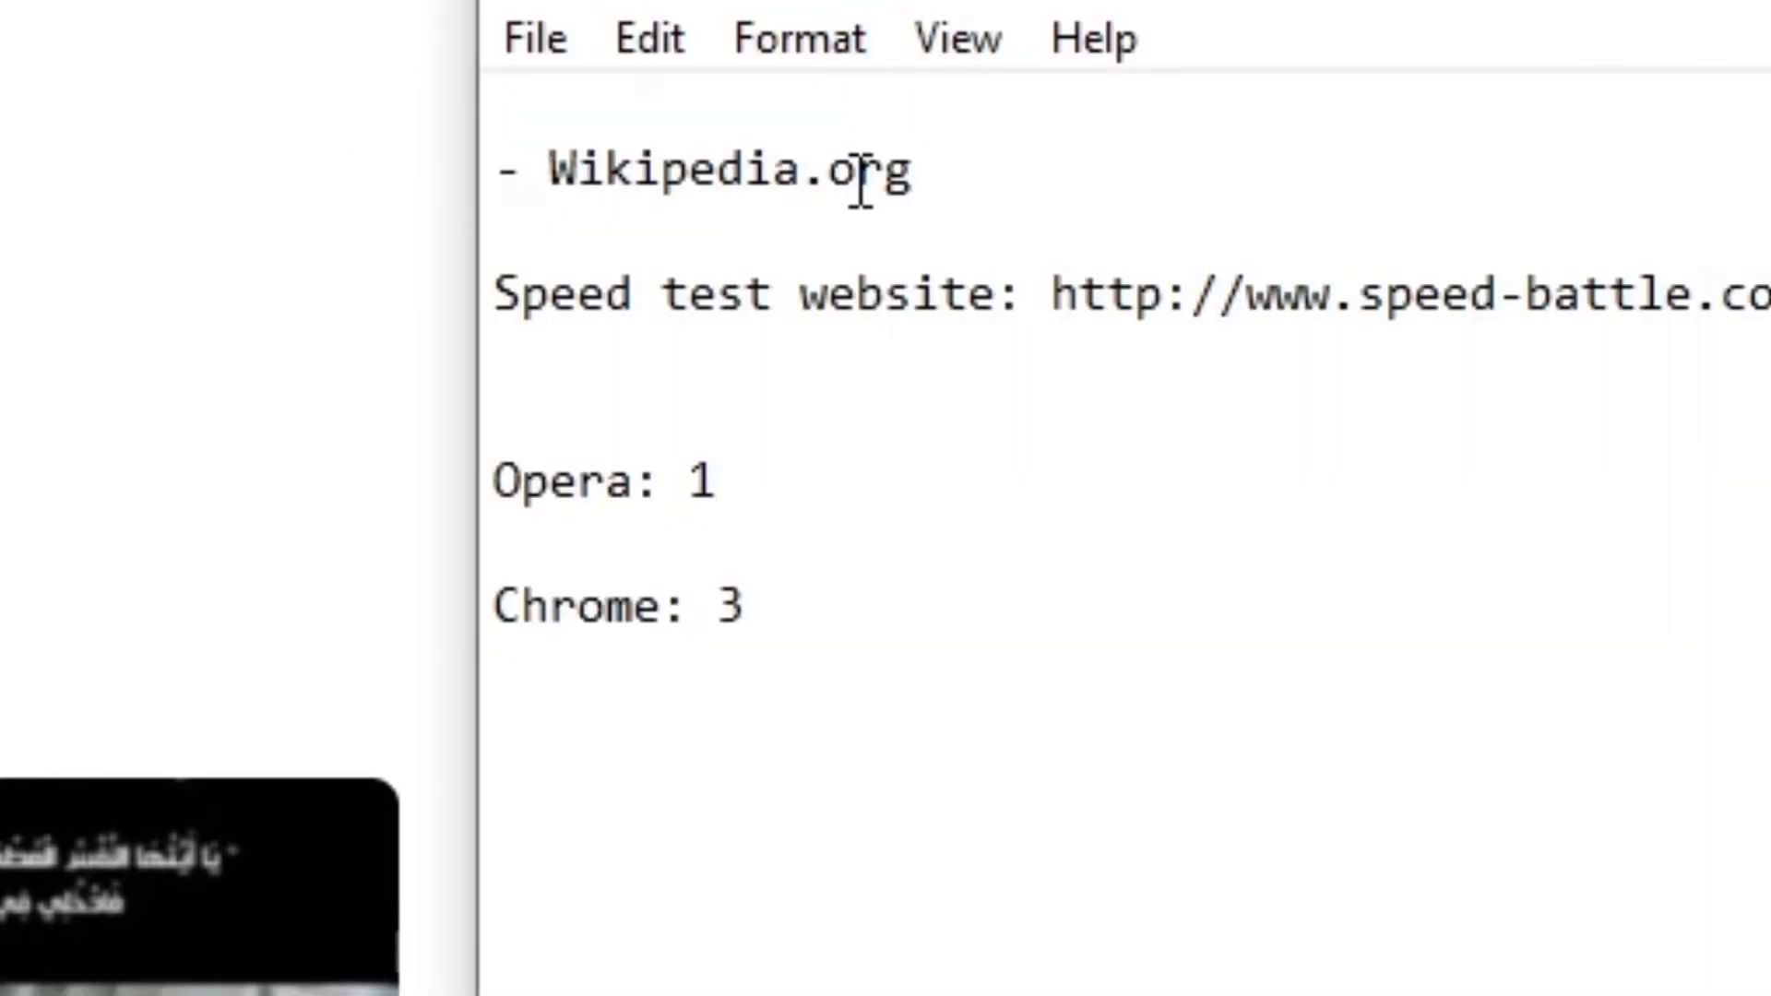
pyautogui.doubleClick(697, 172)
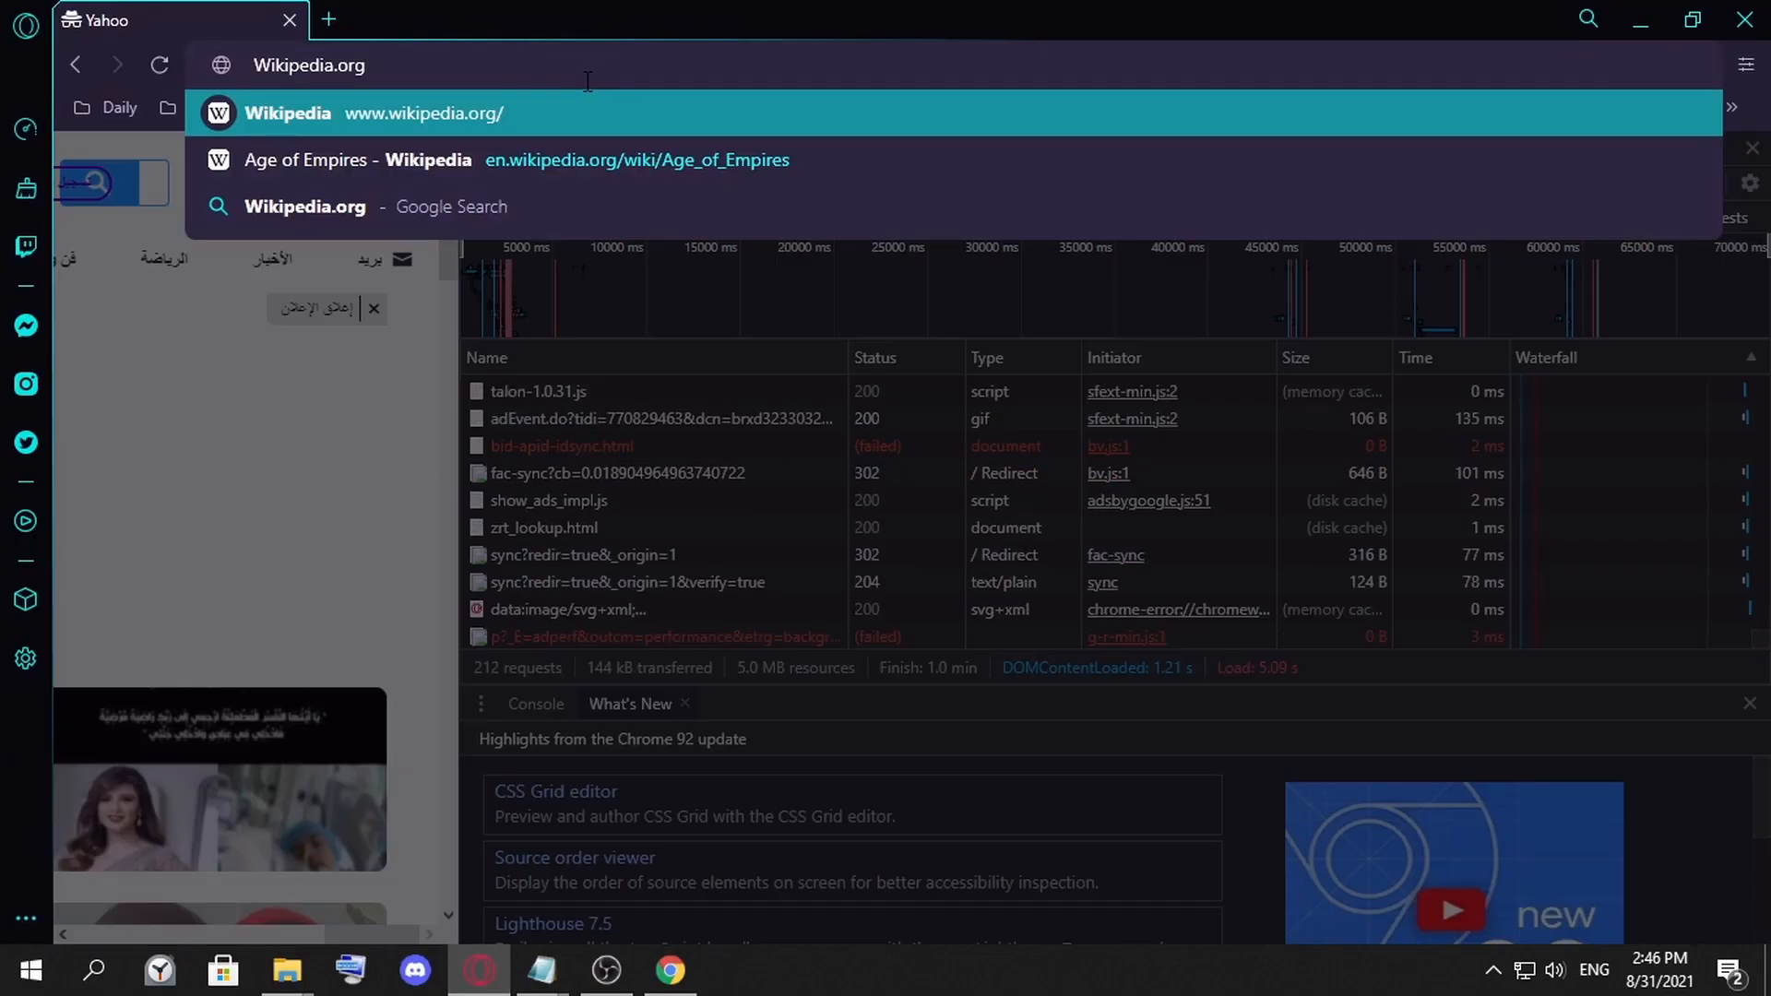
# Load Wikipedia.org in Opera GX (1.95 s) and raise Chrome's tally to 4
pyautogui.click(287, 112)
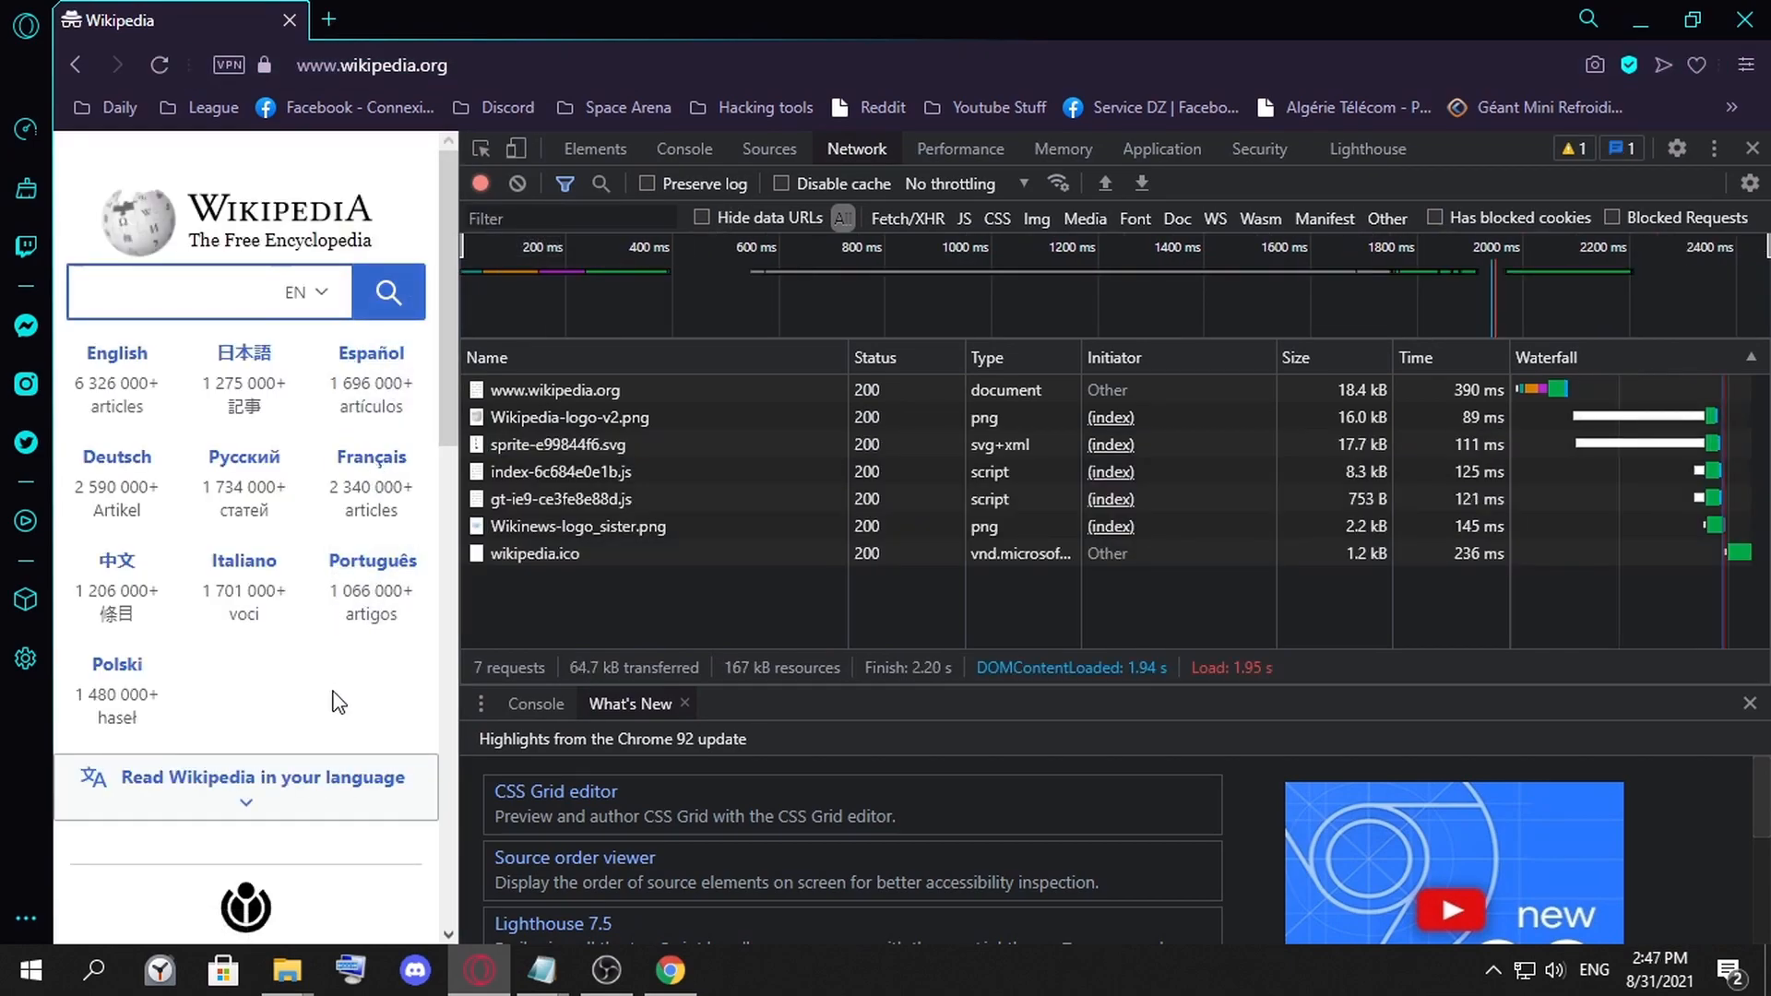
pyautogui.click(159, 65)
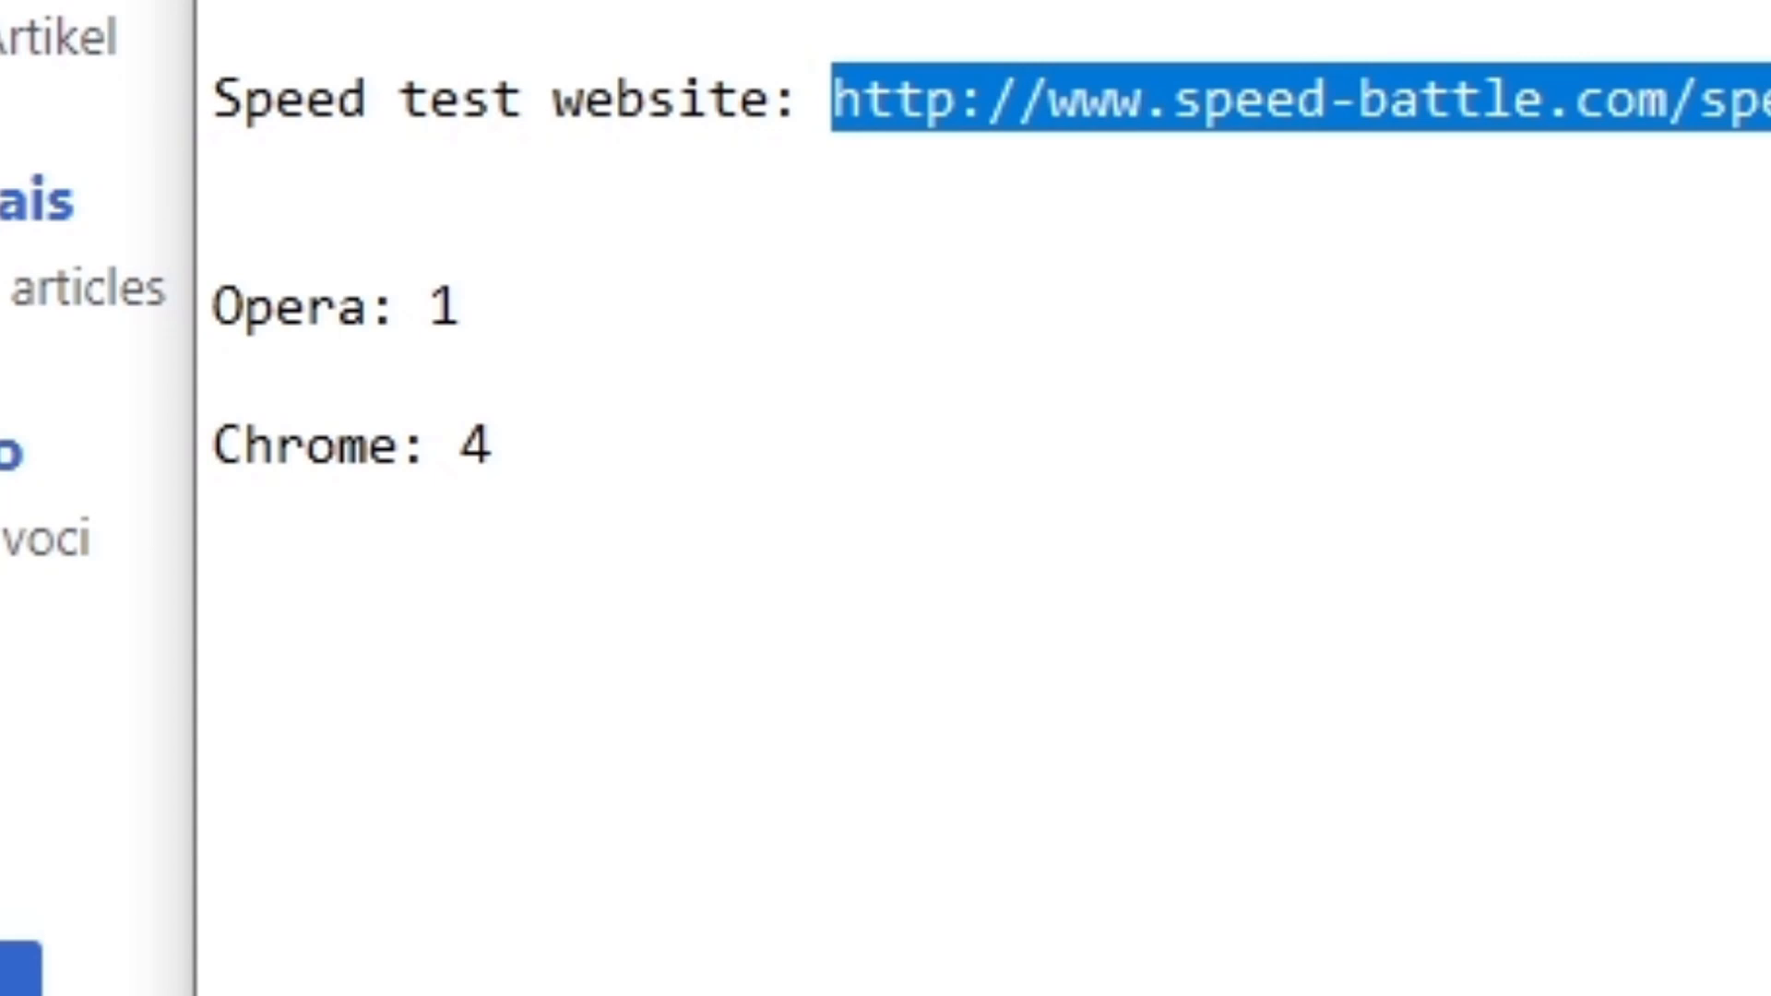
# Copy the speed-battle.com address from Notepad and load it in Opera GX
pyautogui.click(819, 102)
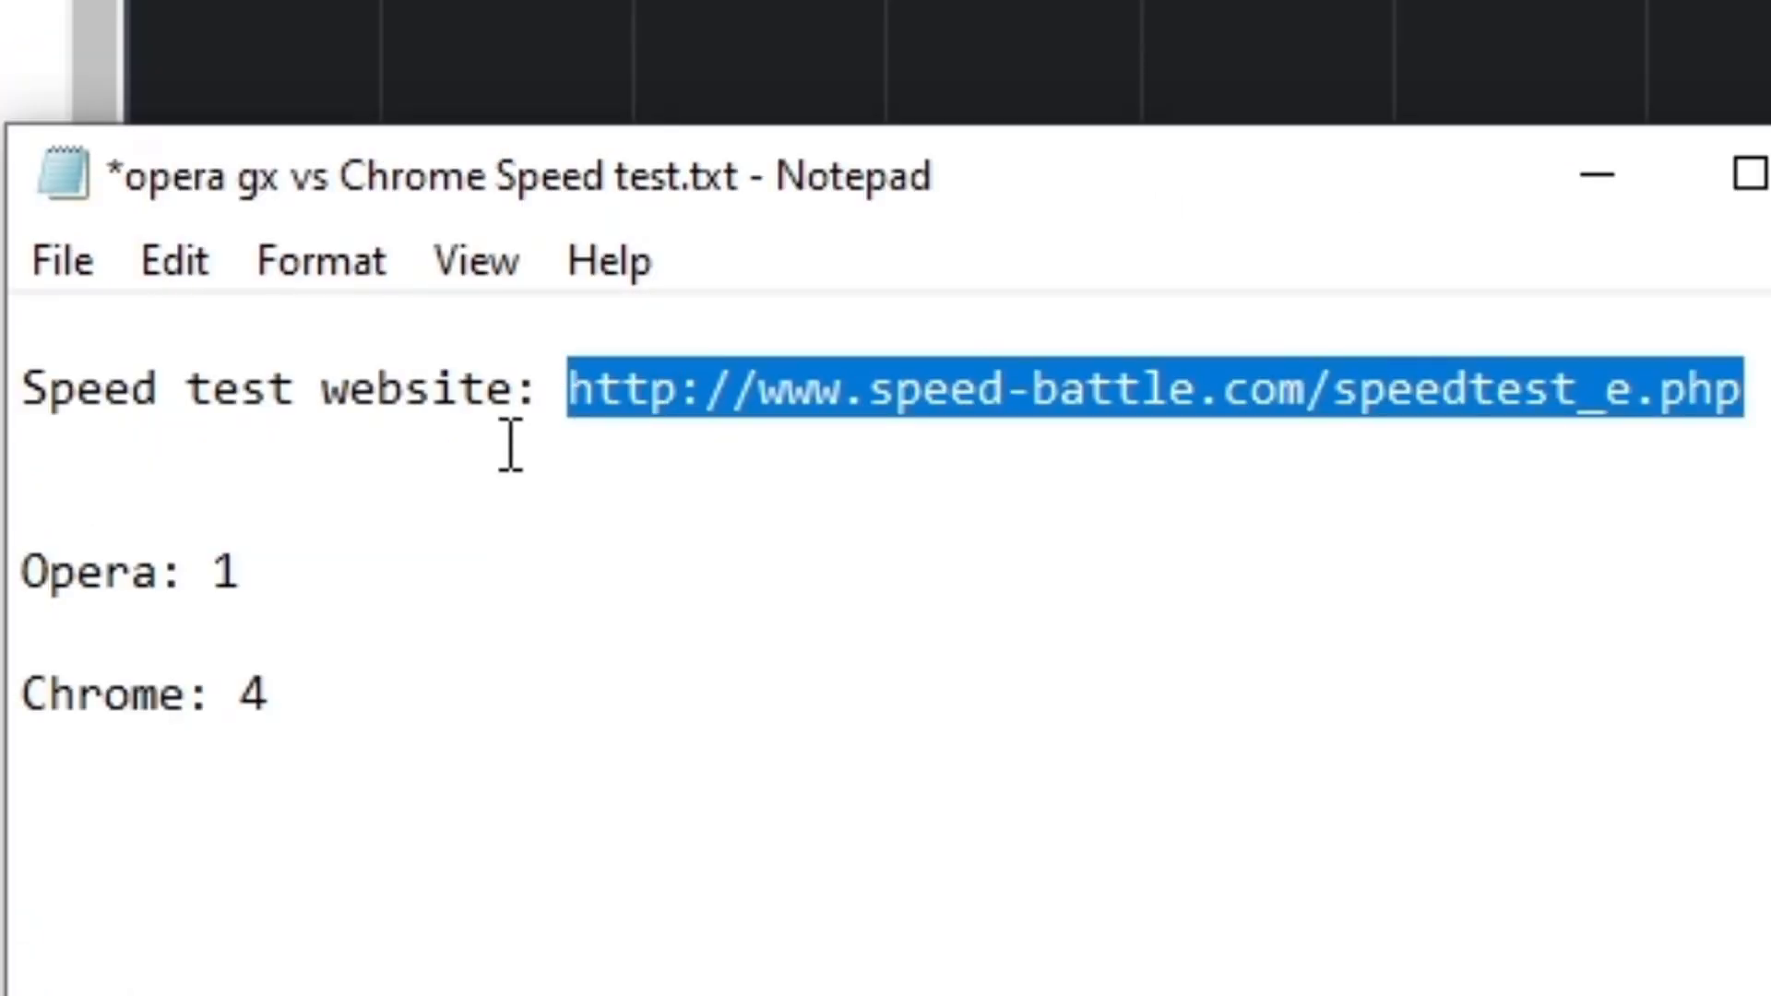
pyautogui.click(588, 388)
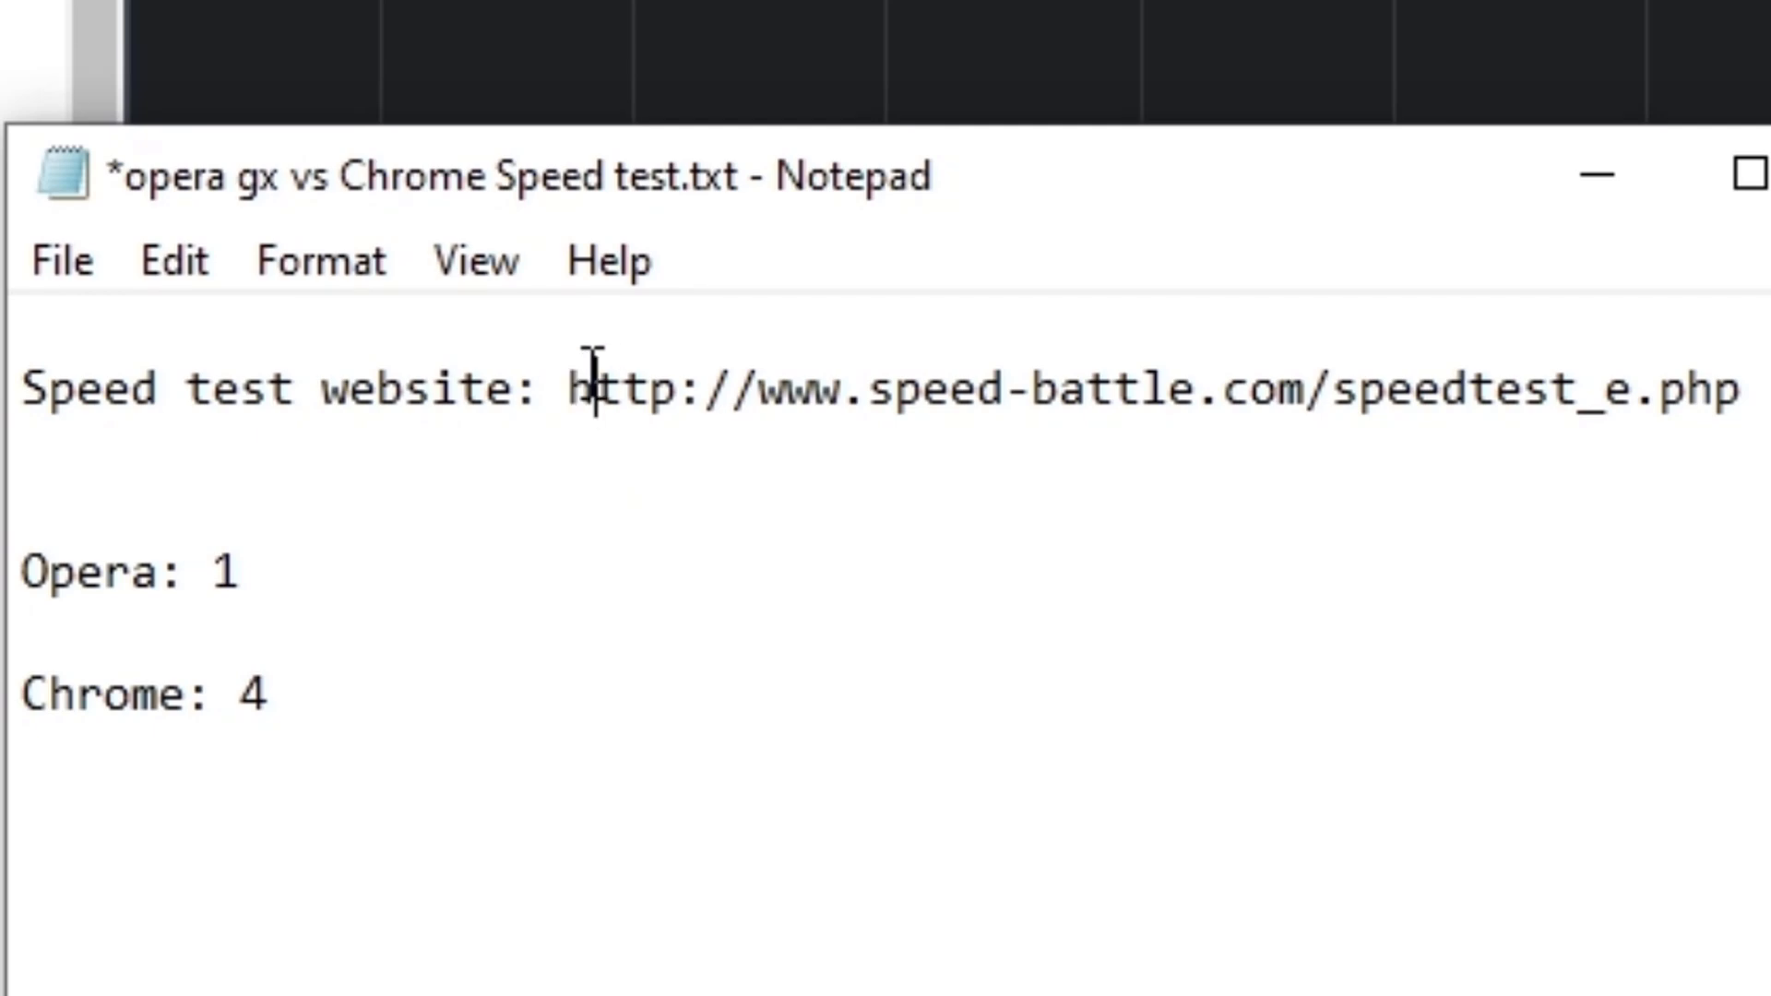
pyautogui.moveTo(570, 388); pyautogui.dragTo(1745, 387)
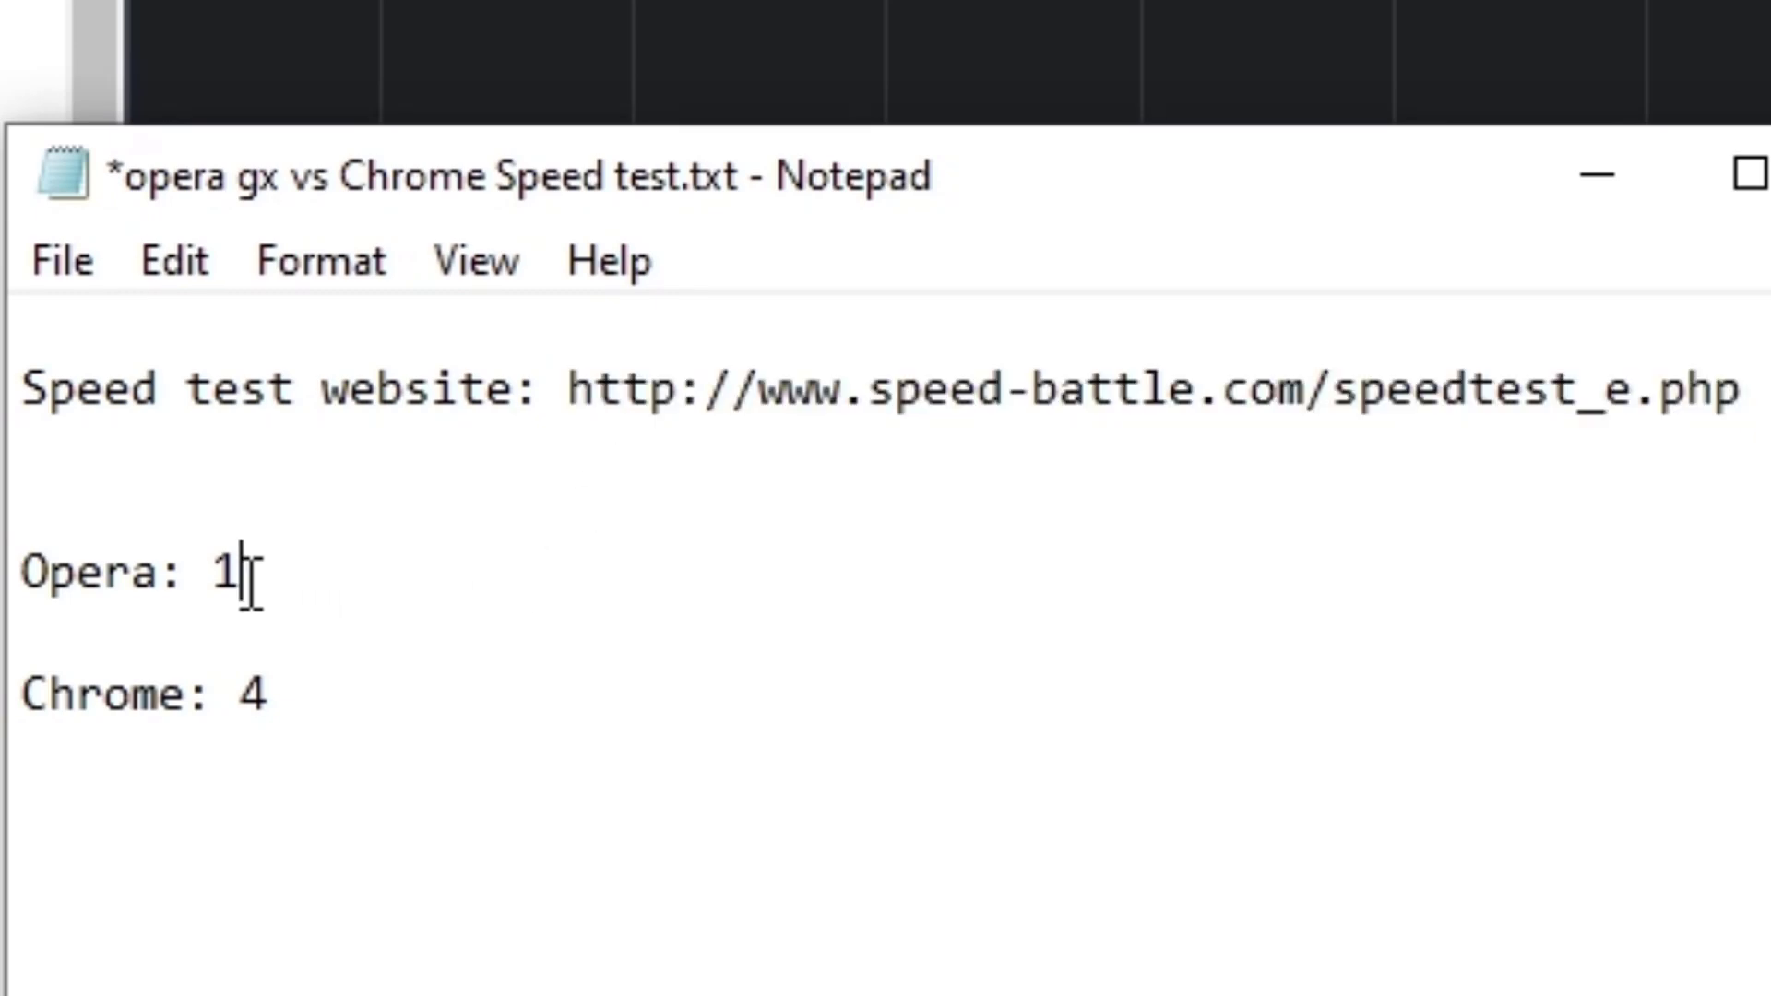
pyautogui.moveTo(295, 693)
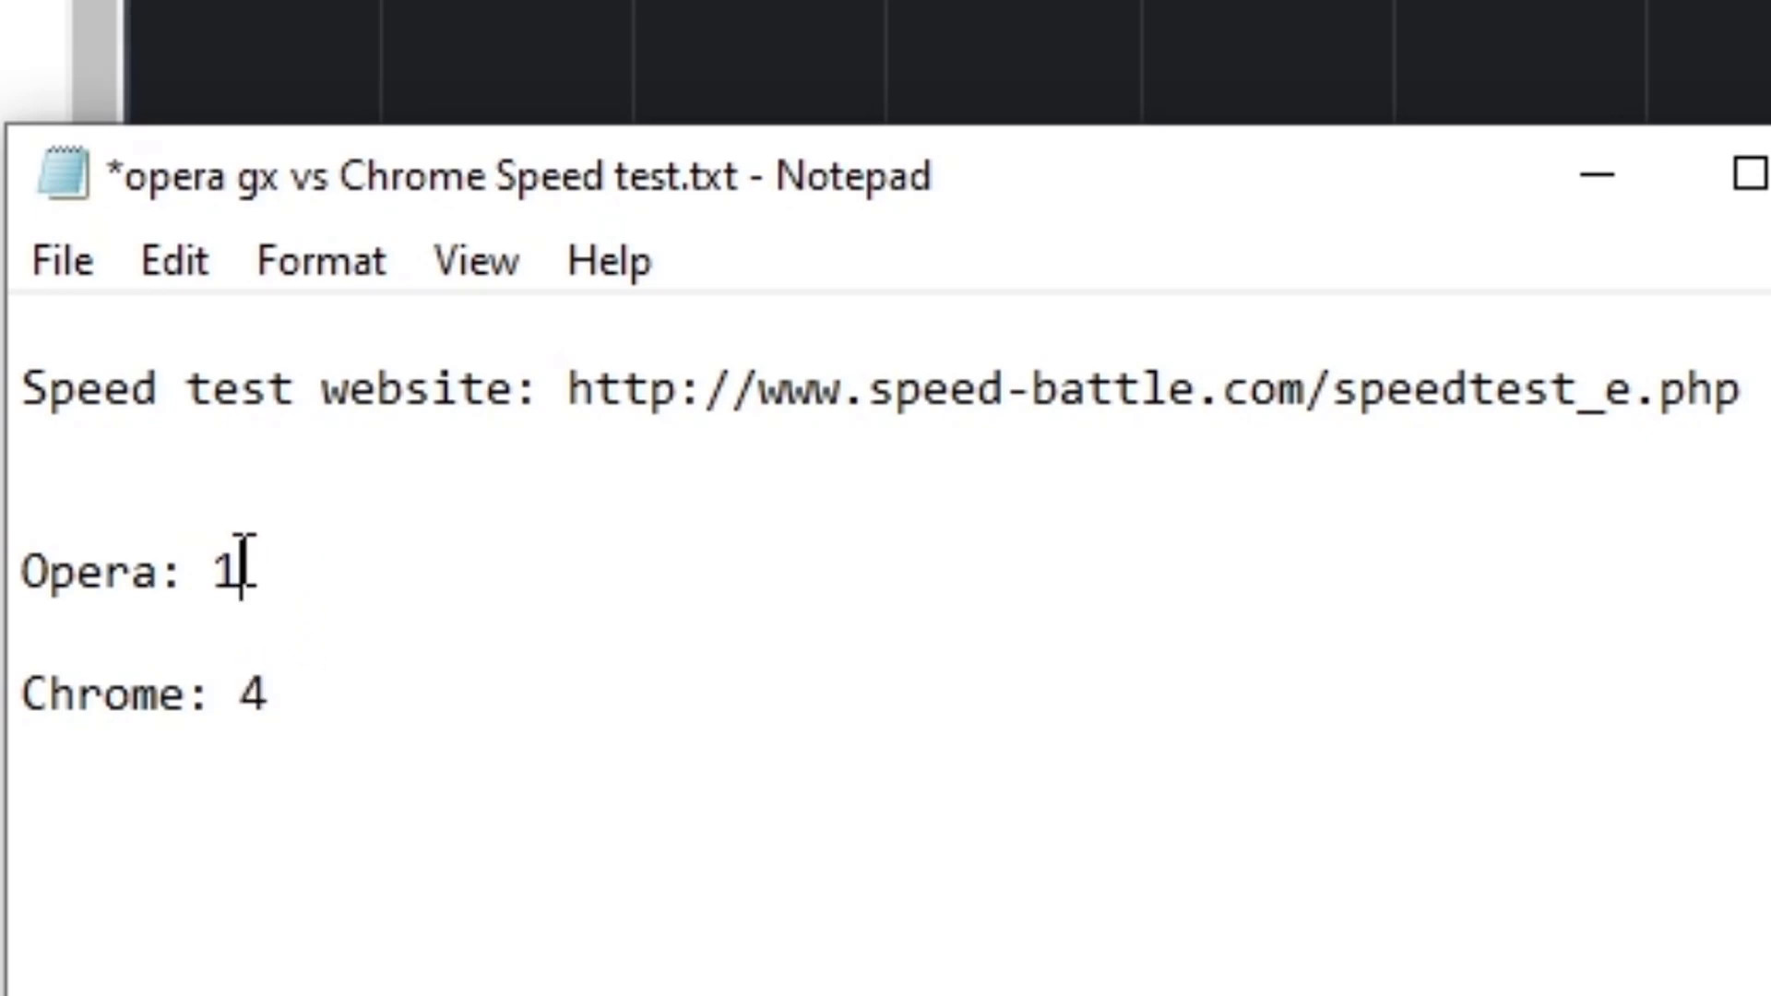
pyautogui.click(304, 695)
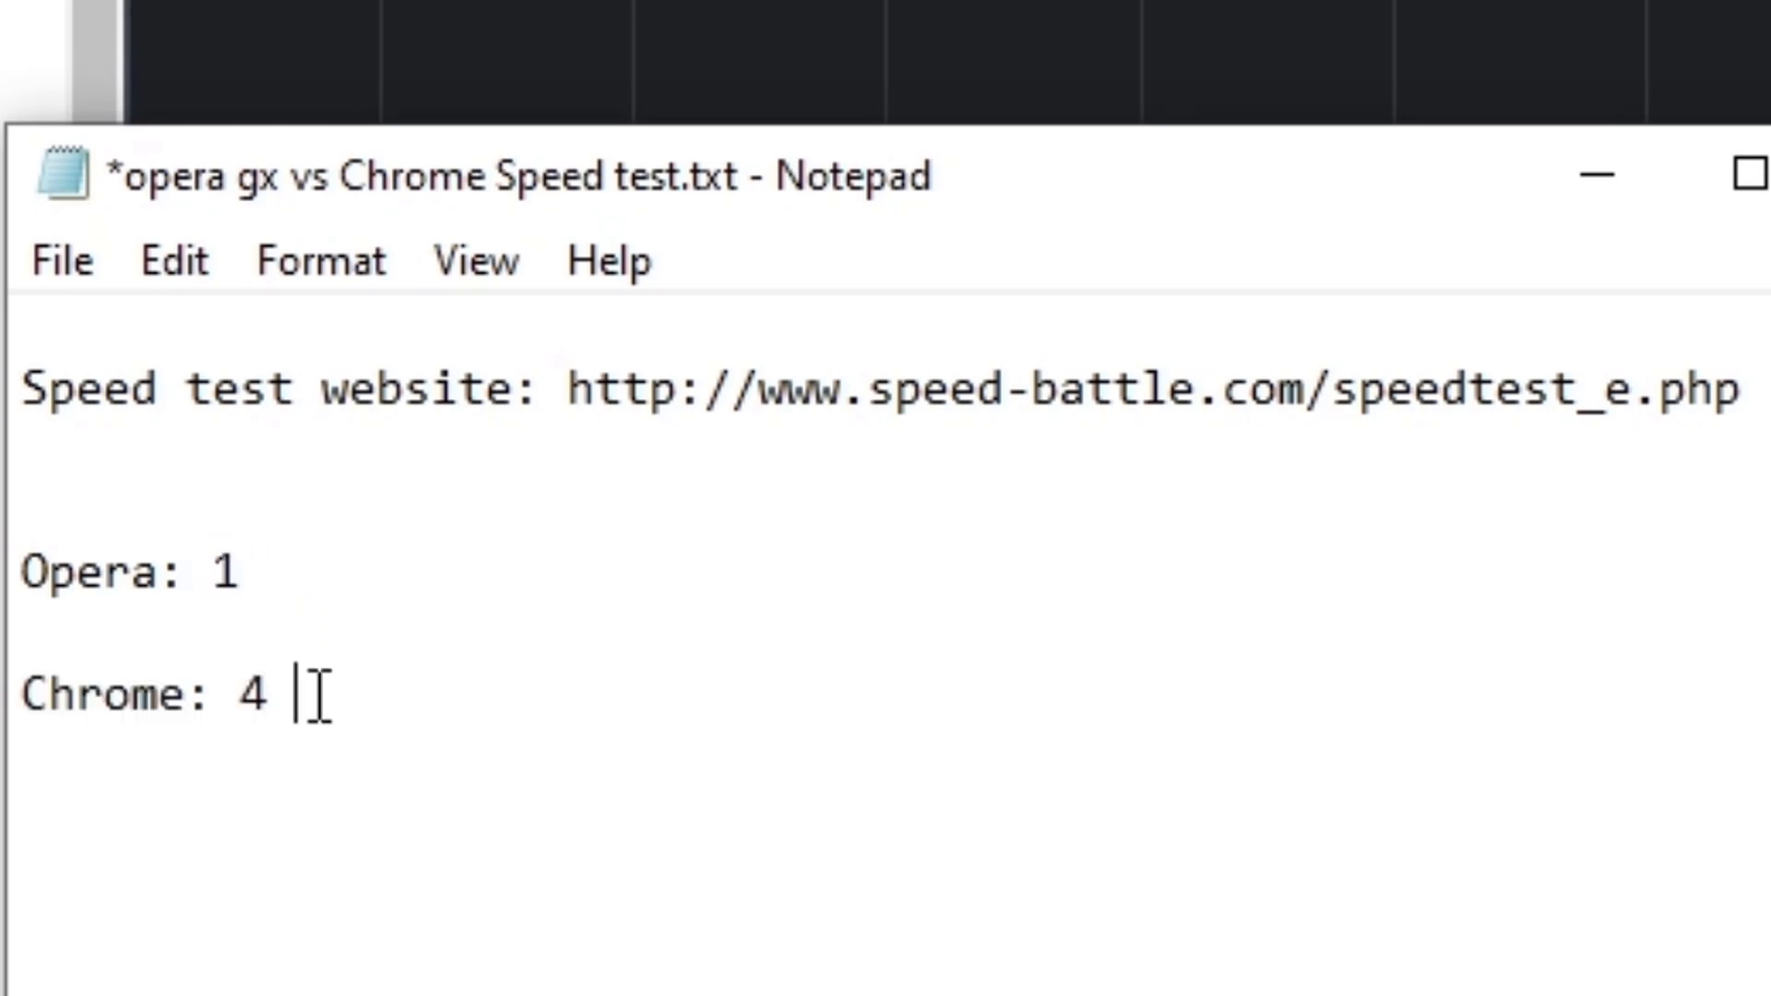
pyautogui.click(238, 593)
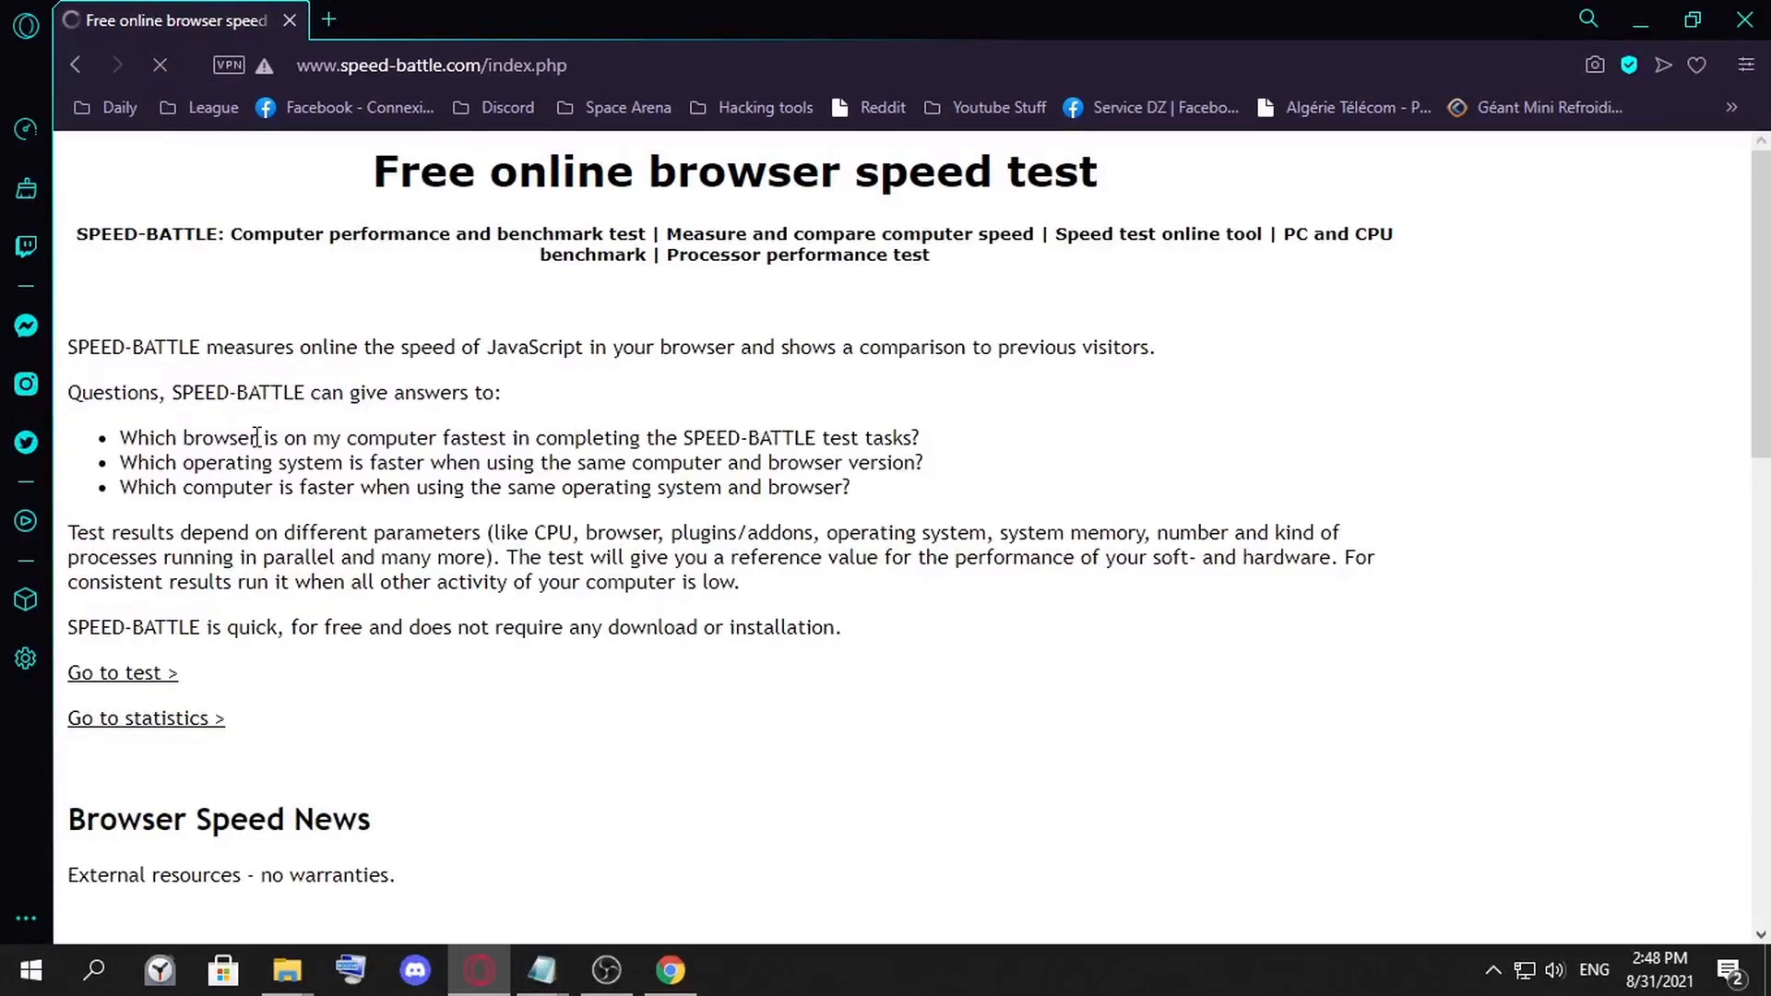
# Run Speed-Battle twice in Opera GX, scoring 938.91 then 907.72, then switch to Chrome
pyautogui.click(122, 672)
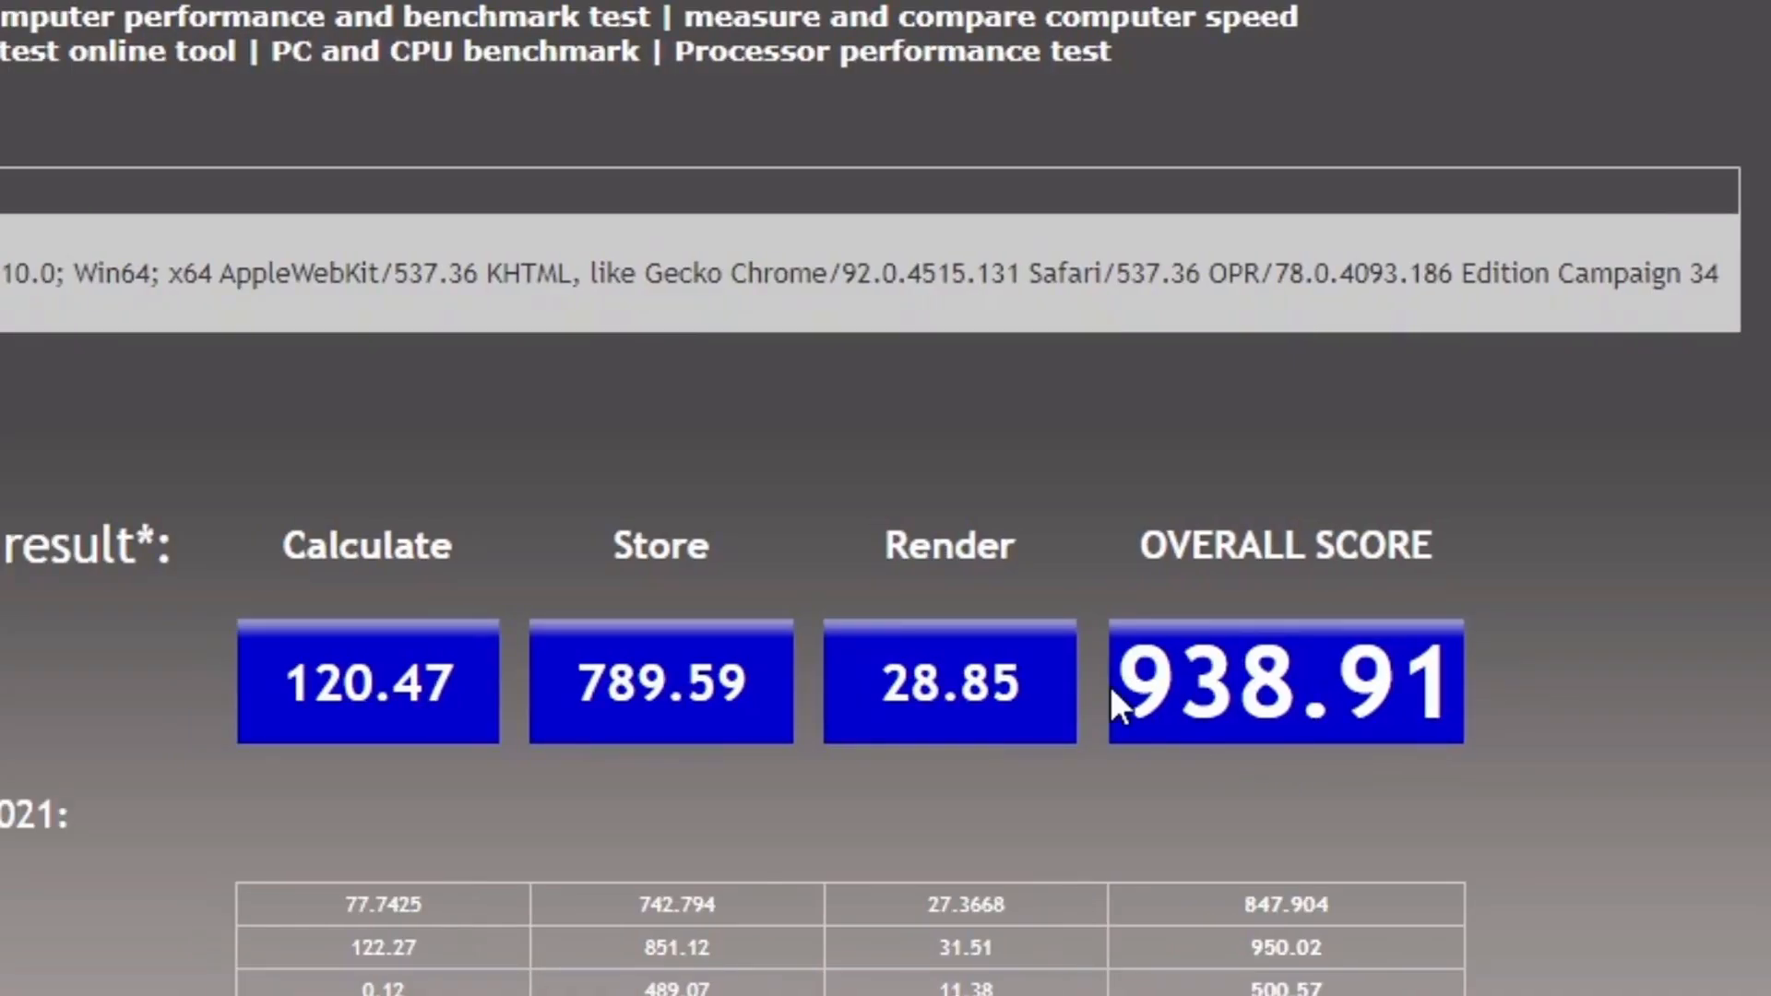
pyautogui.moveTo(1352, 678)
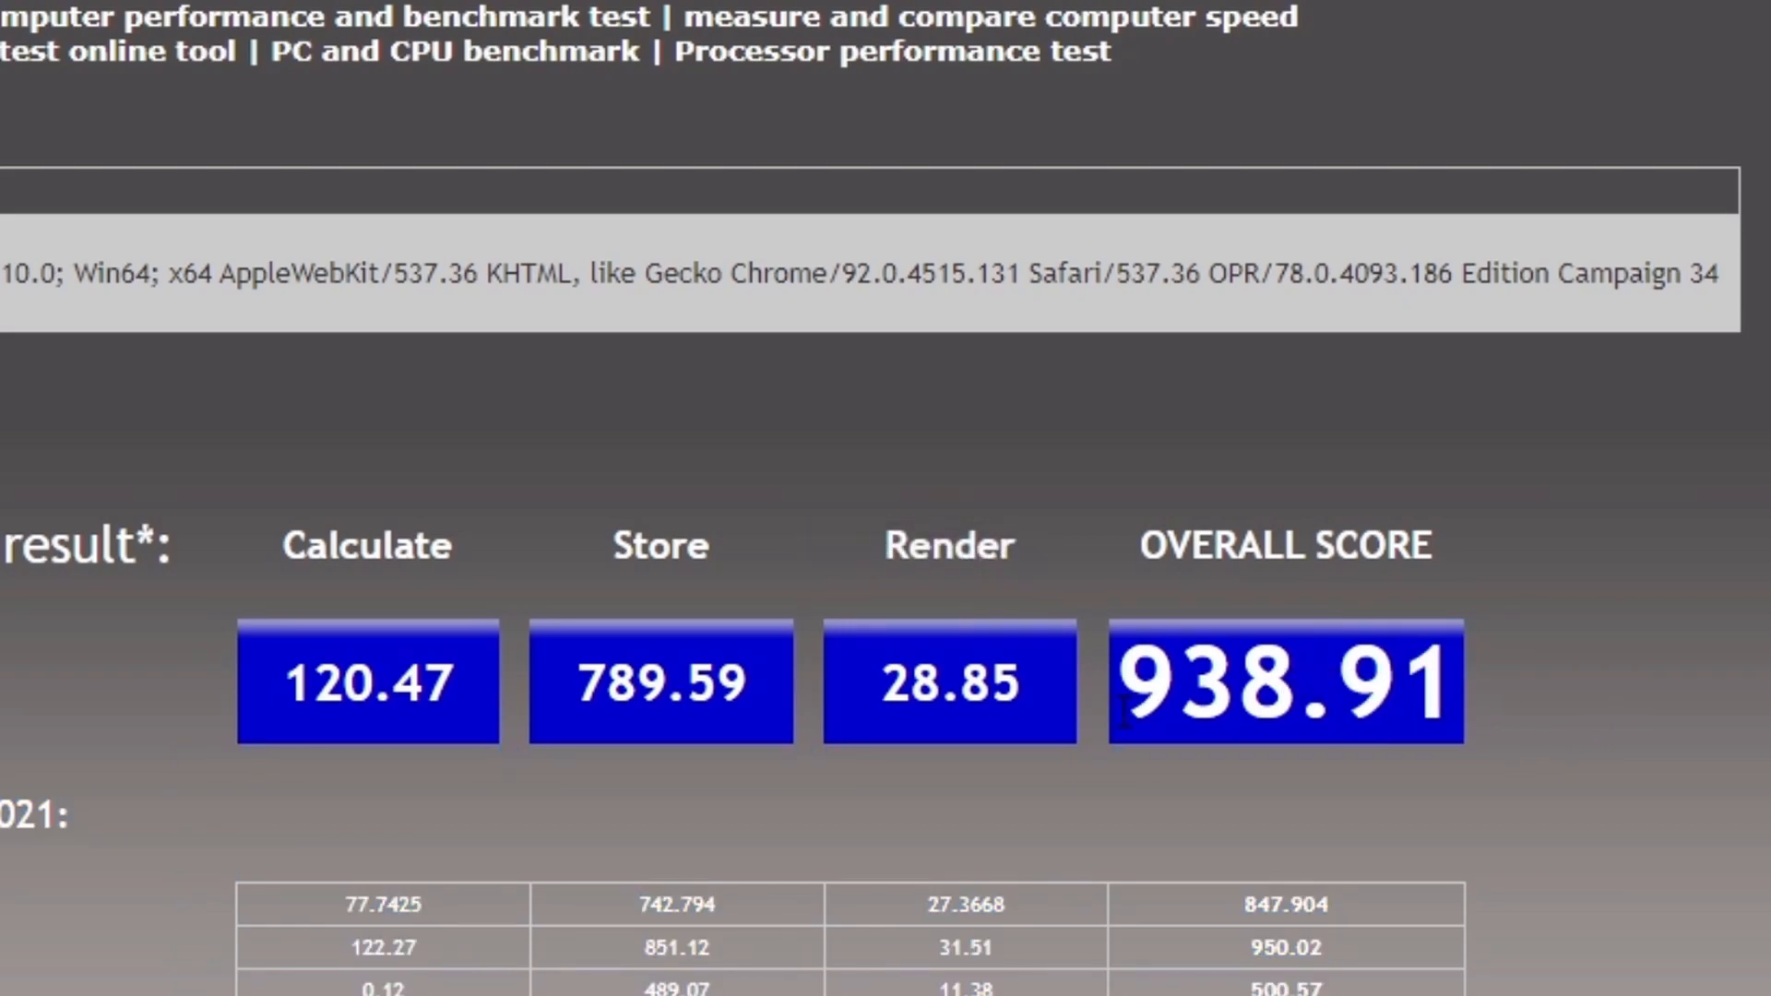
pyautogui.moveTo(1215, 854)
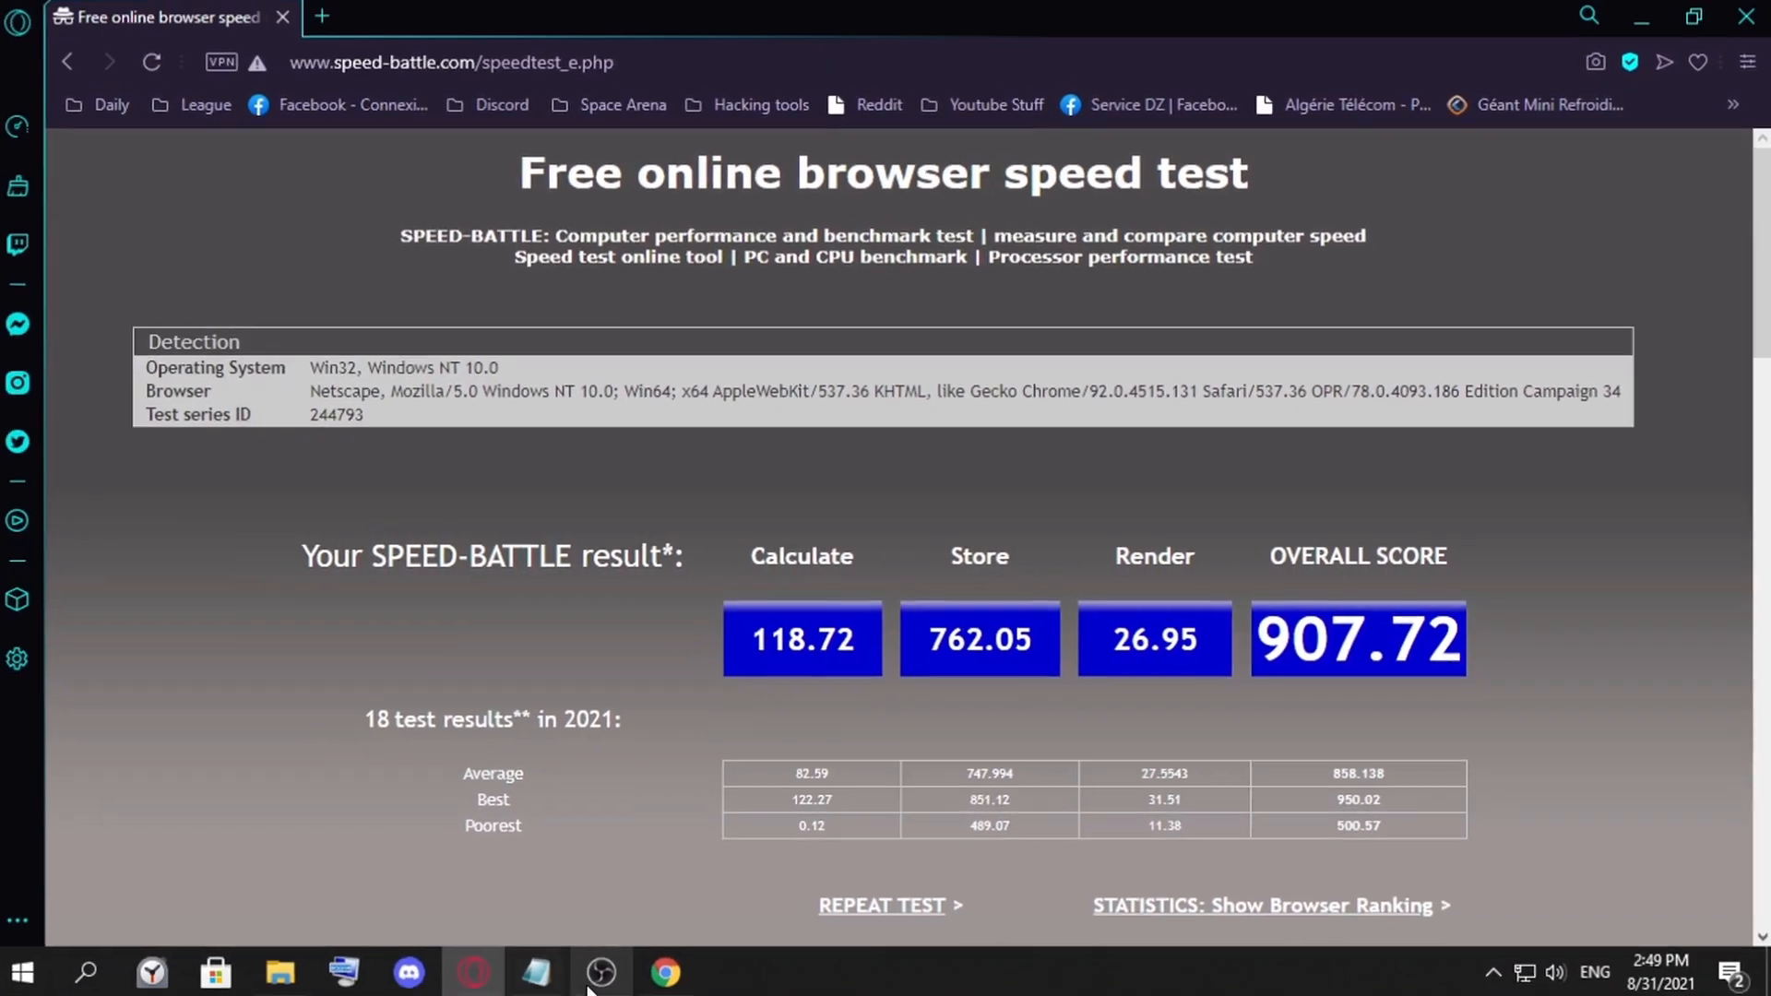
pyautogui.click(662, 971)
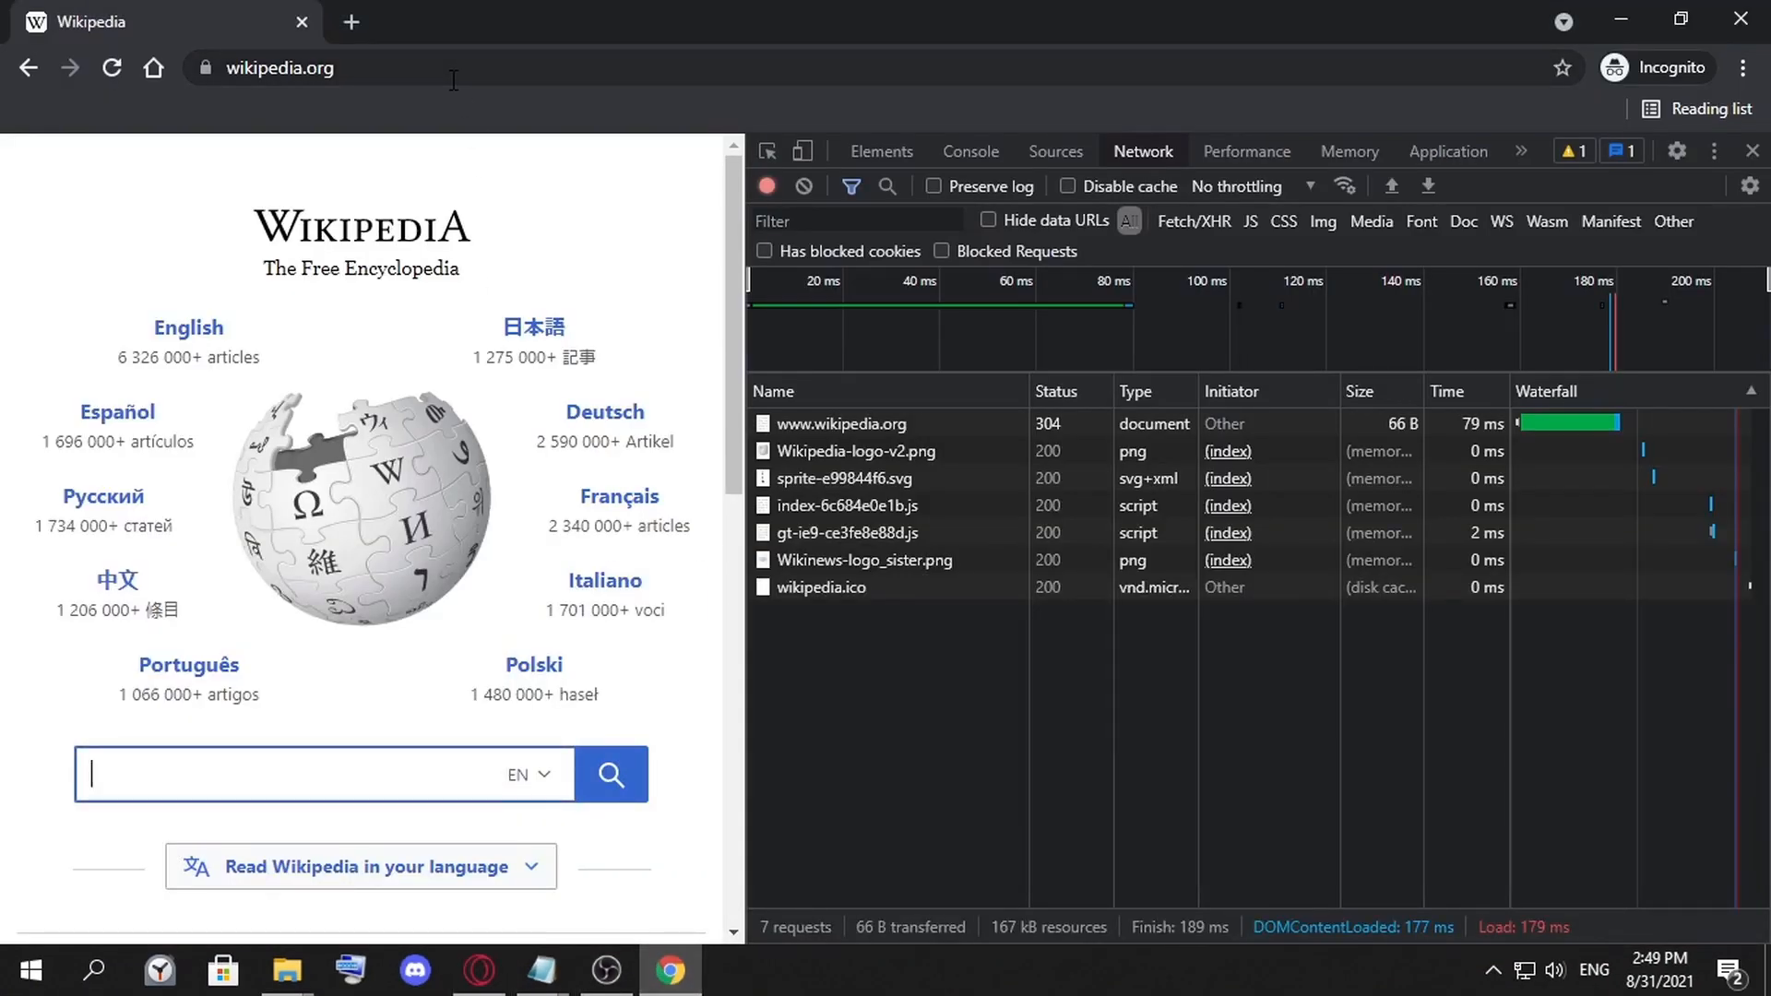
pyautogui.write('http://www.speed-battle.com/speedtest_e.php')
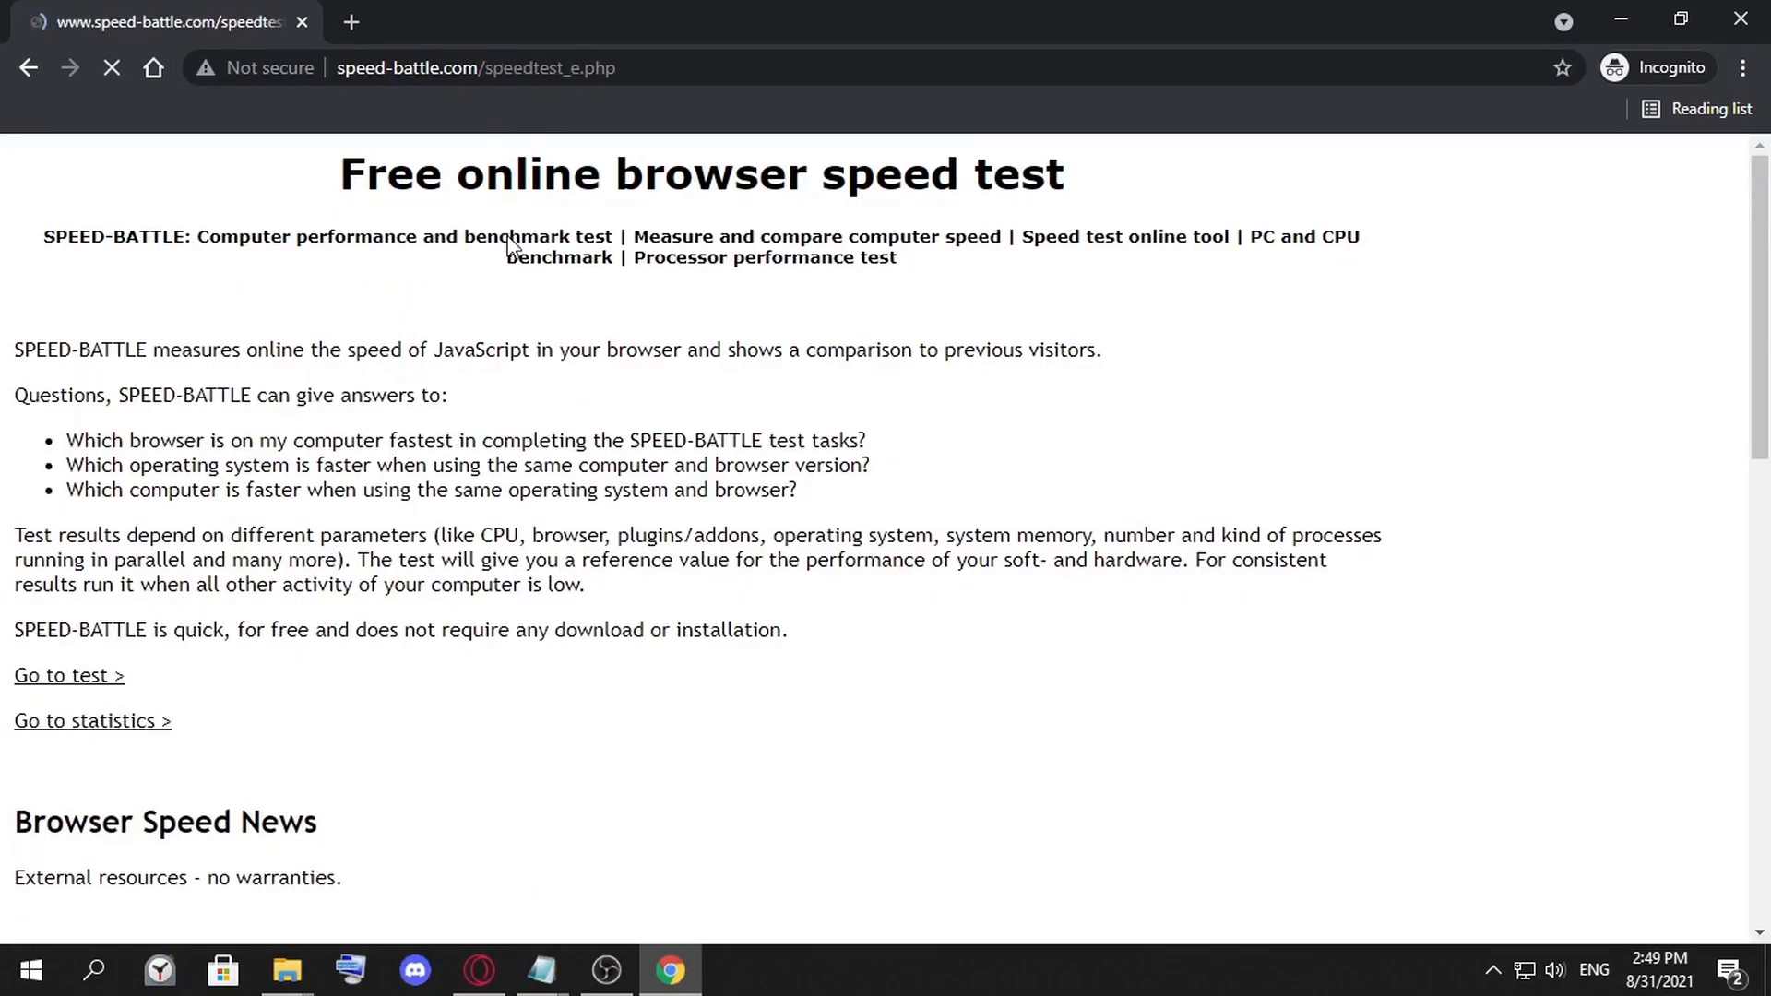
pyautogui.click(68, 675)
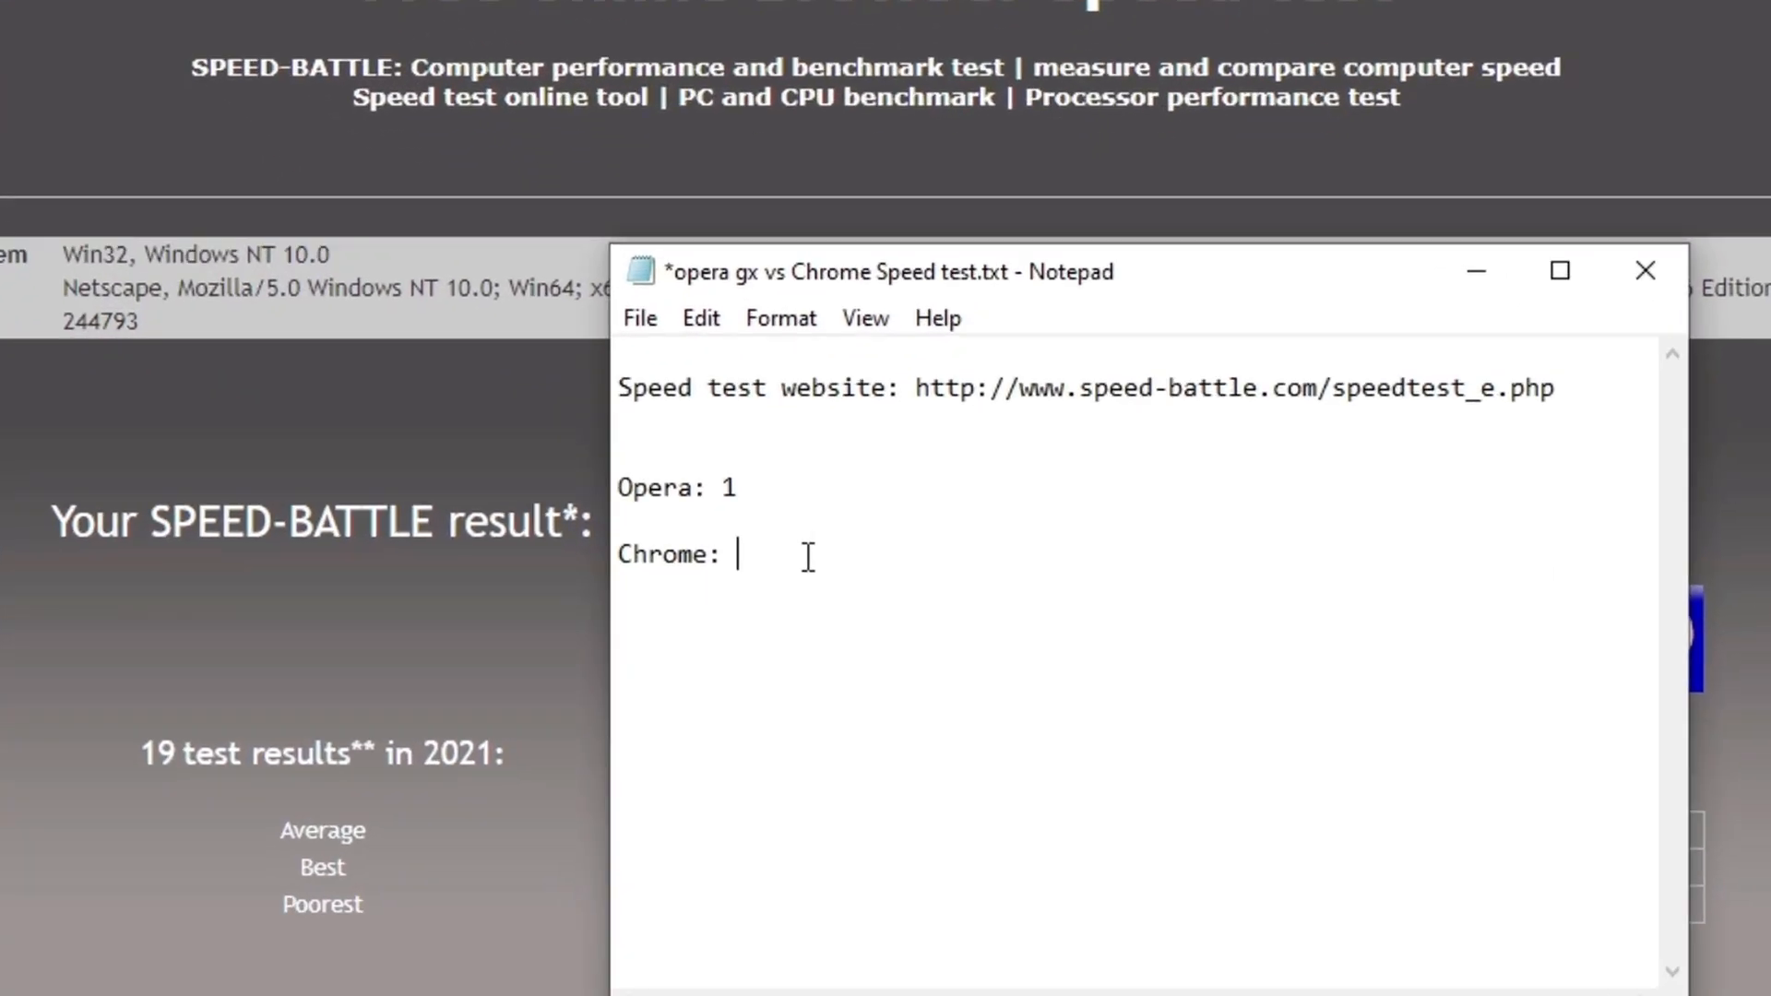
# Enter 8 as Chrome's new score on the Notepad scorecard
pyautogui.write('8')
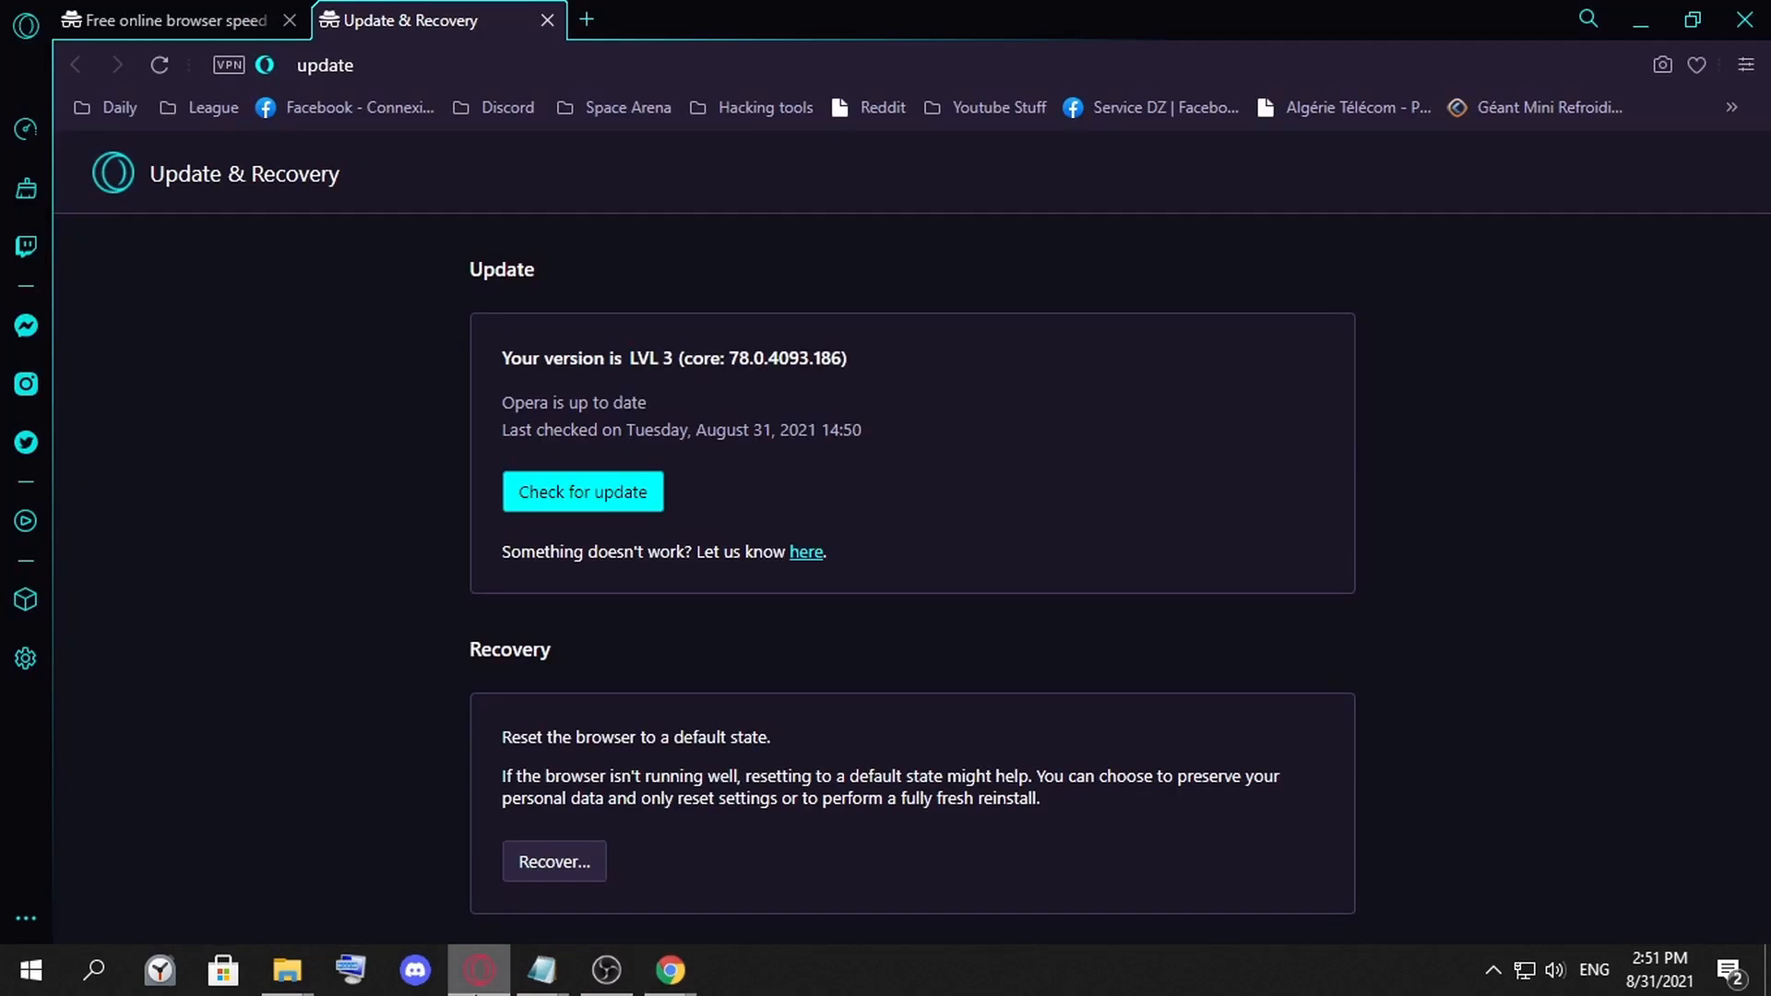
pyautogui.moveTo(426, 666)
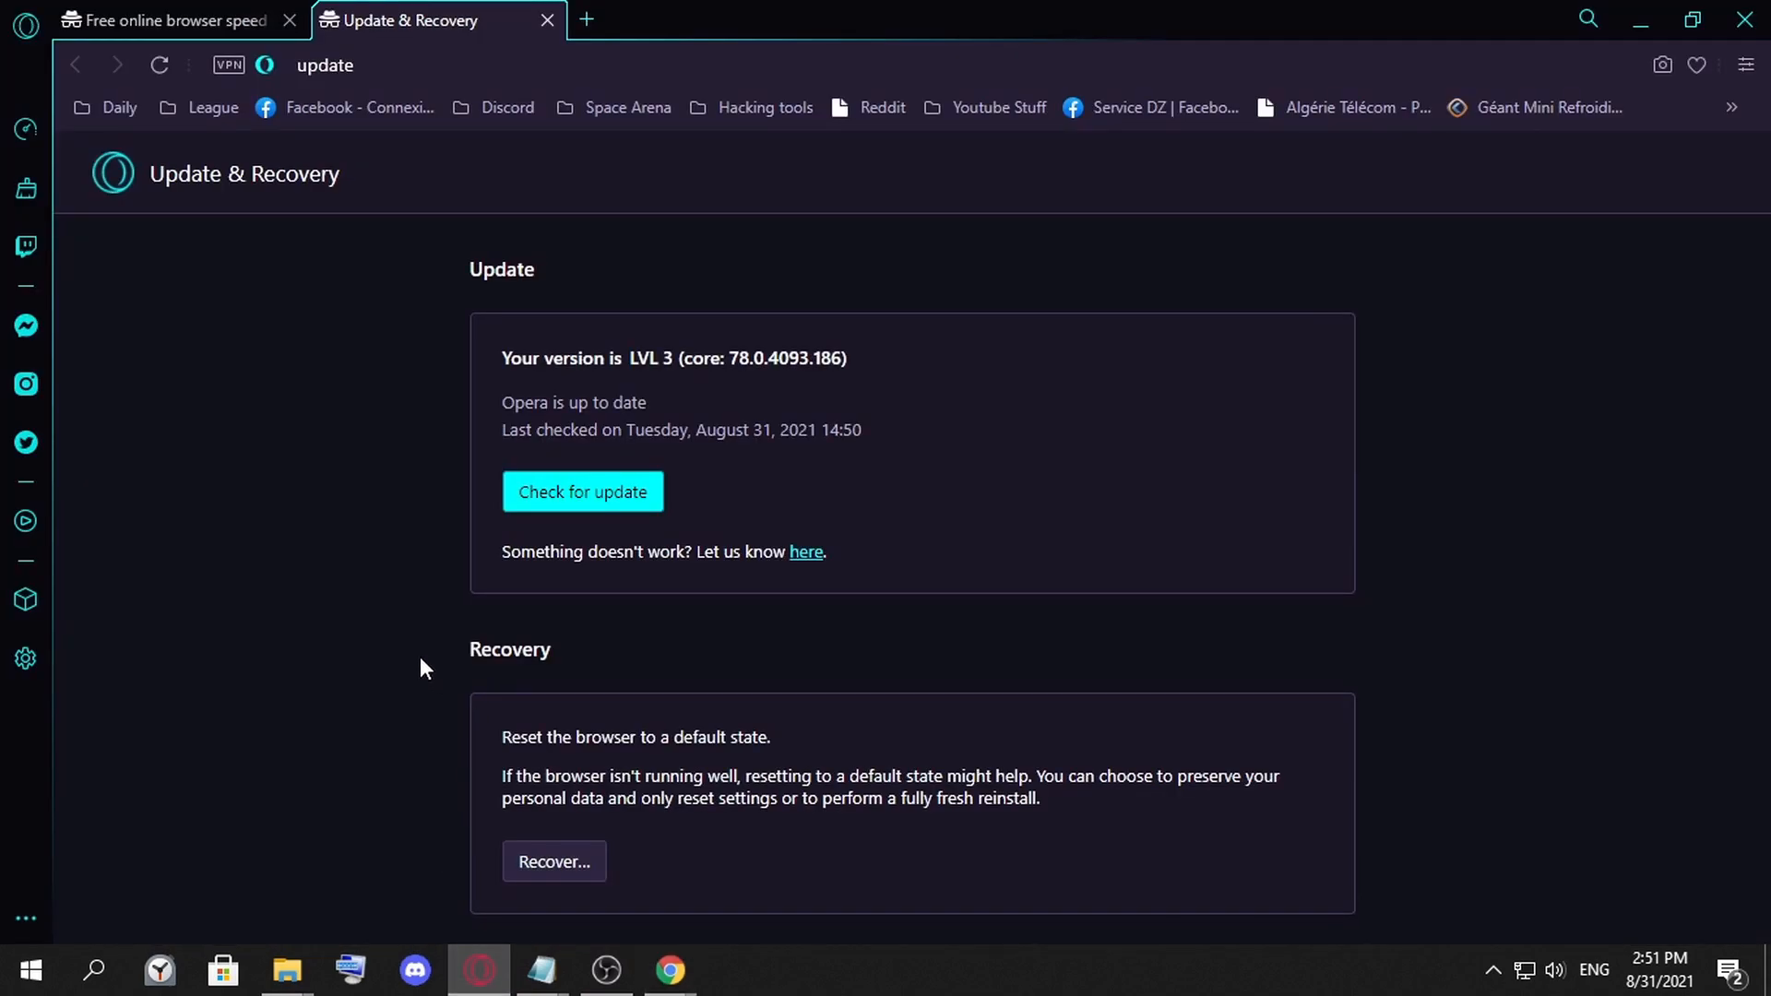
# Bring Chrome's Speed-Battle results (overall 928.55) back to the front
pyautogui.click(671, 969)
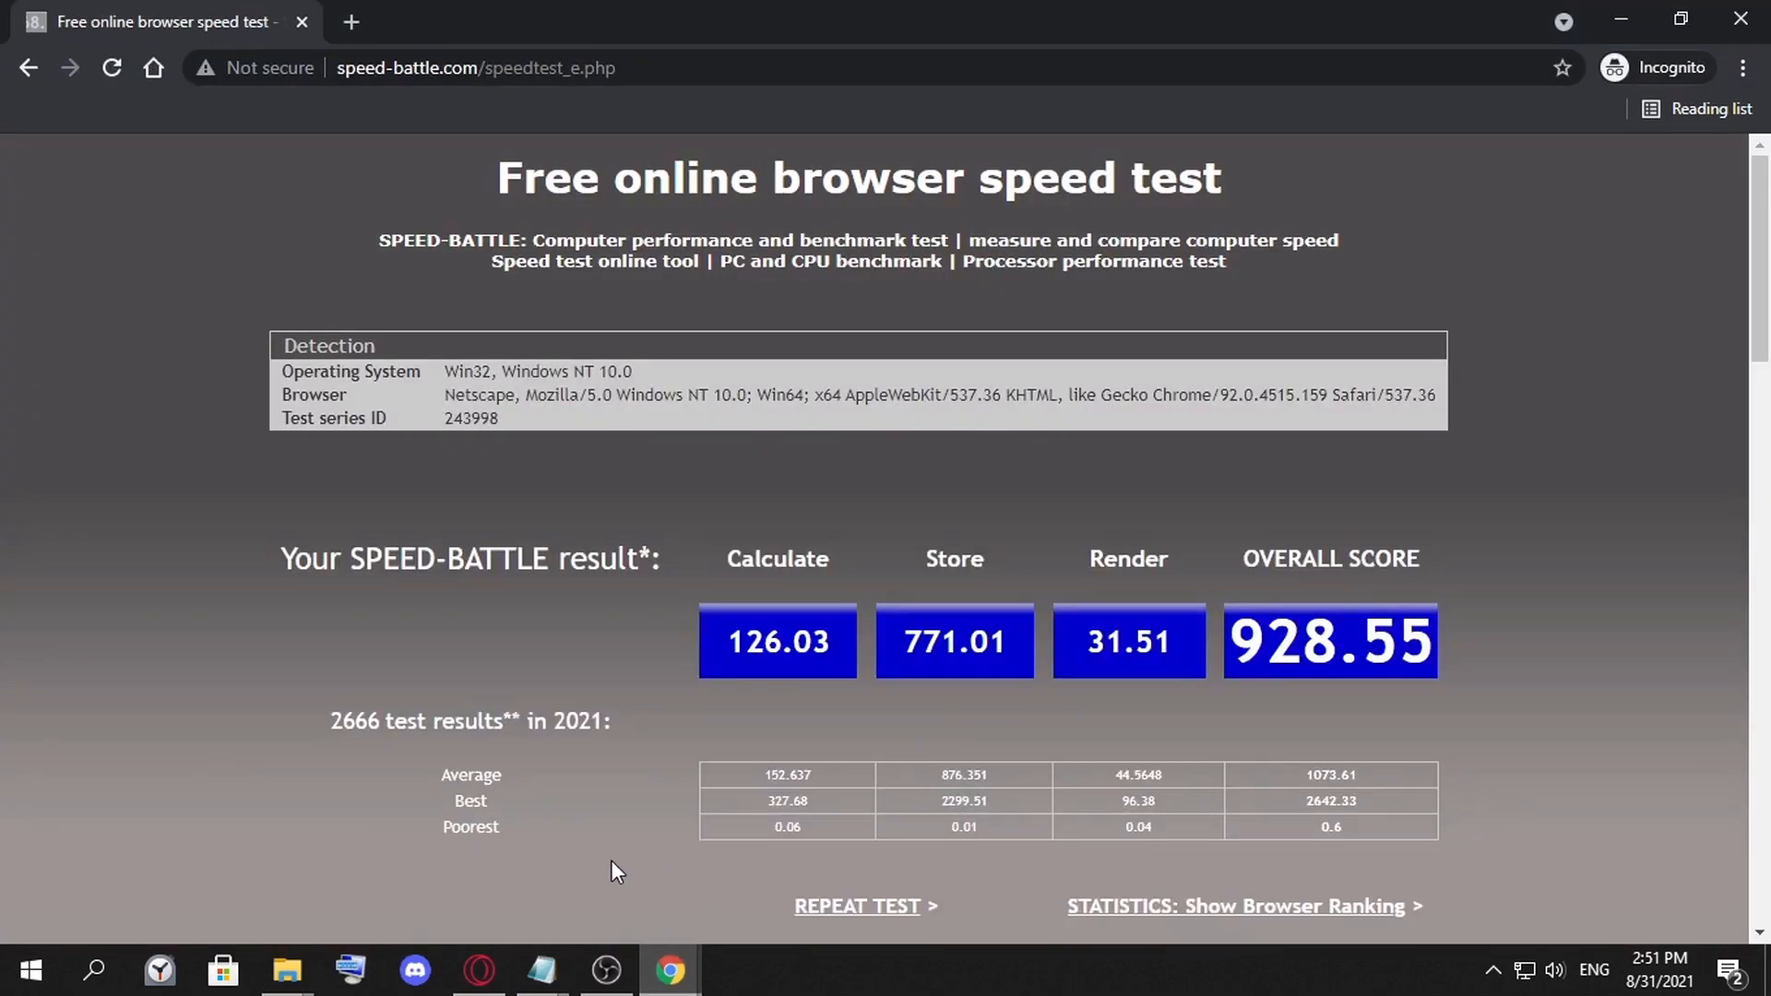
pyautogui.moveTo(538, 857)
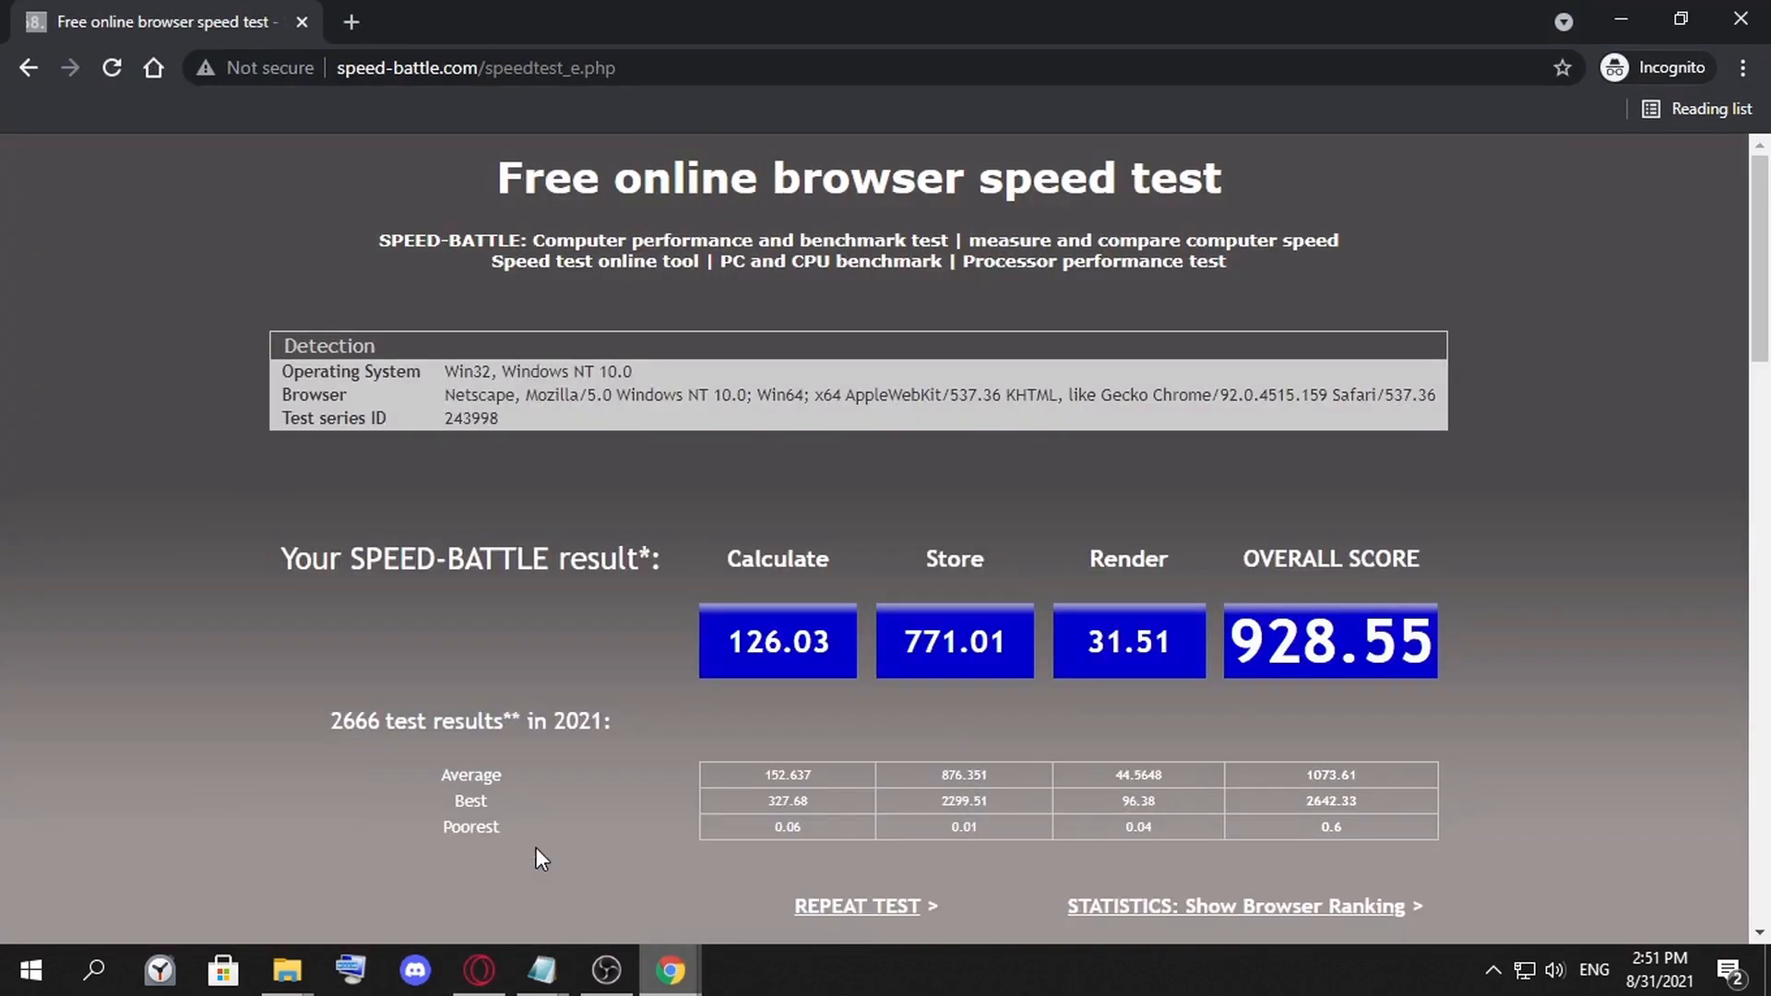
pyautogui.moveTo(588, 760)
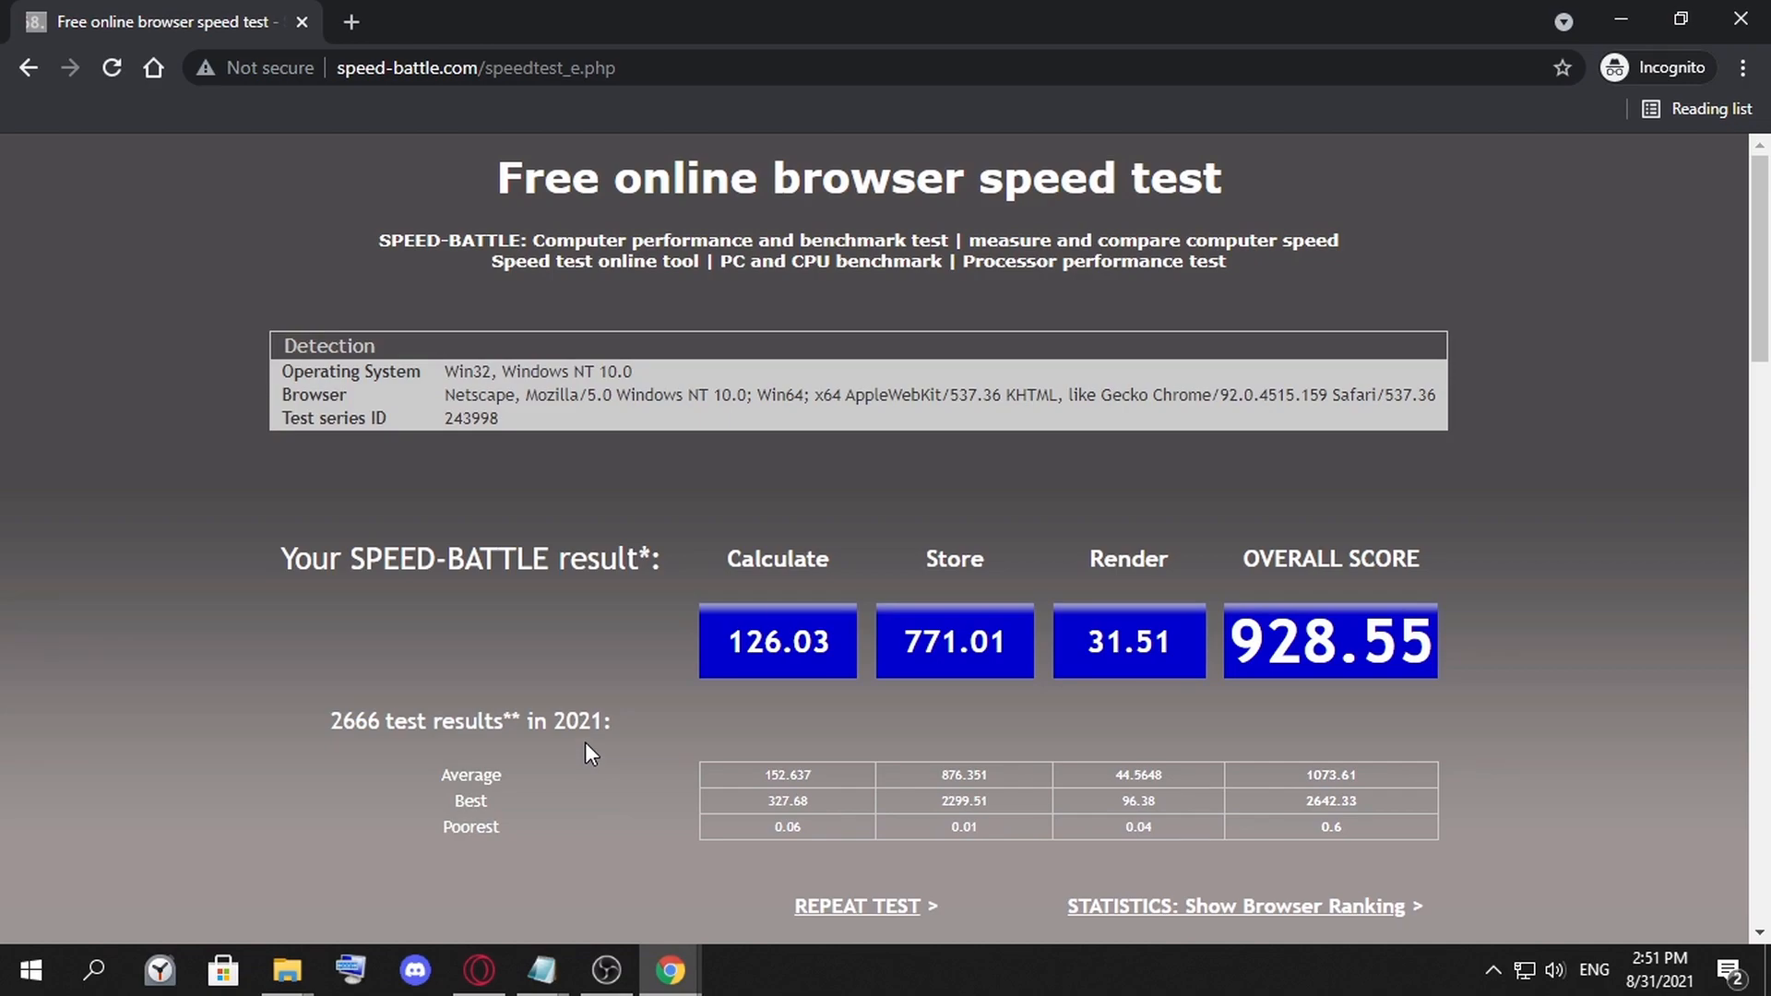
pyautogui.moveTo(355, 28)
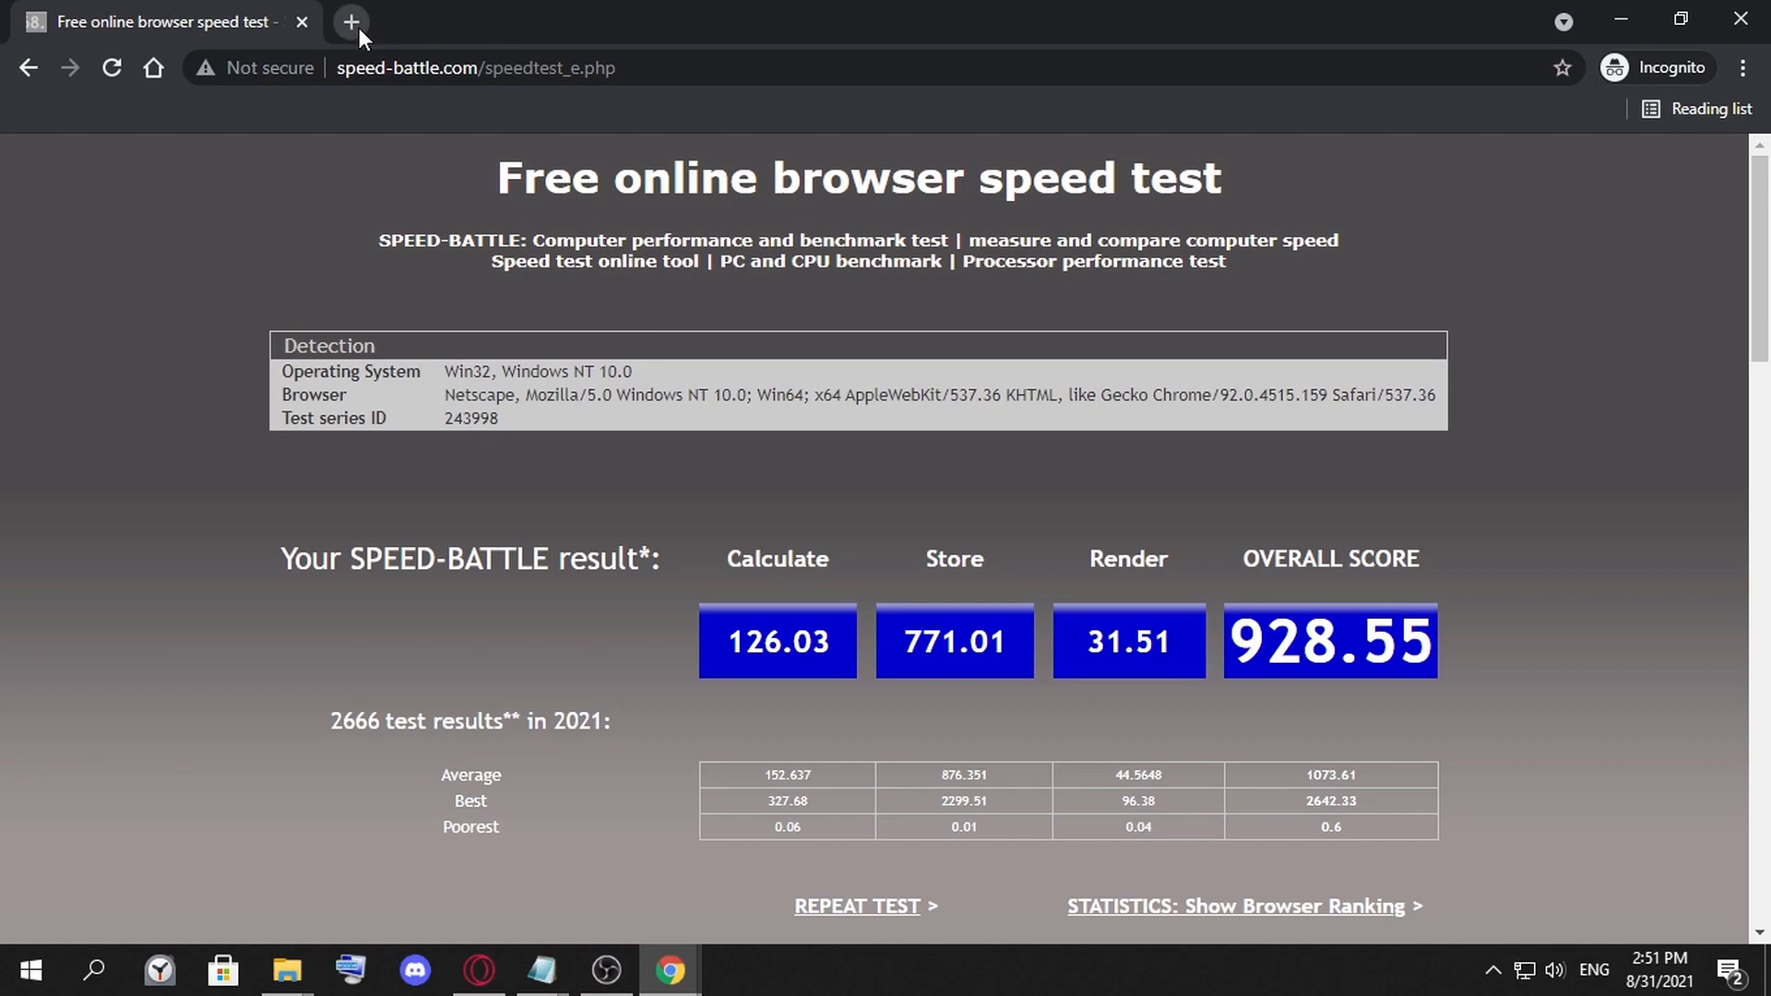